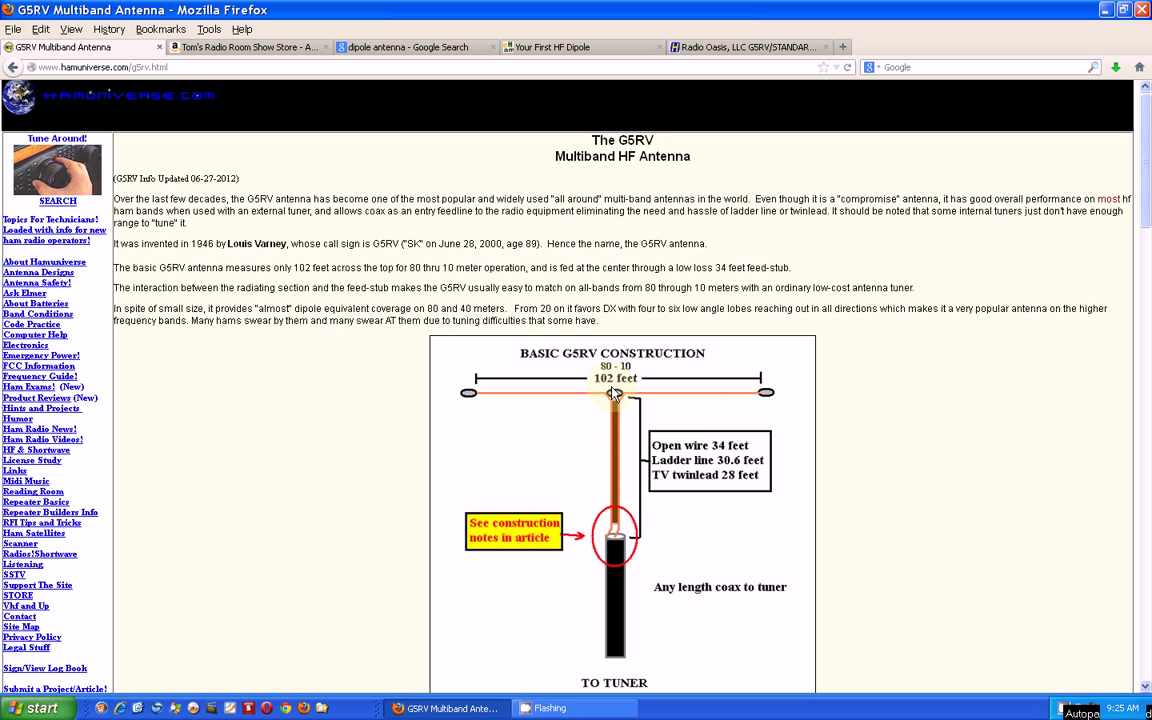
{"action": "mouse_move", "coordinate": [632, 396]}
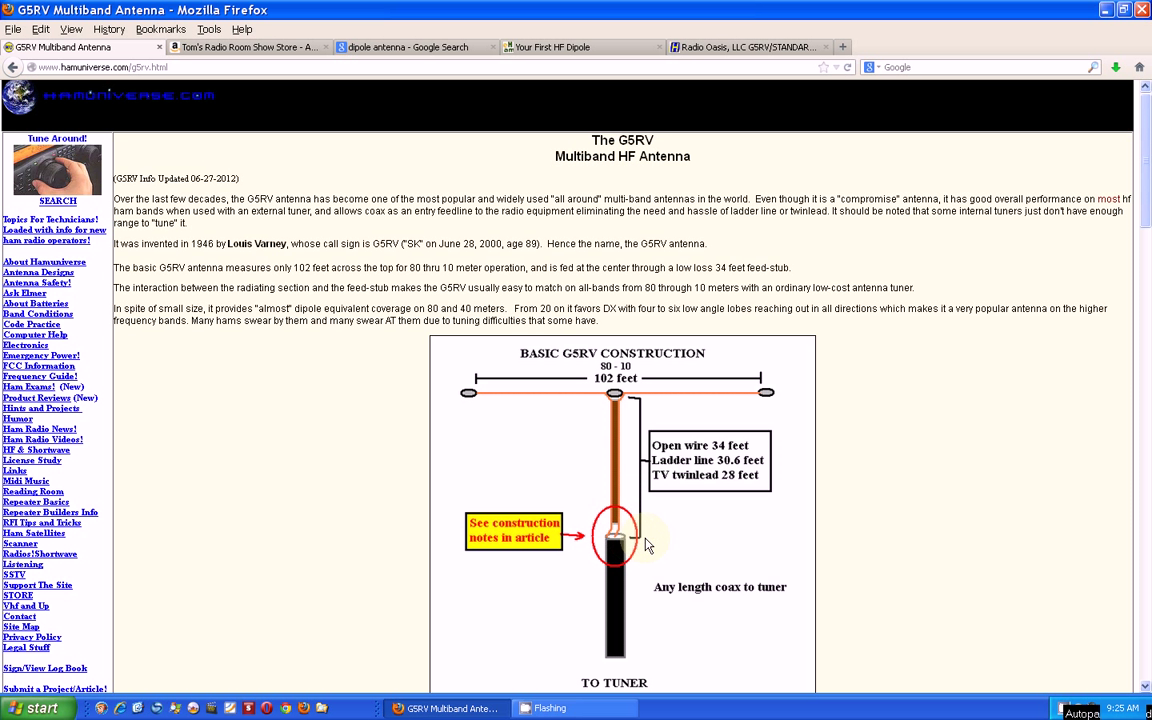
{"action": "mouse_move", "coordinate": [524, 548]}
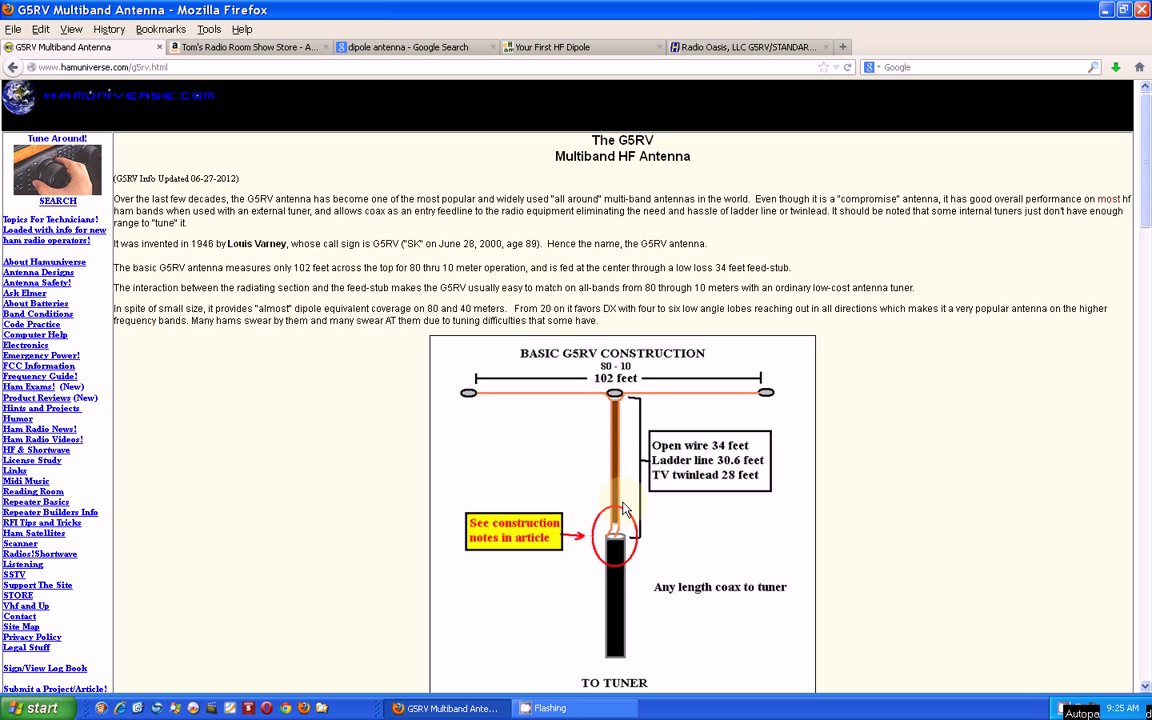
{"action": "mouse_move", "coordinate": [610, 470]}
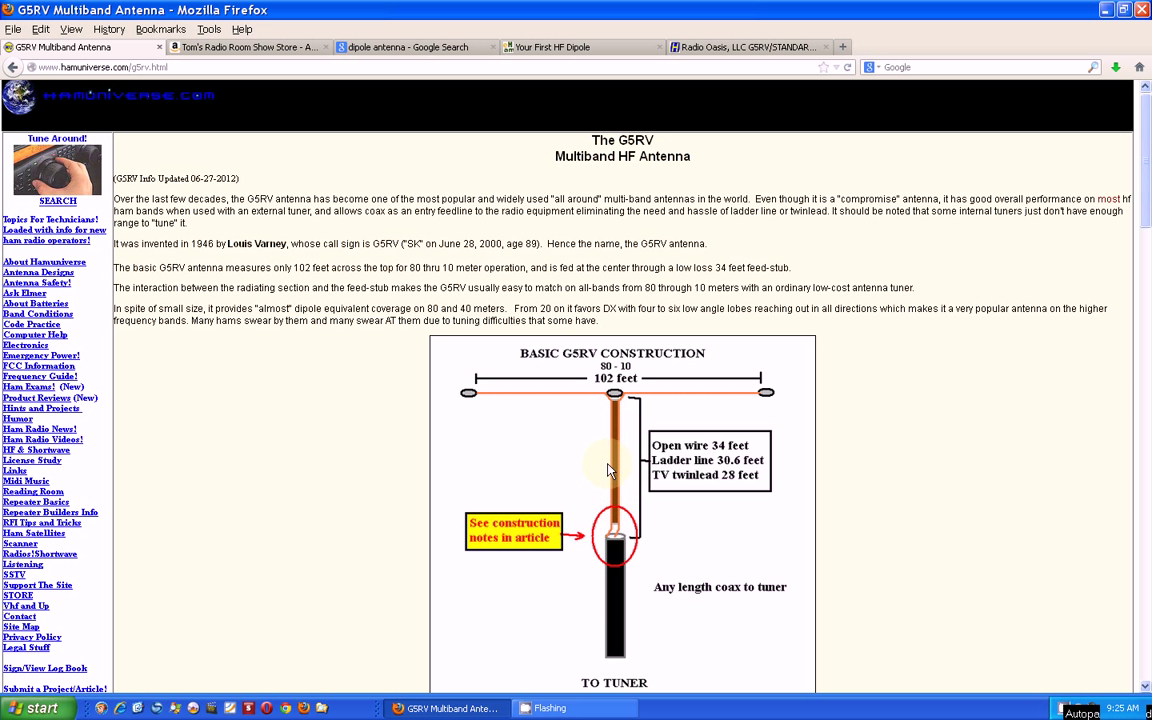
{"action": "mouse_move", "coordinate": [618, 426]}
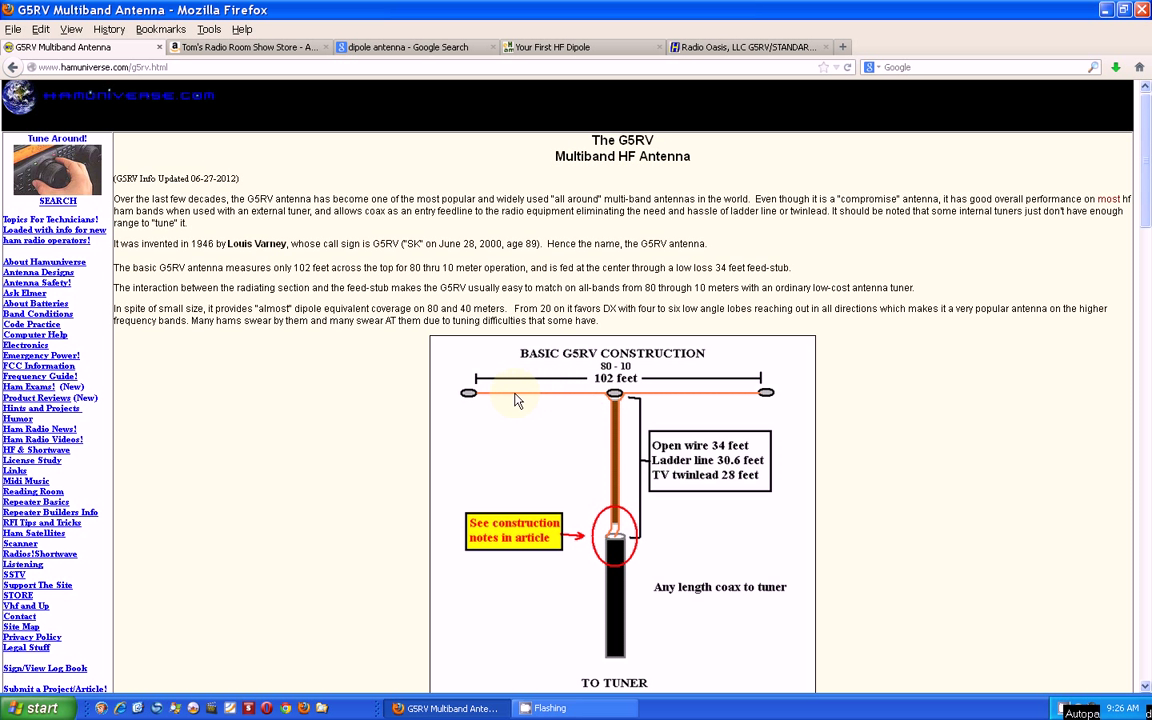
{"action": "mouse_move", "coordinate": [642, 400]}
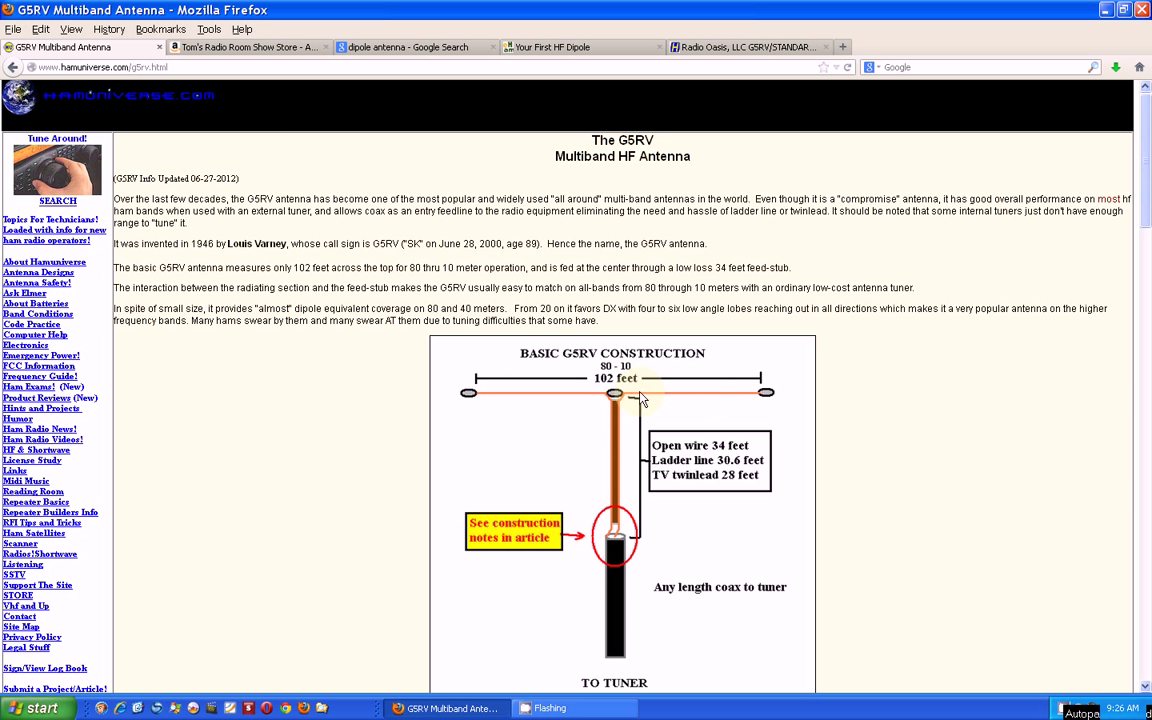
{"action": "mouse_move", "coordinate": [622, 404]}
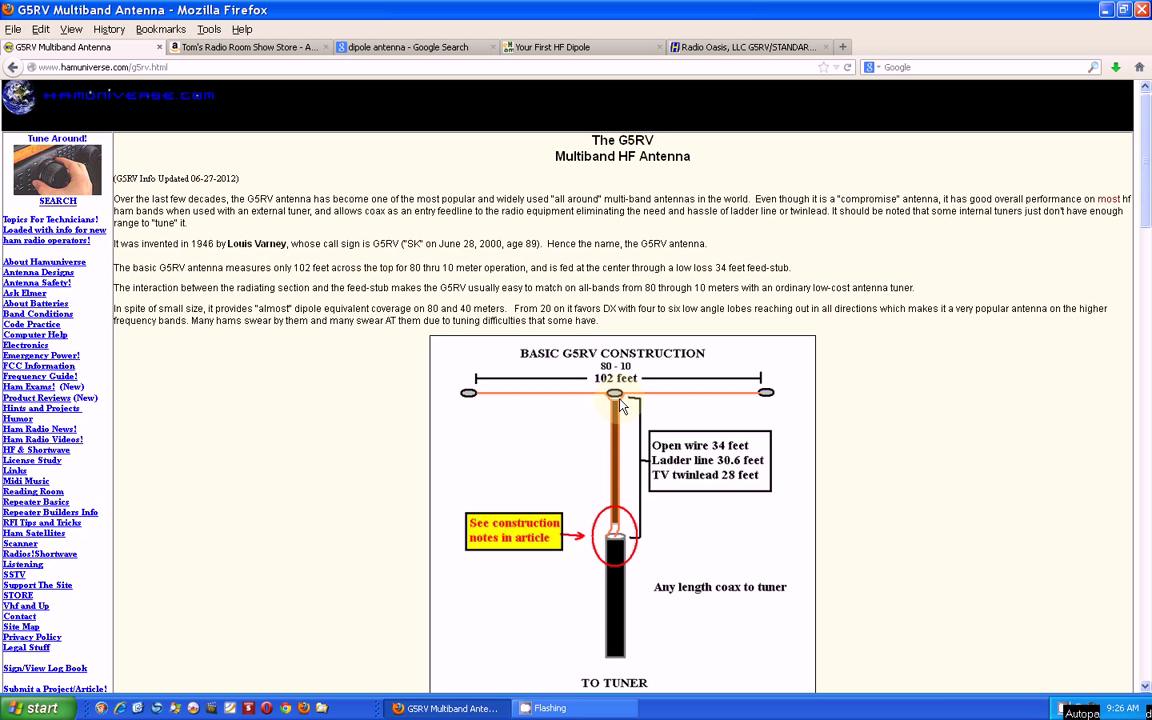
{"action": "mouse_move", "coordinate": [612, 392]}
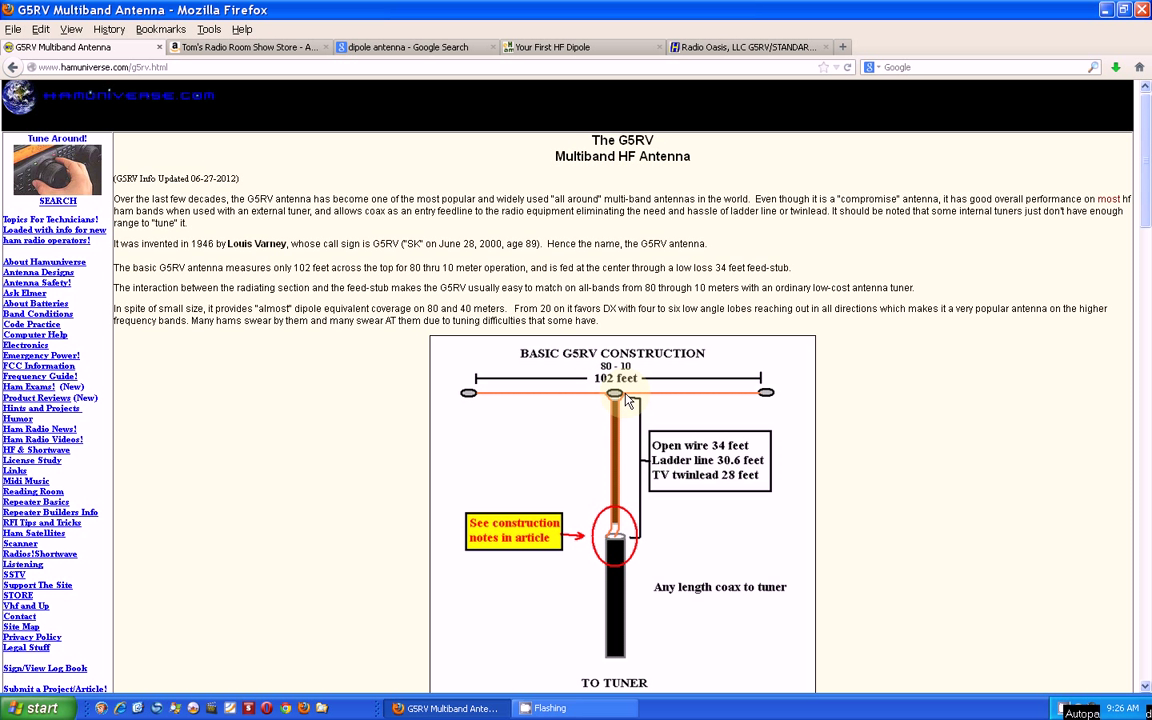
{"action": "mouse_move", "coordinate": [658, 402]}
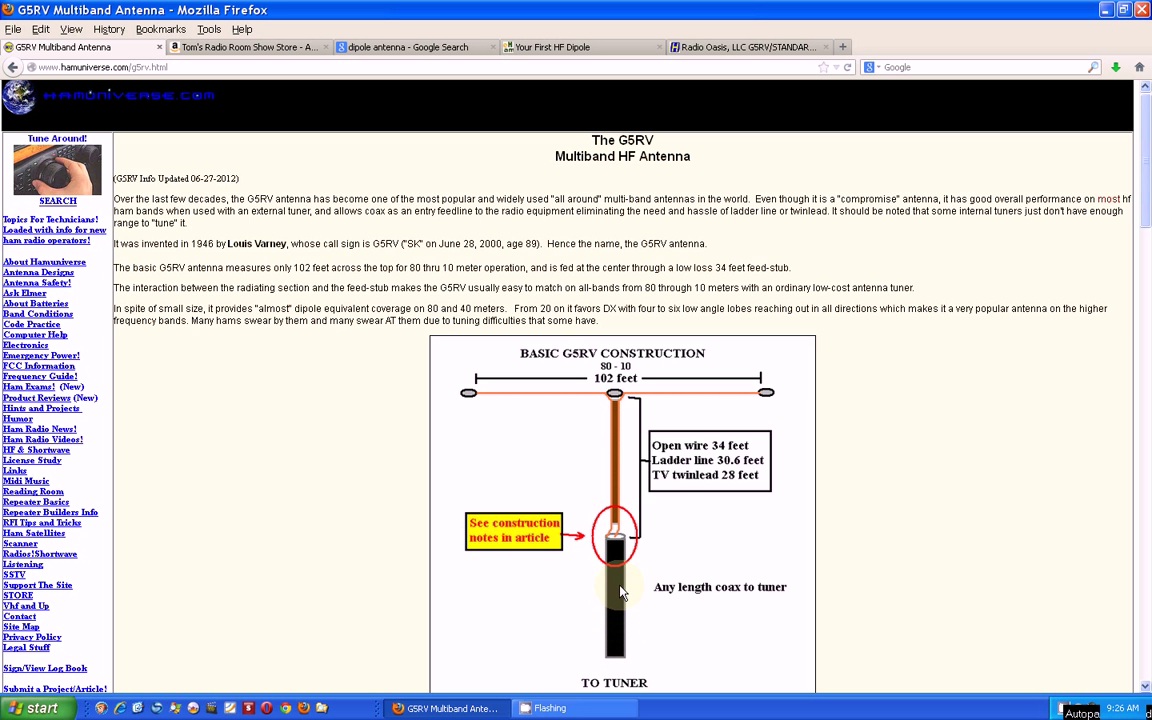
{"action": "mouse_move", "coordinate": [760, 514]}
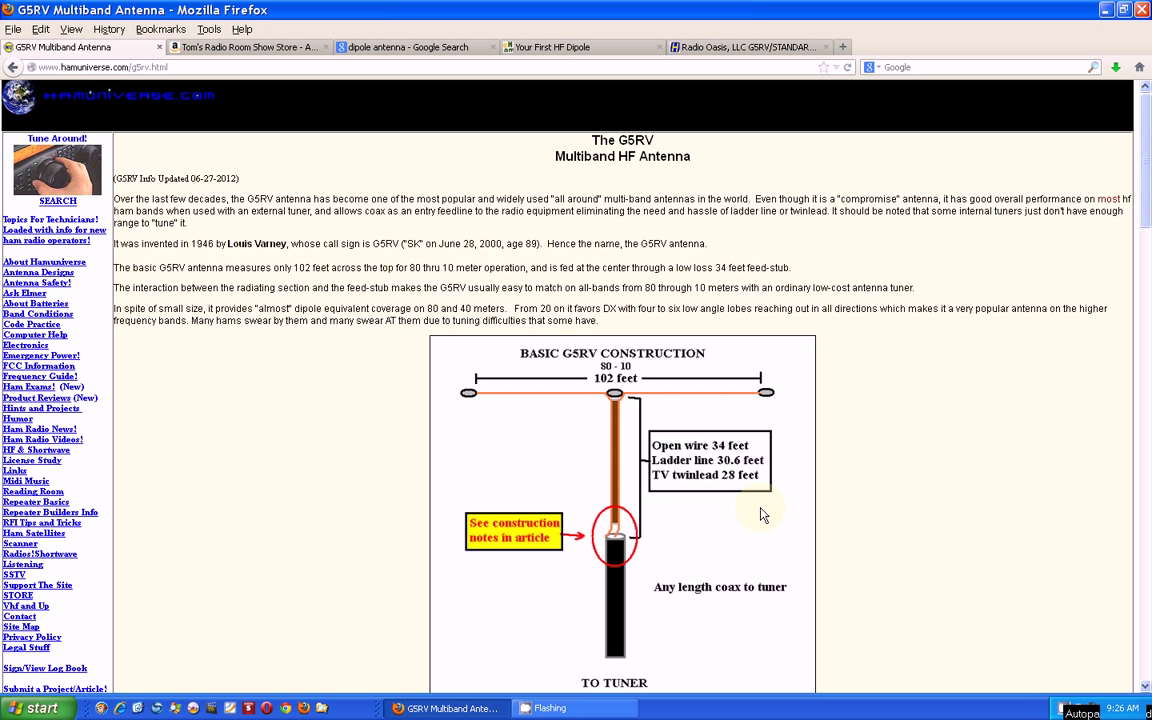
{"action": "mouse_move", "coordinate": [752, 526]}
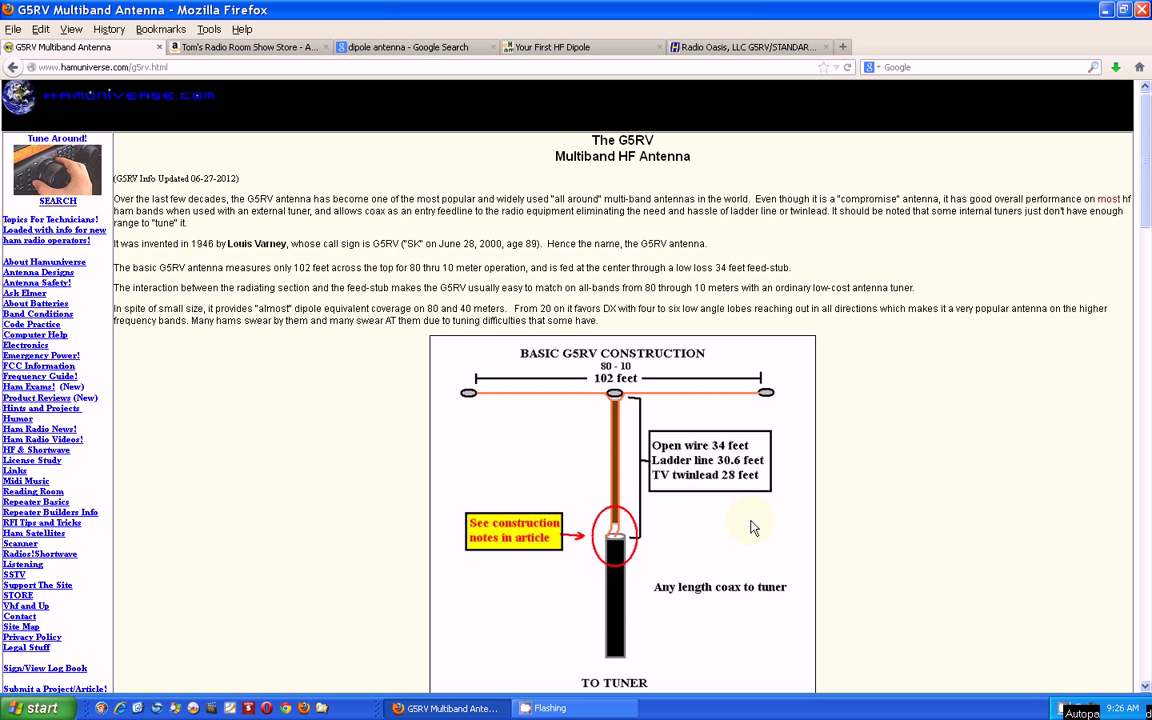
{"action": "mouse_move", "coordinate": [726, 510]}
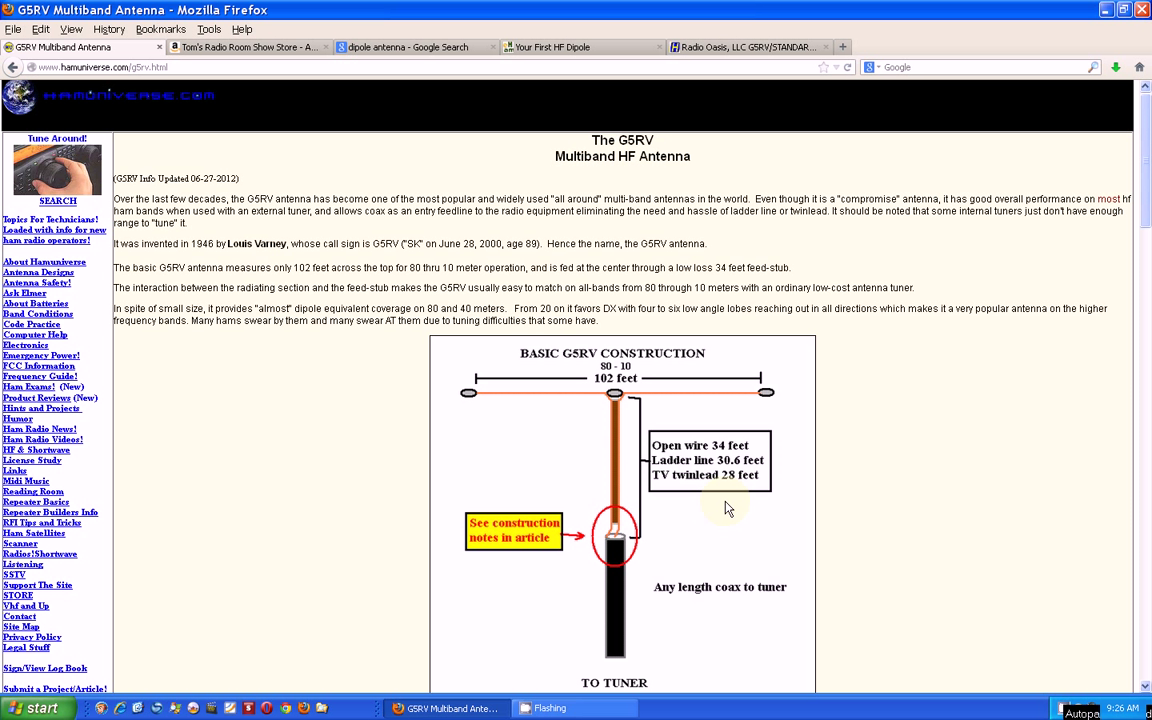
{"action": "mouse_move", "coordinate": [380, 152]}
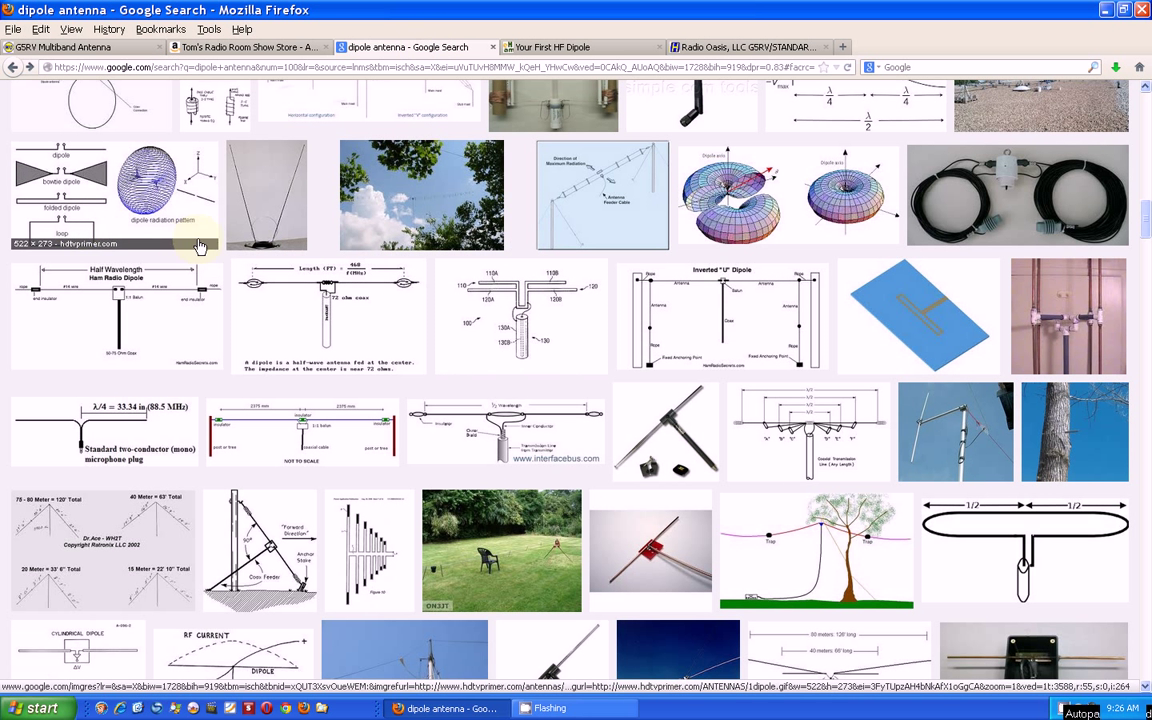
{"action": "mouse_move", "coordinate": [420, 298]}
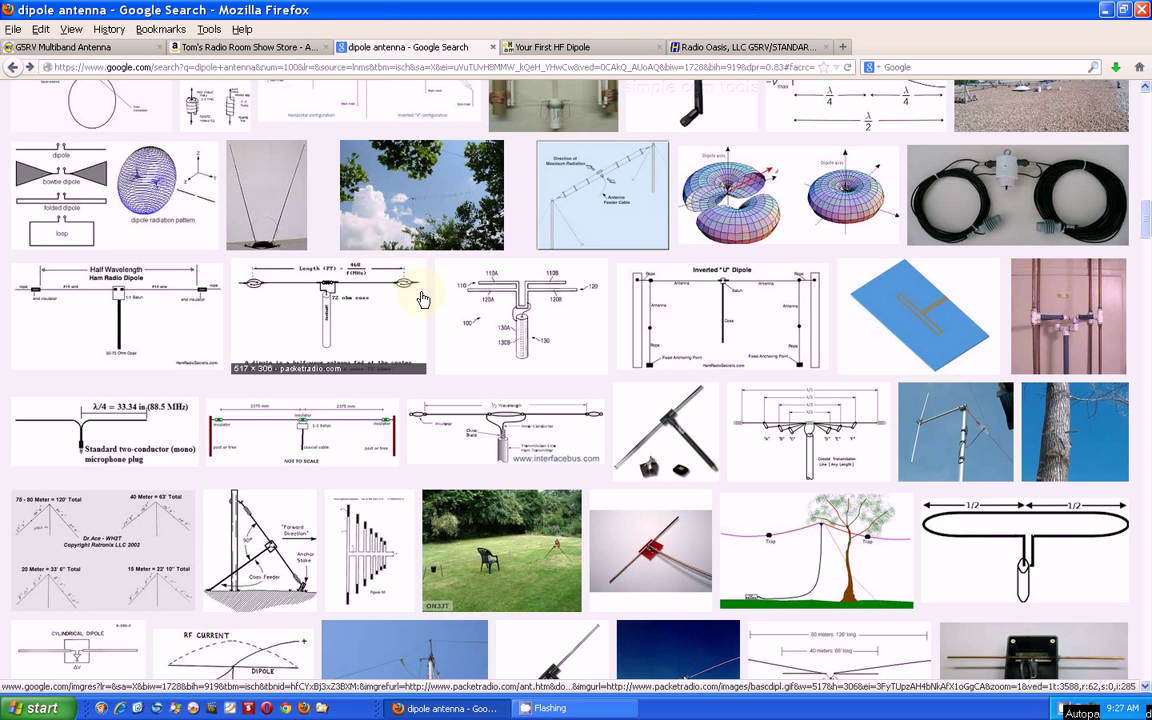
Scroll down through the dipole antenna image results to the Ham Radio Dipole diagram.
{"action": "scroll", "scroll_direction": "down", "scroll_amount": 3}
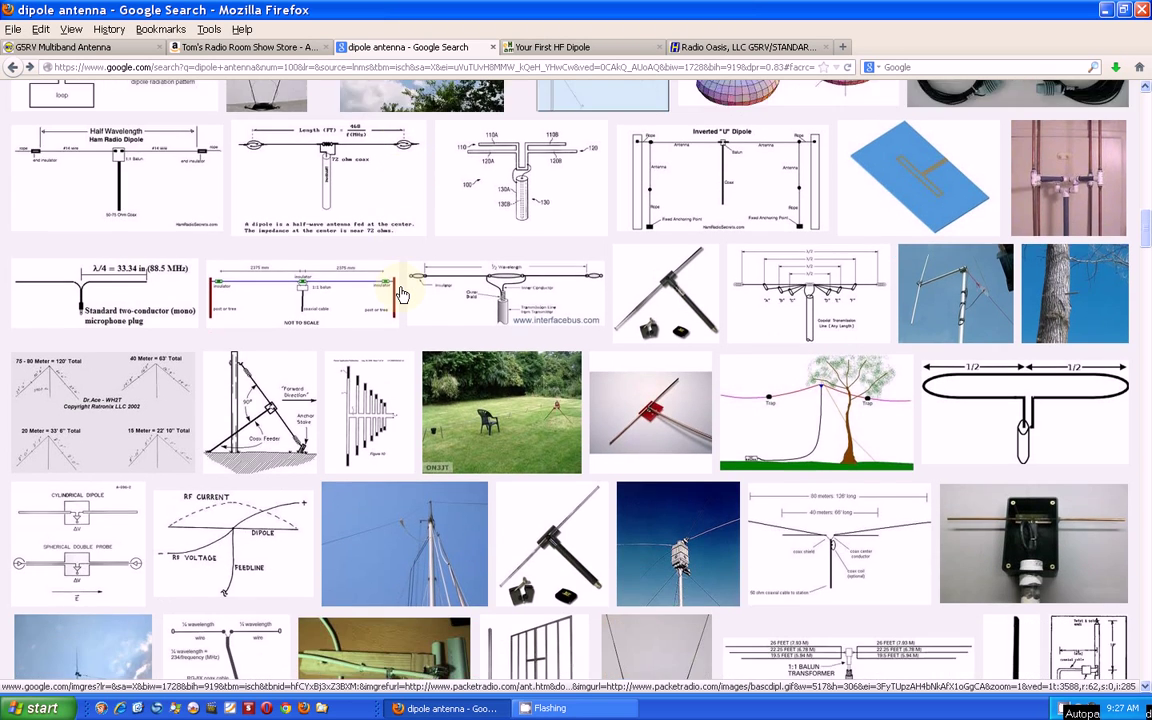
{"action": "scroll", "scroll_direction": "down", "scroll_amount": 3}
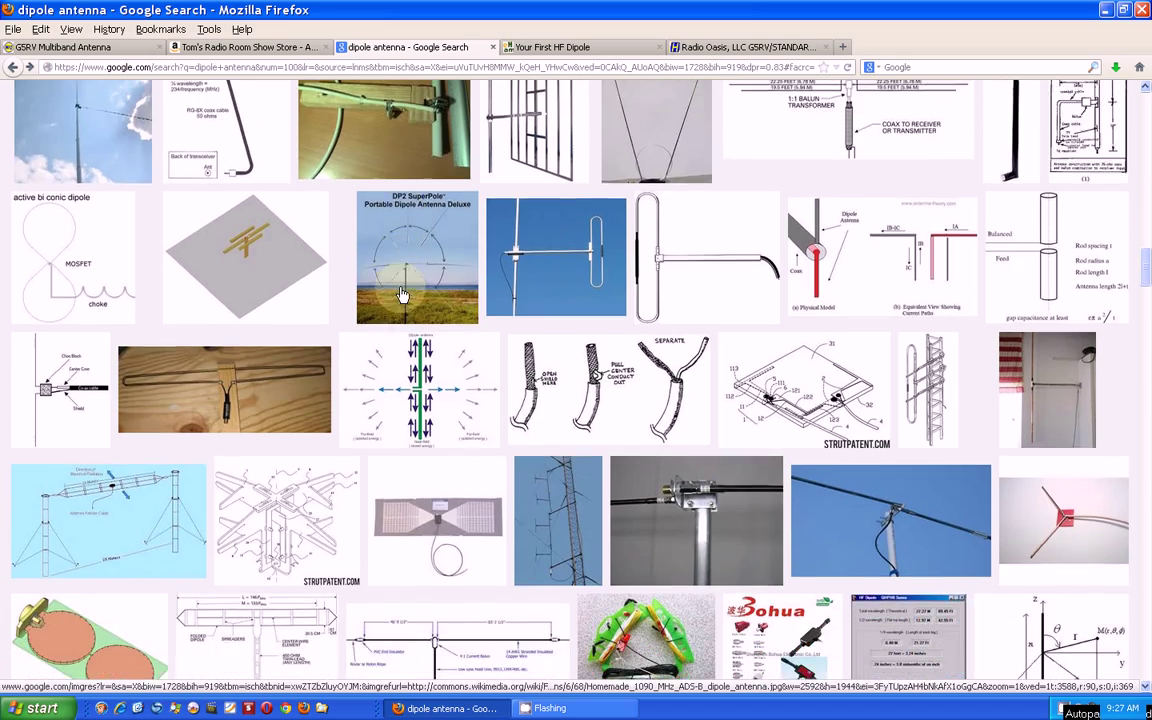
{"action": "scroll", "scroll_direction": "down", "scroll_amount": 3}
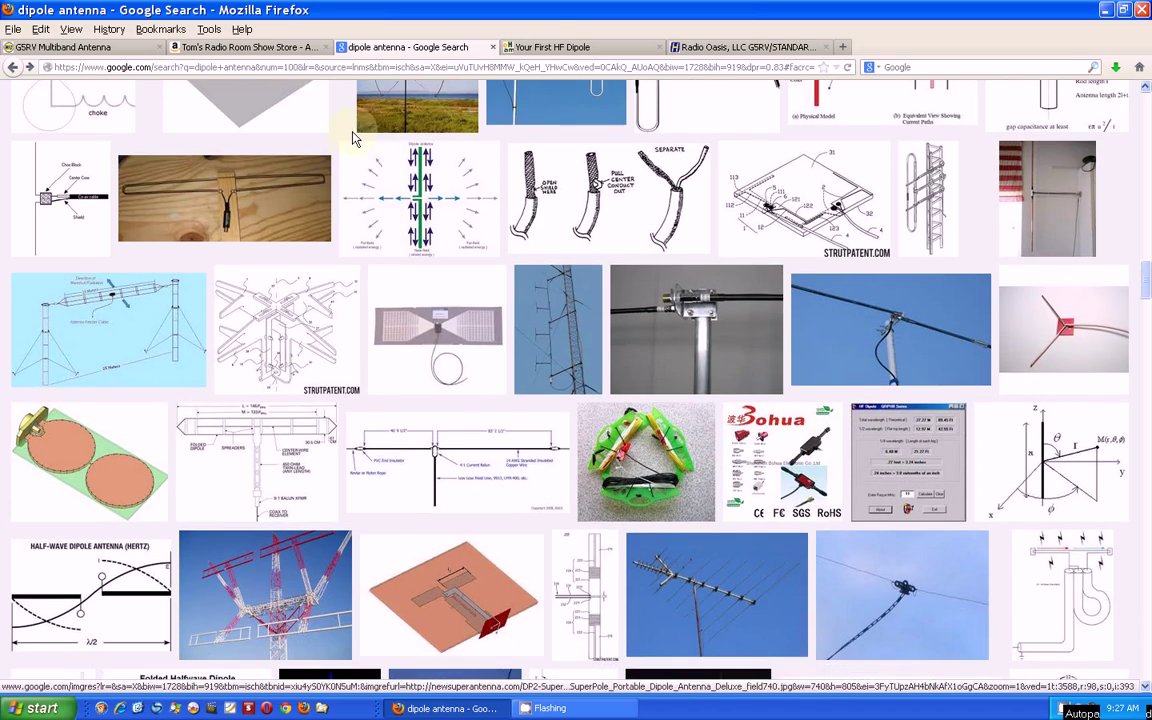
{"action": "scroll", "scroll_direction": "down", "scroll_amount": 3}
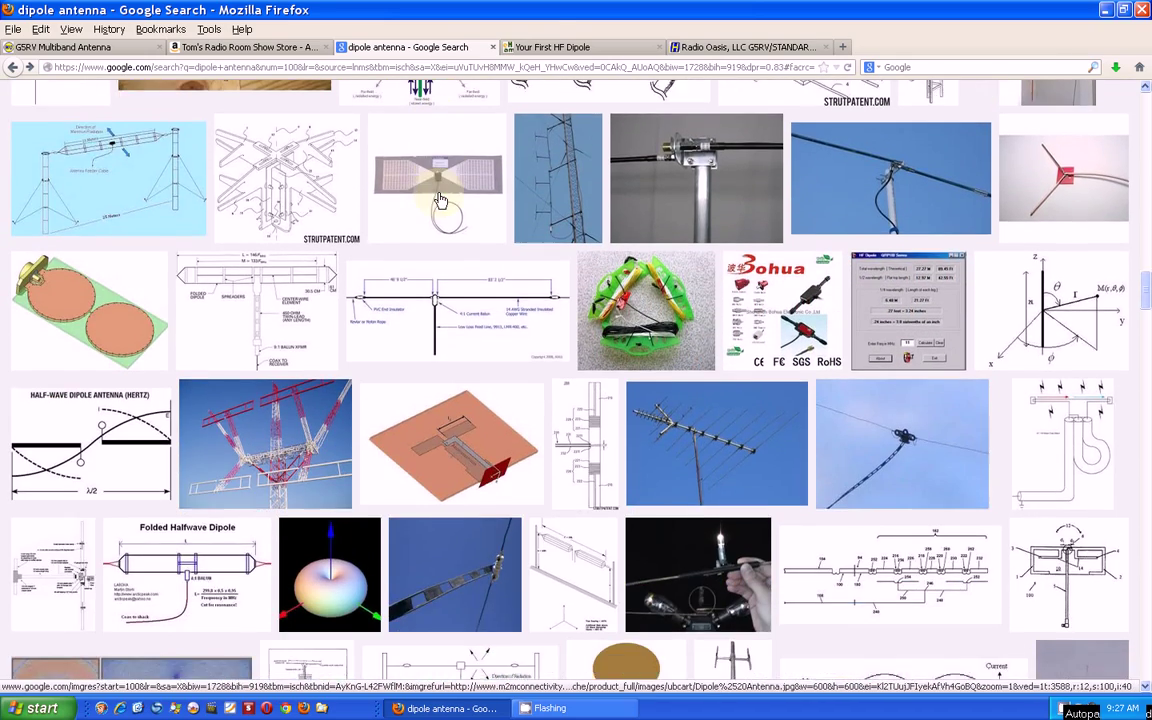
{"action": "scroll", "scroll_direction": "down", "scroll_amount": 3}
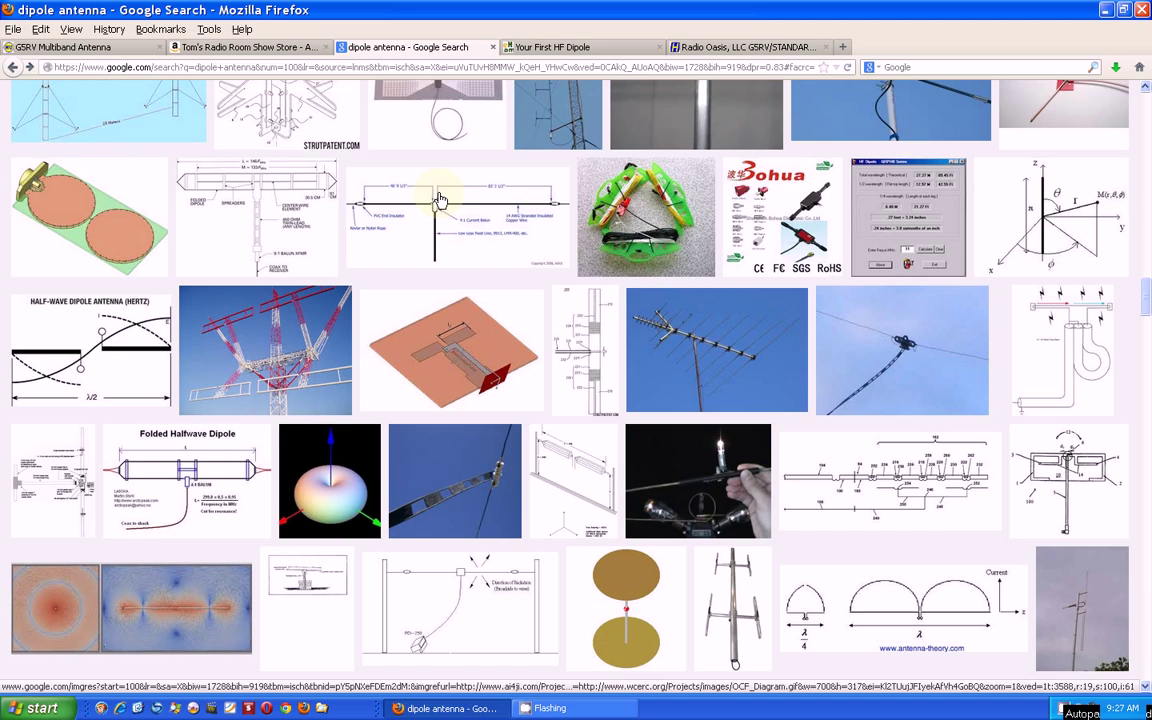
{"action": "scroll", "scroll_direction": "down", "scroll_amount": 3}
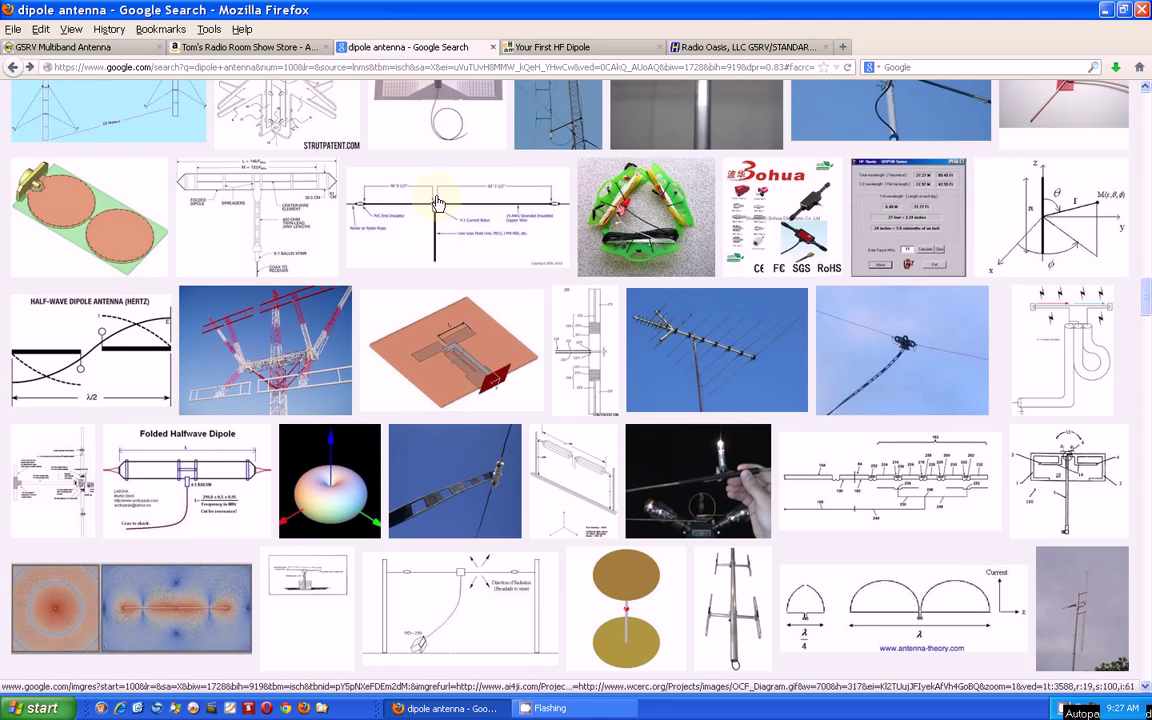
{"action": "scroll", "scroll_direction": "down", "scroll_amount": 3}
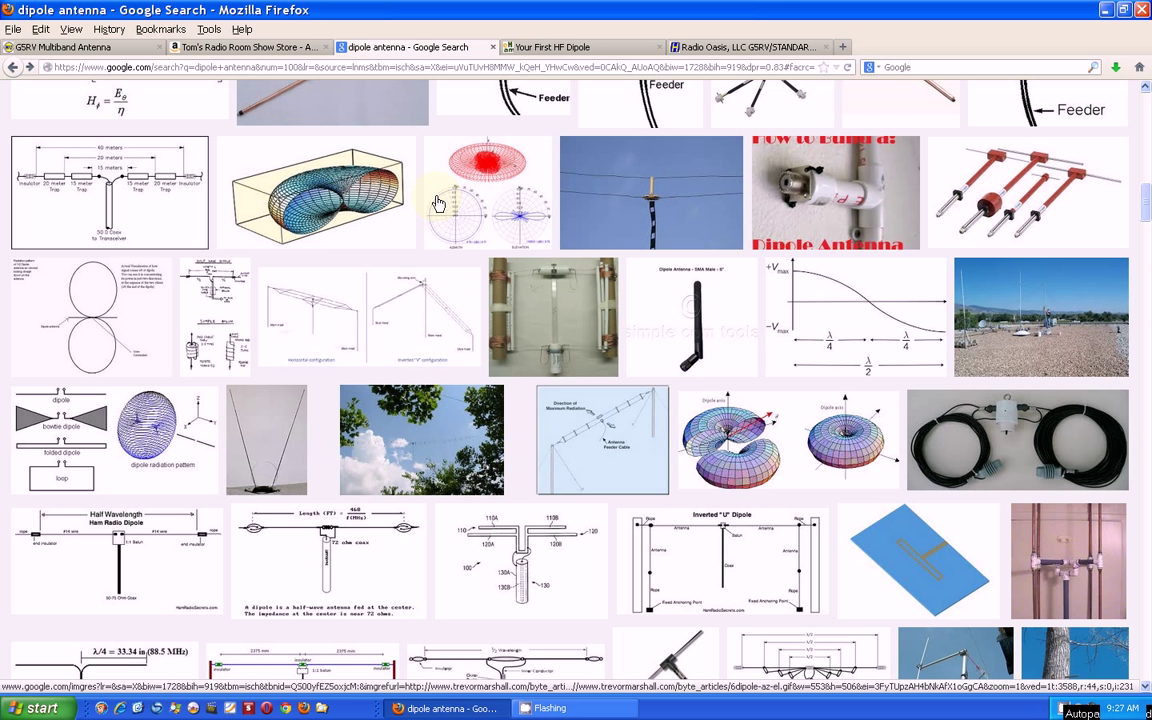
{"action": "mouse_move", "coordinate": [452, 258]}
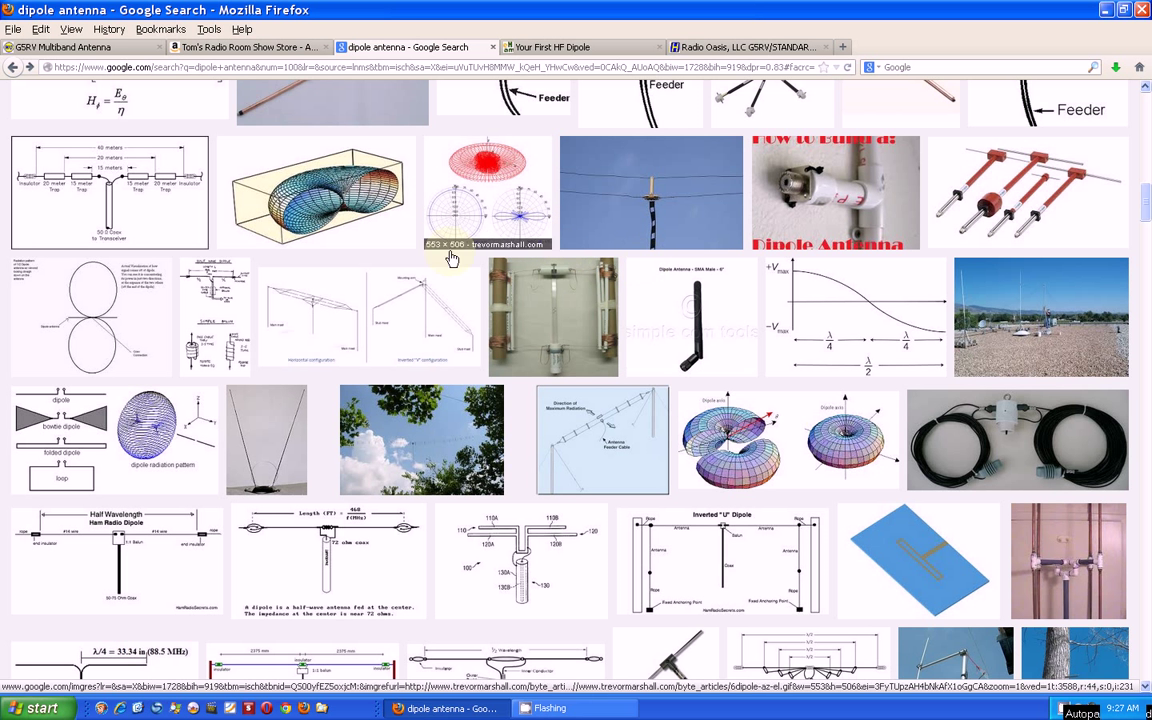
{"action": "mouse_move", "coordinate": [120, 586]}
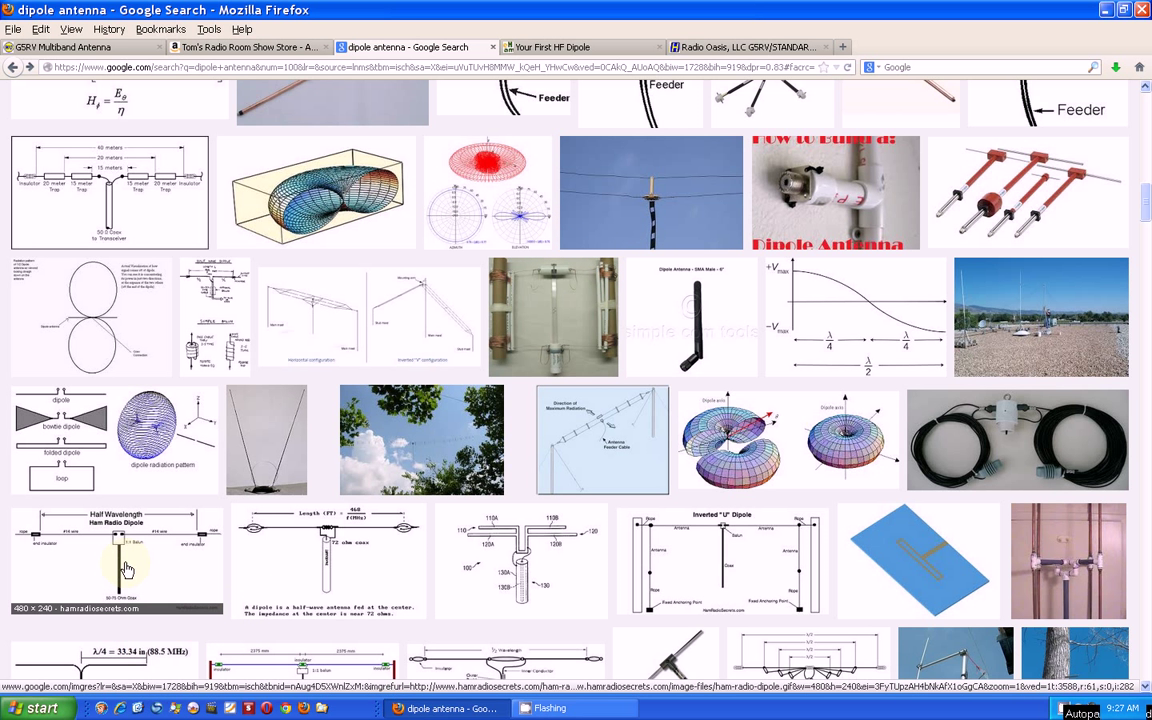
Enlarge the Half Wavelength Ham Radio Dipole diagram and visit its Ham Radio Secrets source page.
{"action": "left_click", "coordinate": [124, 568]}
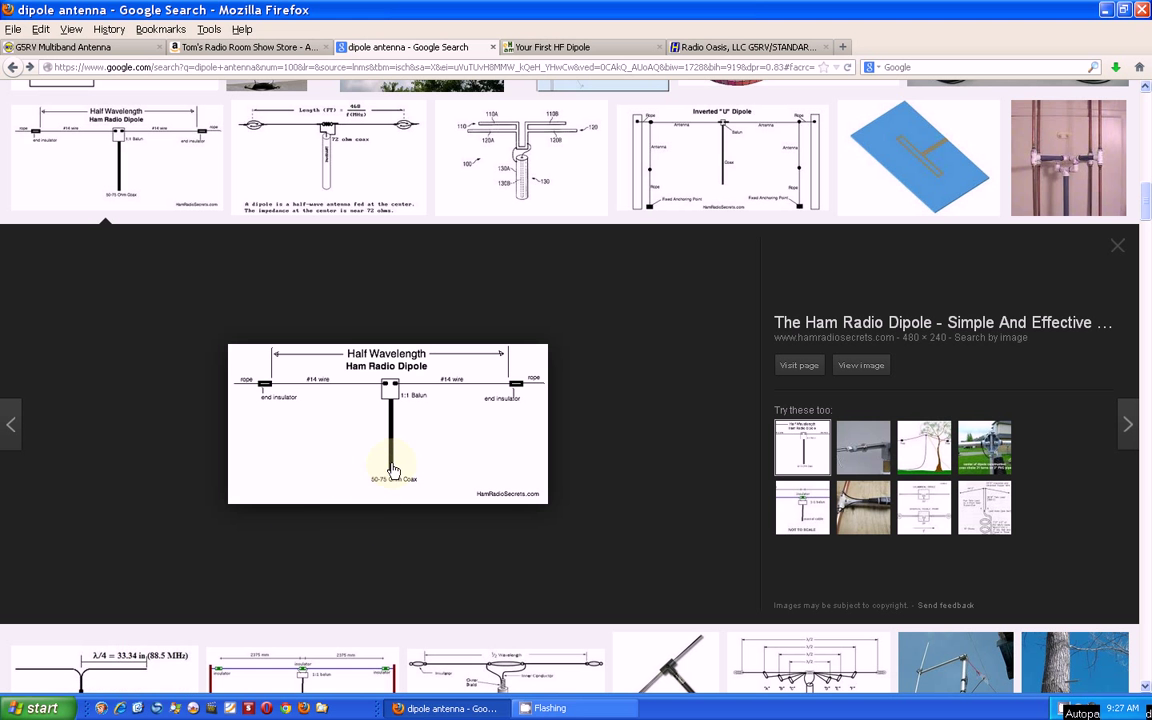
{"action": "left_click", "coordinate": [800, 364]}
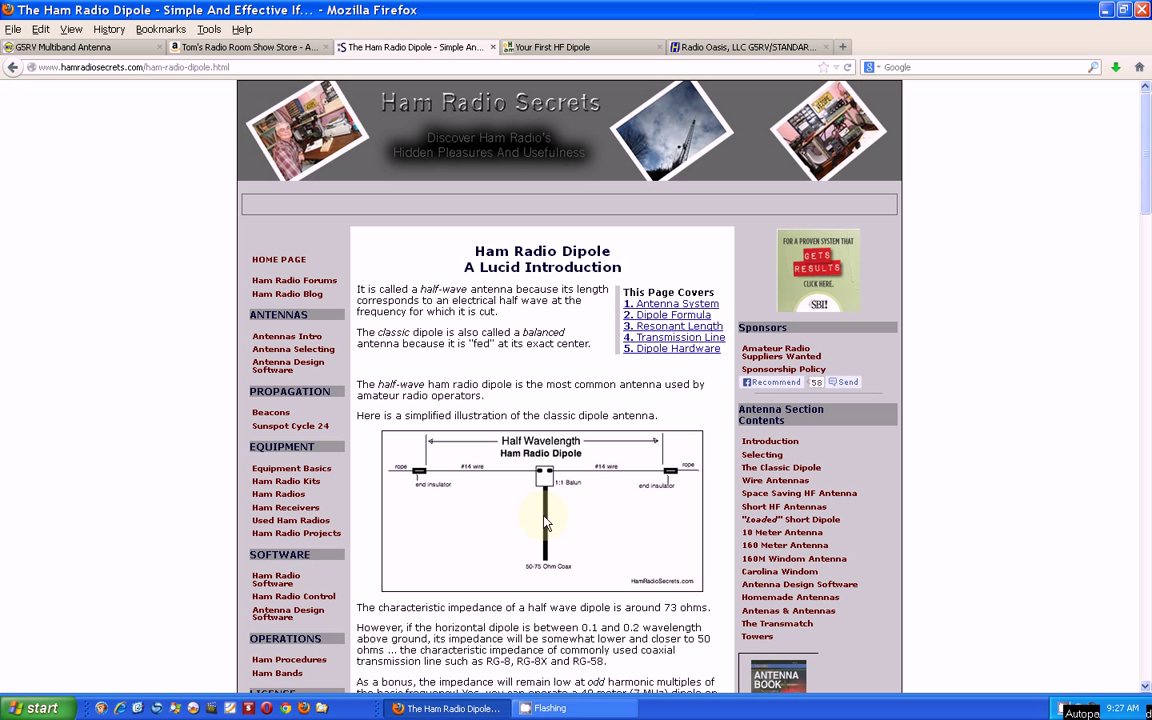
{"action": "mouse_move", "coordinate": [522, 480]}
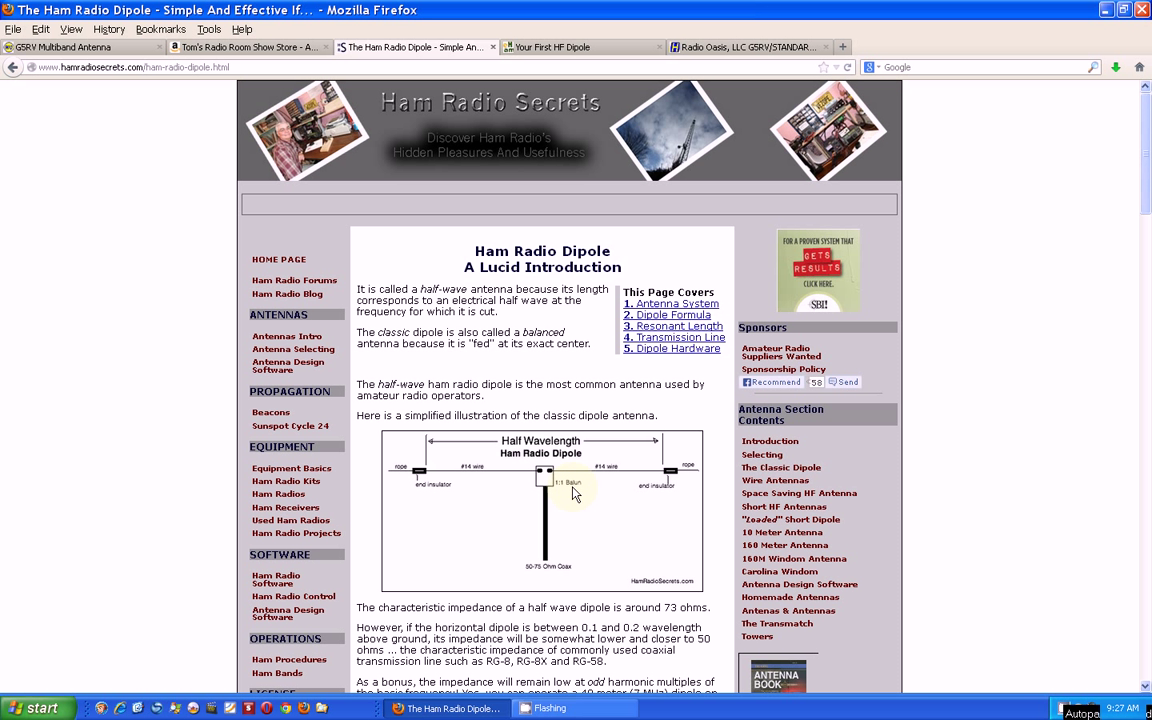
{"action": "mouse_move", "coordinate": [596, 480]}
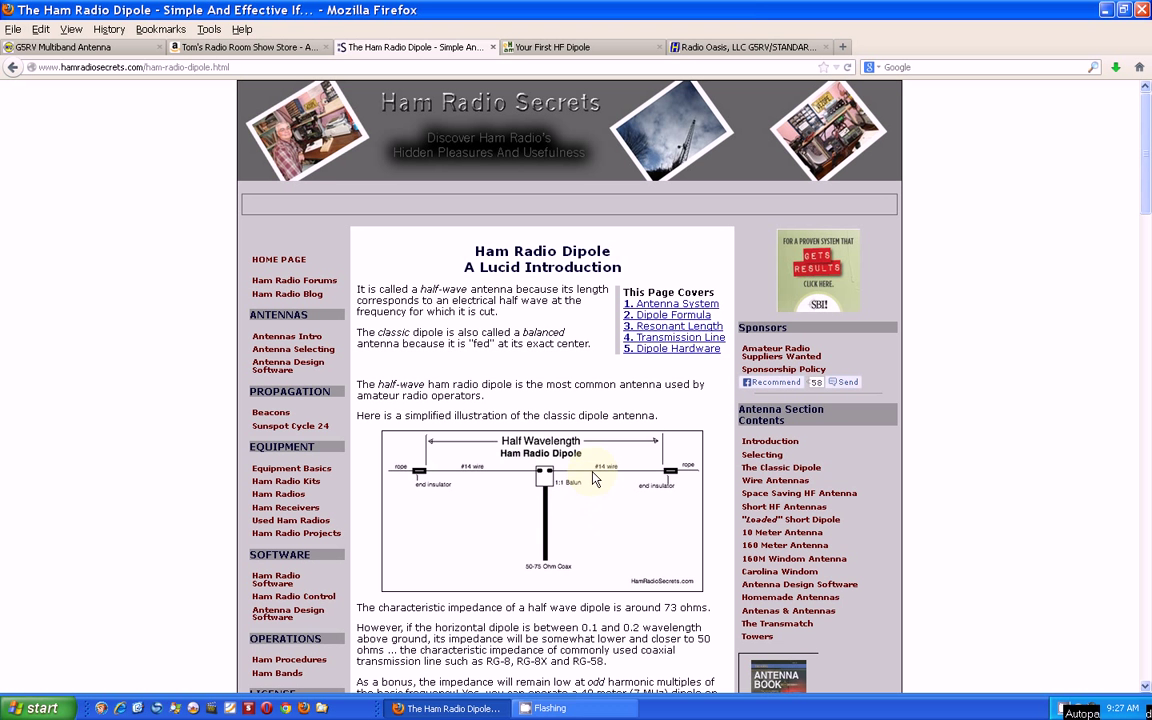
{"action": "mouse_move", "coordinate": [564, 474]}
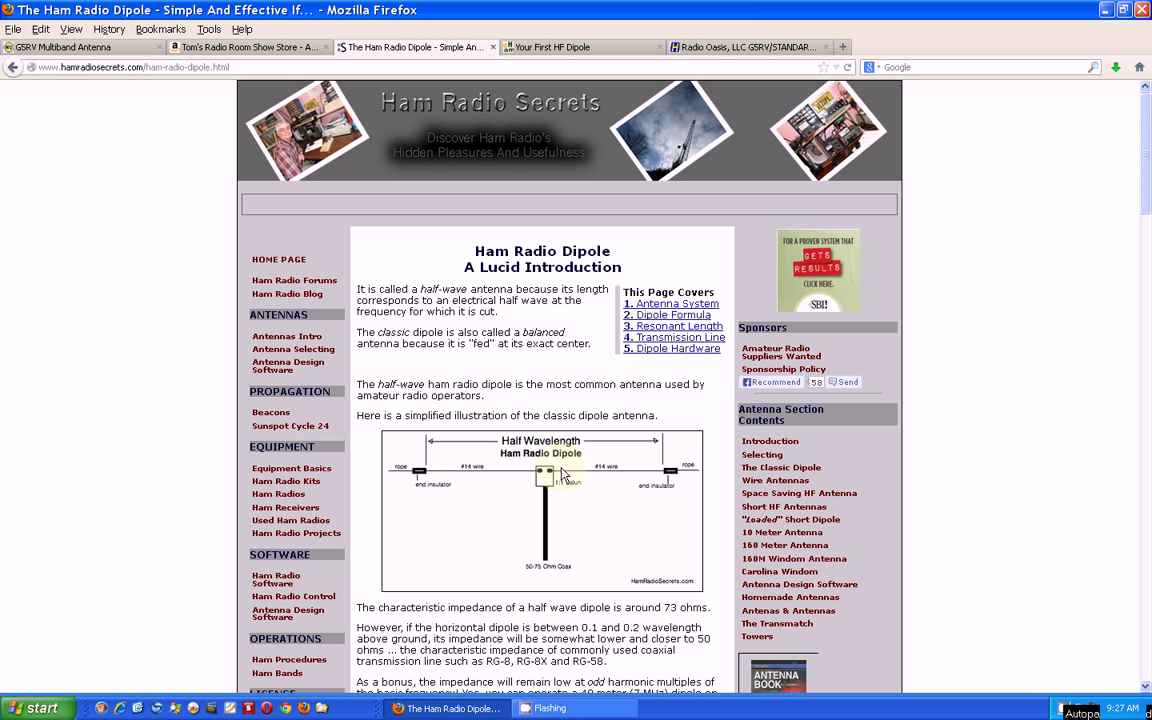
{"action": "mouse_move", "coordinate": [542, 576]}
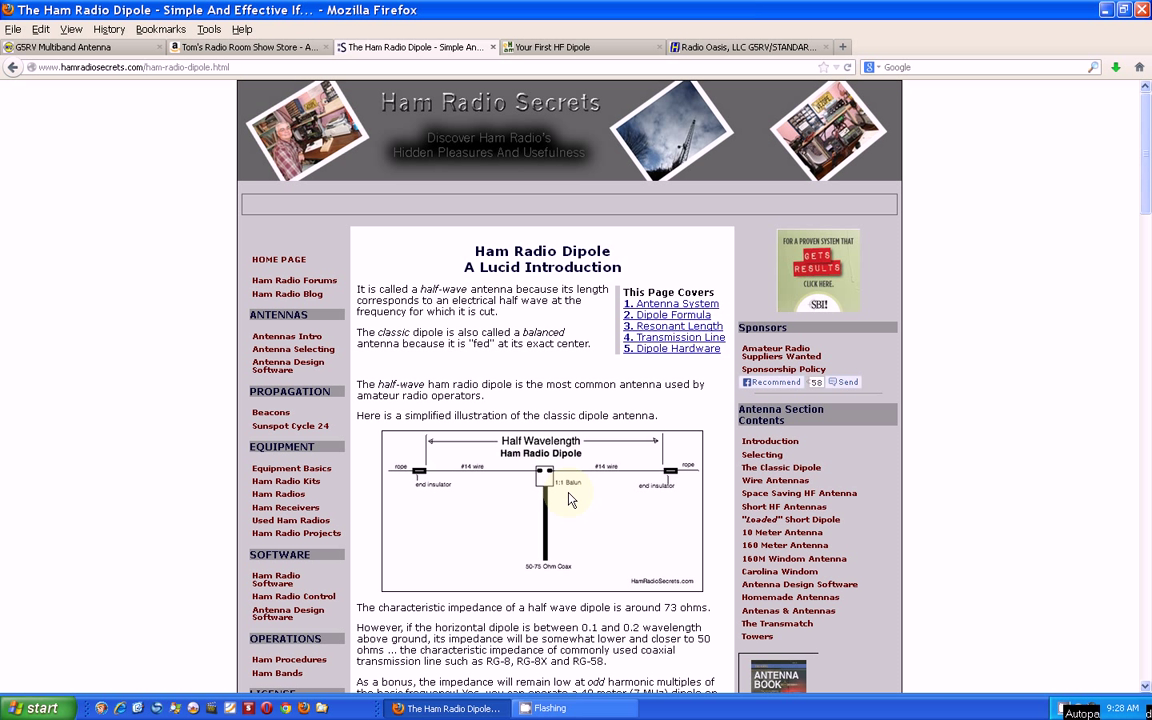
{"action": "mouse_move", "coordinate": [564, 500]}
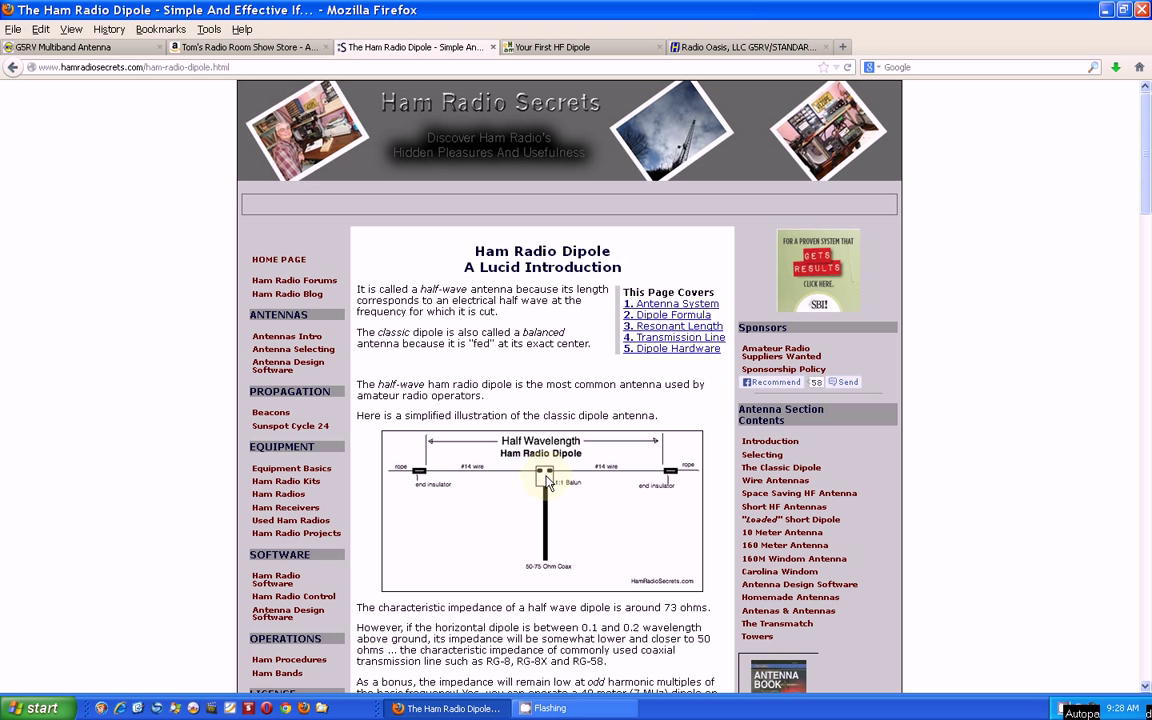
{"action": "mouse_move", "coordinate": [540, 480]}
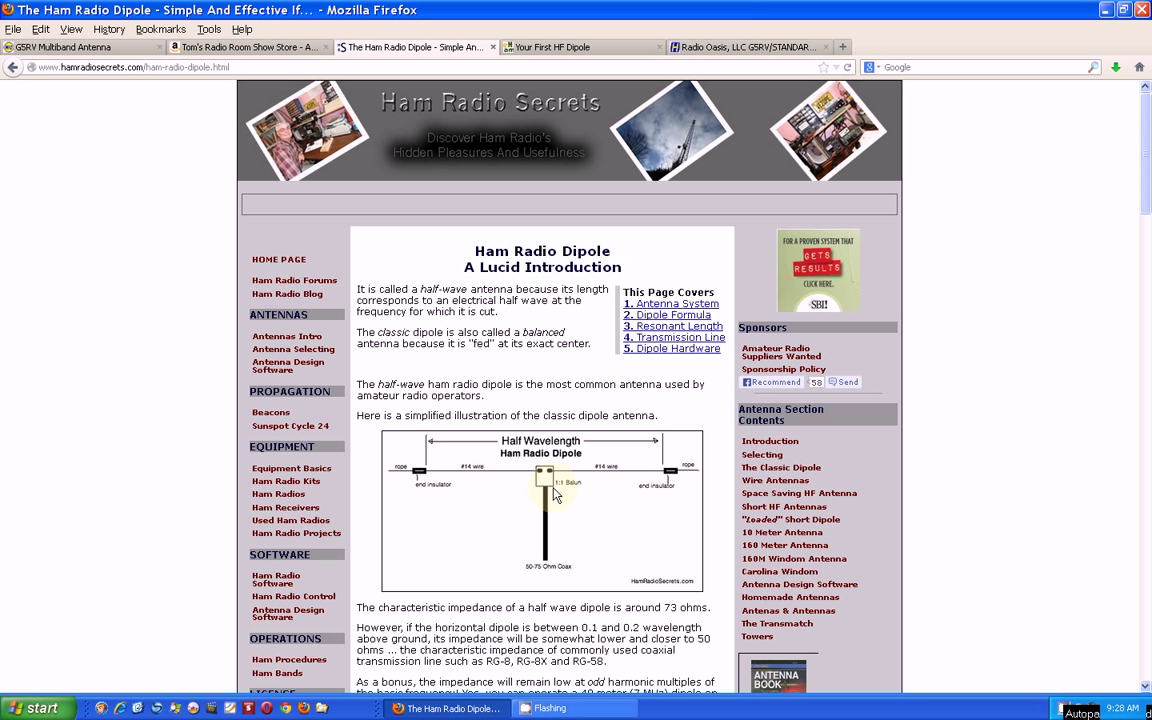
{"action": "mouse_move", "coordinate": [574, 476]}
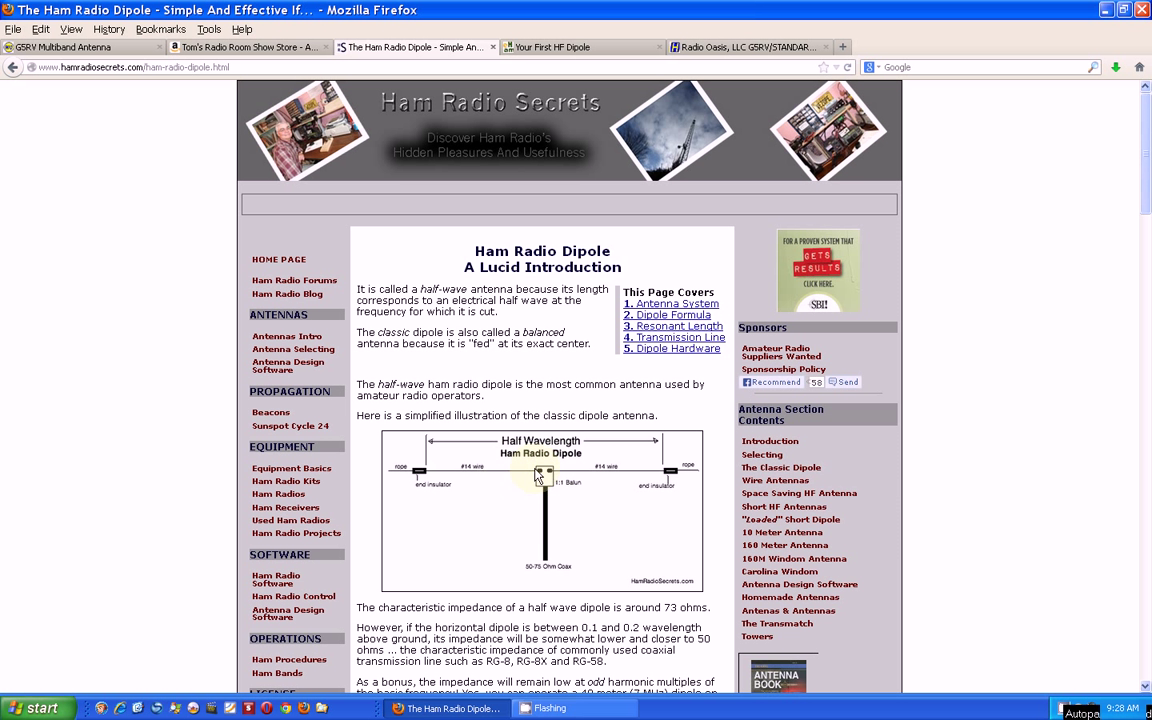
{"action": "mouse_move", "coordinate": [548, 490]}
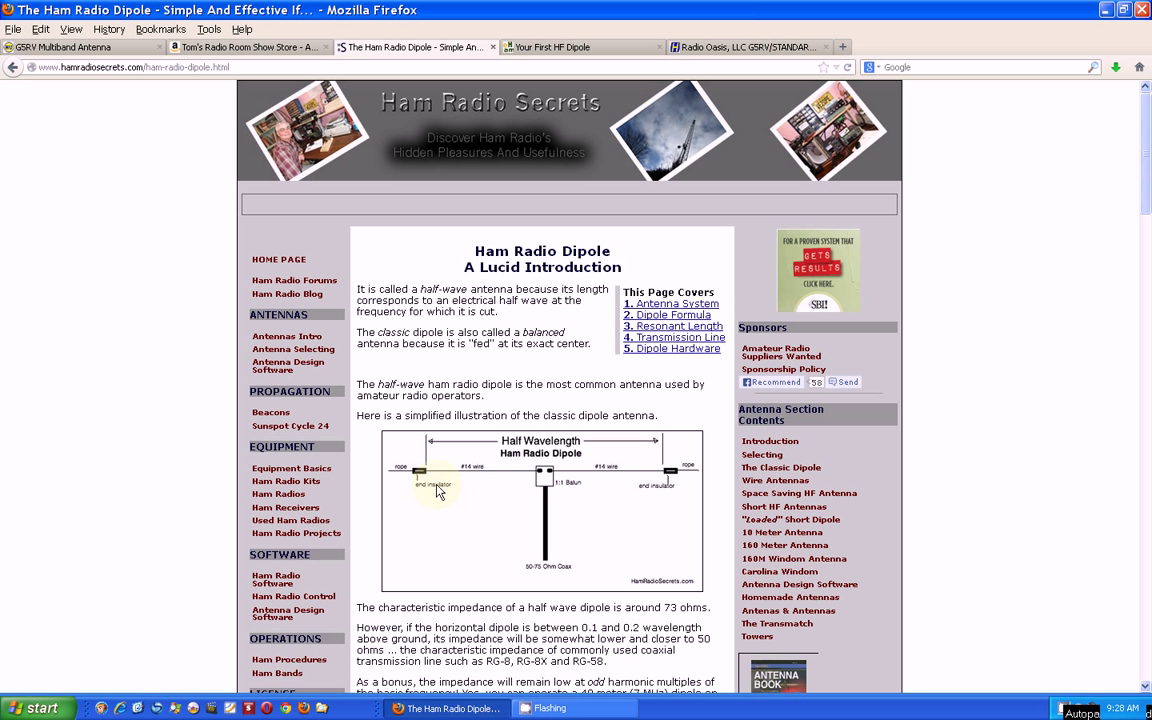
{"action": "mouse_move", "coordinate": [420, 476]}
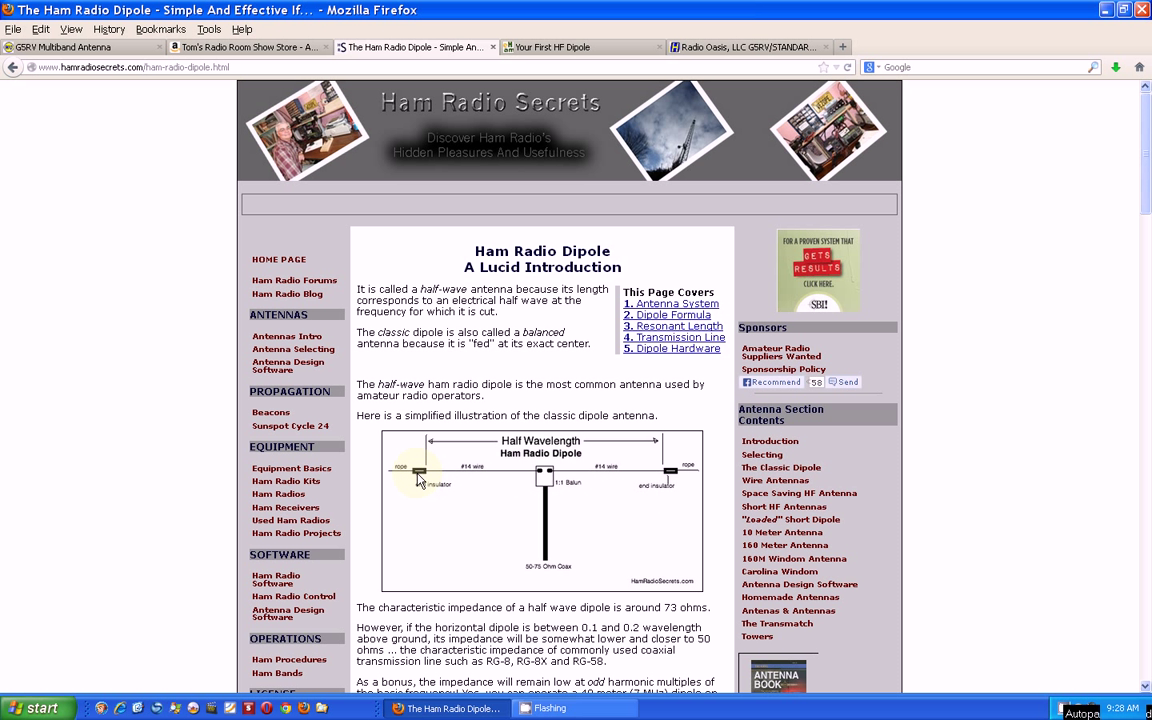
{"action": "mouse_move", "coordinate": [428, 488]}
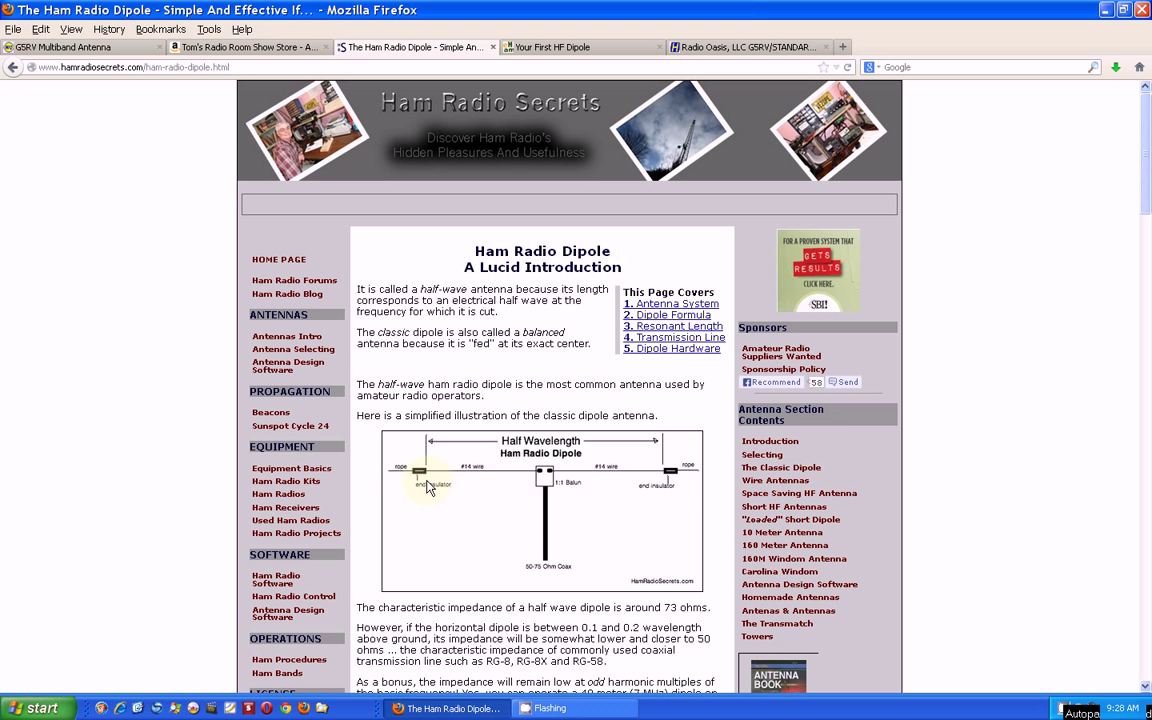
{"action": "mouse_move", "coordinate": [418, 476]}
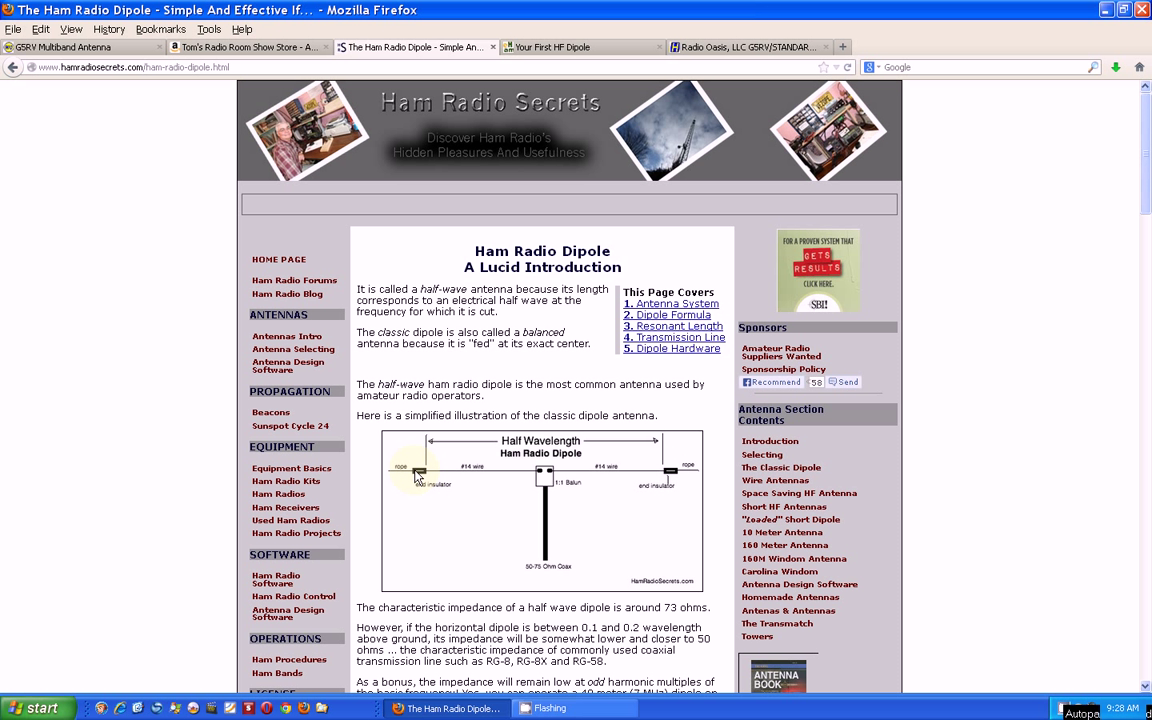
{"action": "mouse_move", "coordinate": [422, 478]}
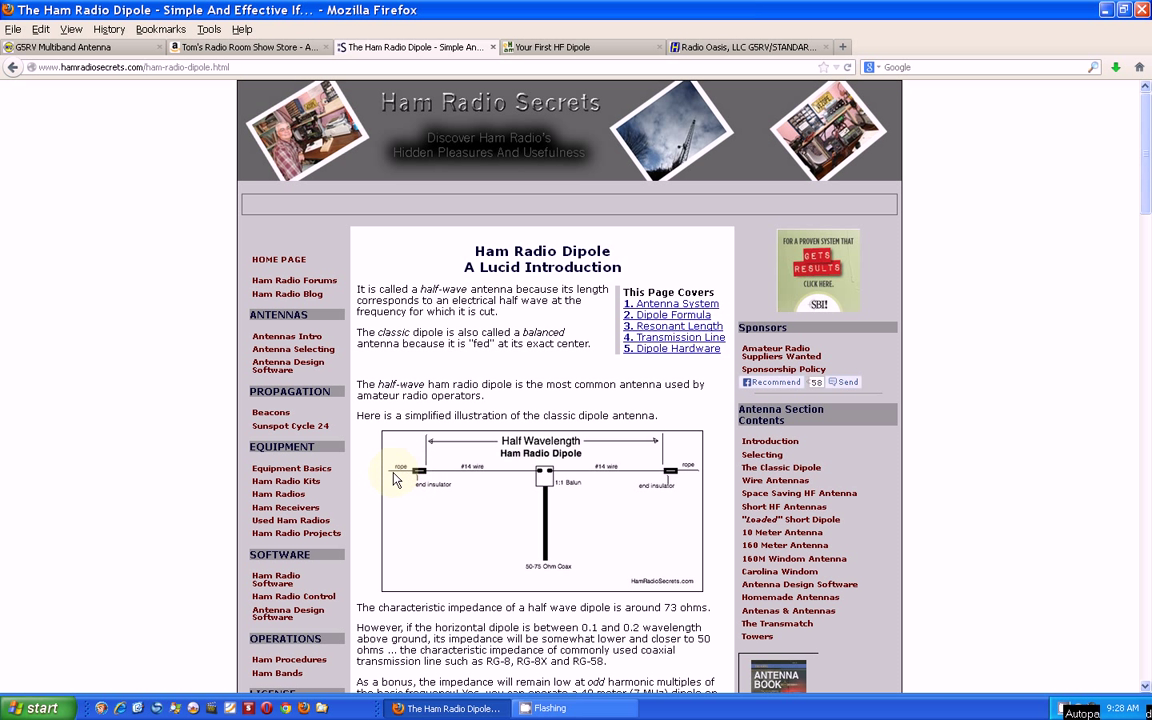
{"action": "mouse_move", "coordinate": [528, 490]}
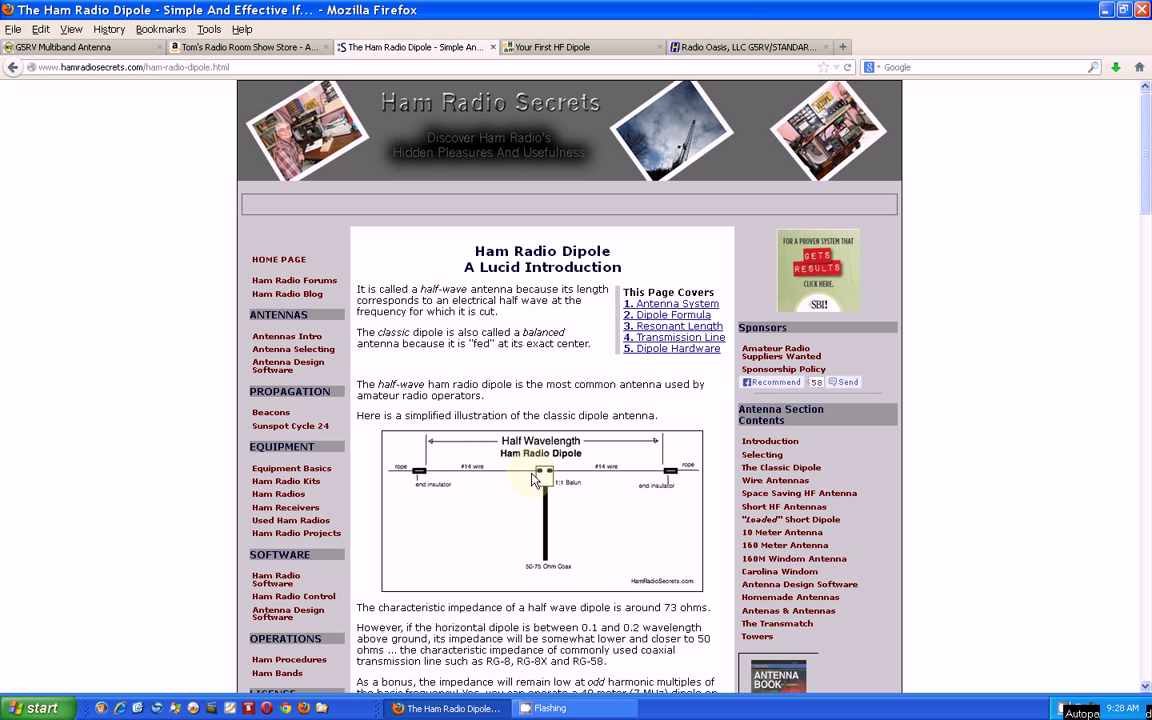
{"action": "mouse_move", "coordinate": [664, 490]}
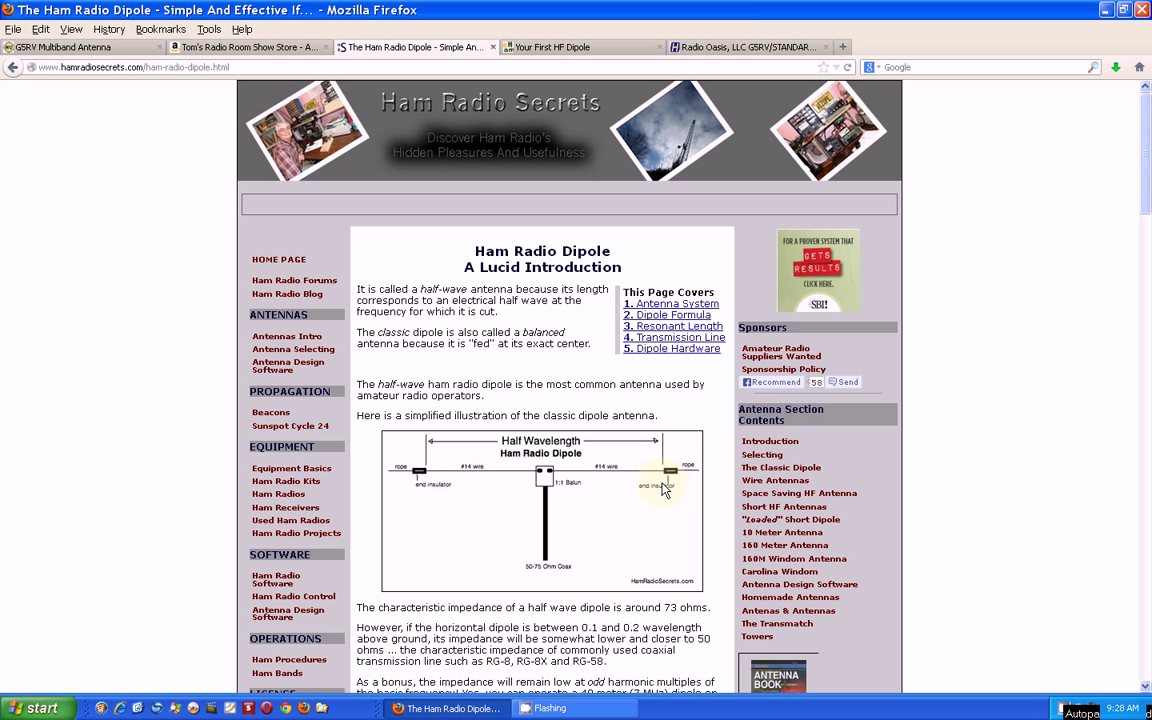
{"action": "mouse_move", "coordinate": [508, 468]}
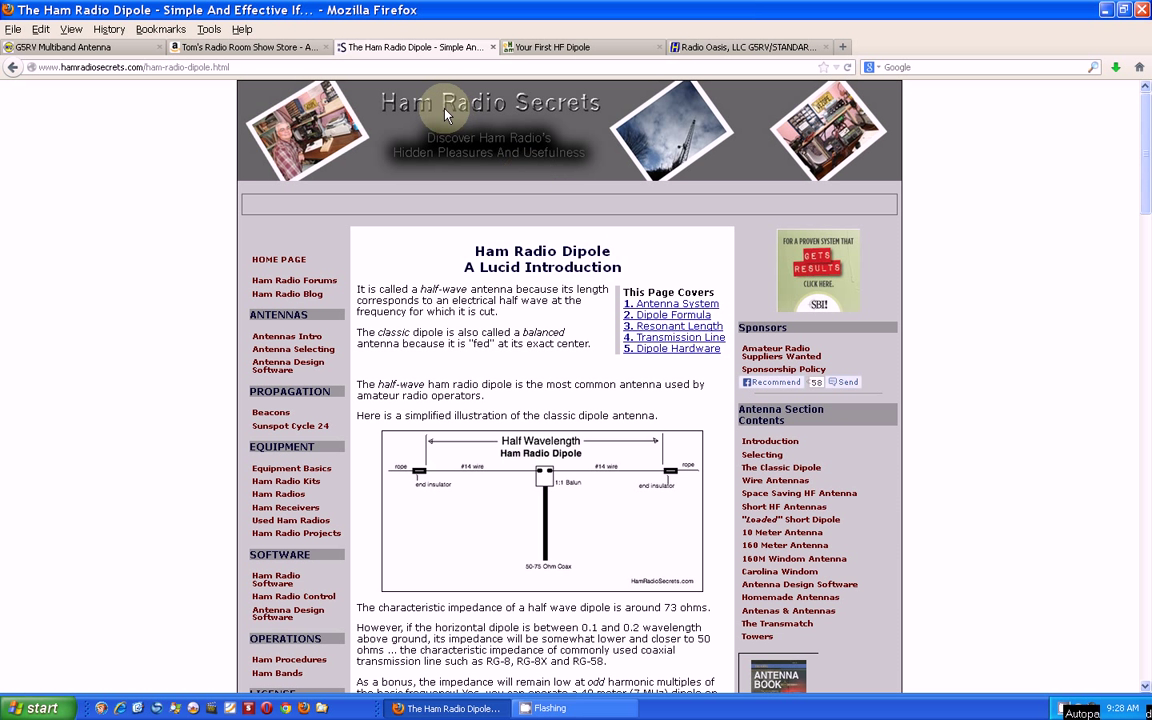
{"action": "left_click", "coordinate": [564, 48]}
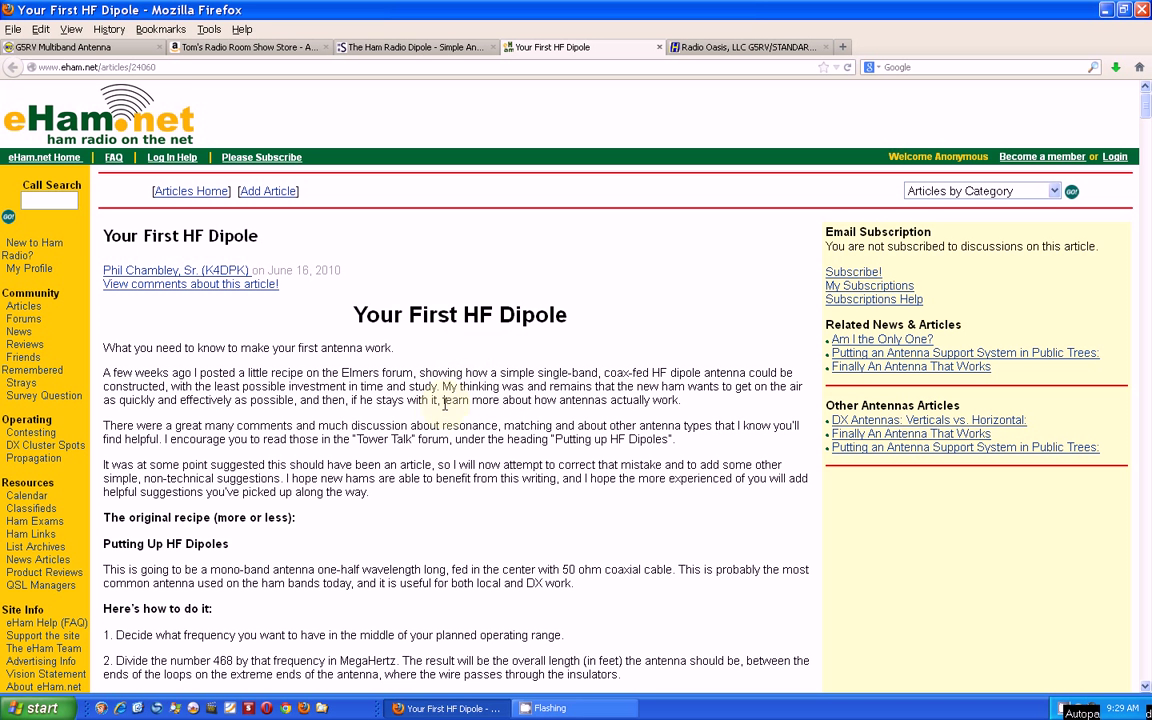
{"action": "scroll", "scroll_direction": "down", "scroll_amount": 3}
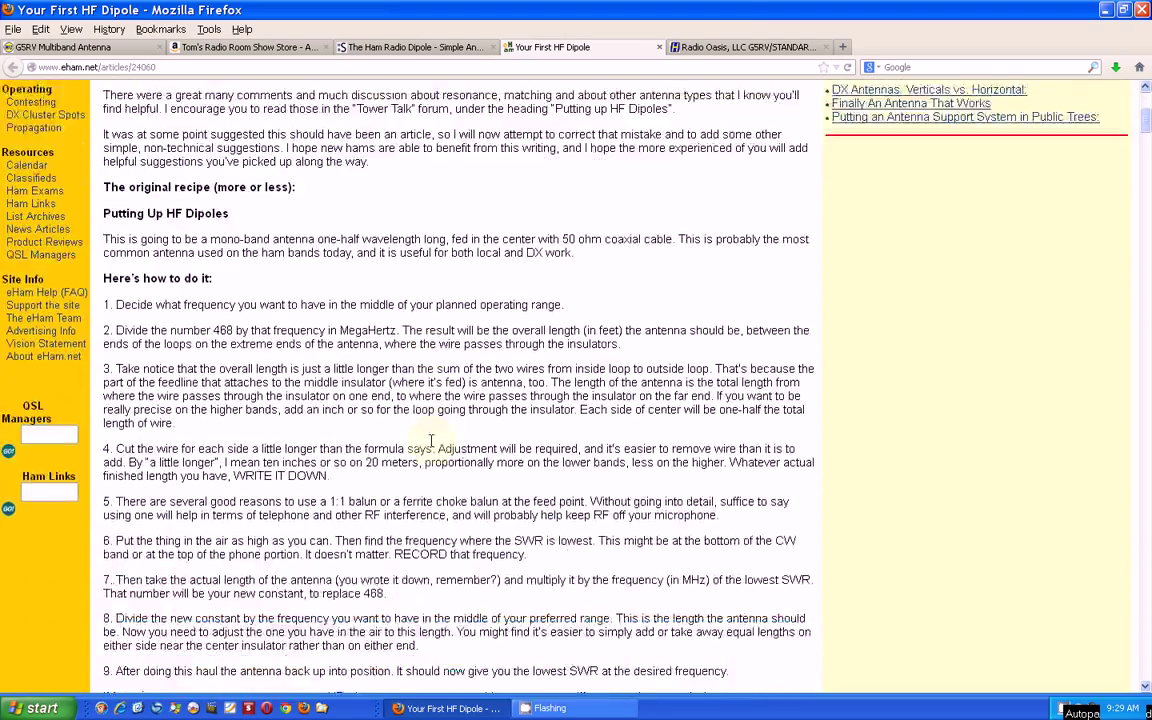
{"action": "scroll", "scroll_direction": "down", "scroll_amount": 3}
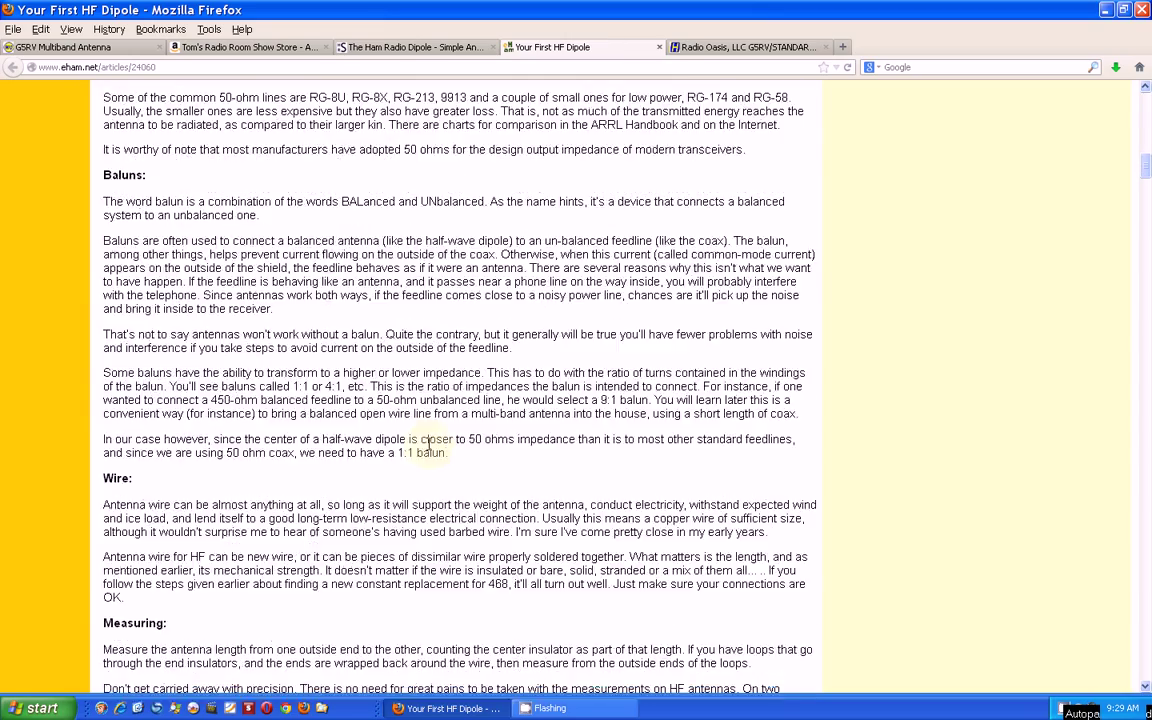
{"action": "scroll", "scroll_direction": "down", "scroll_amount": 3}
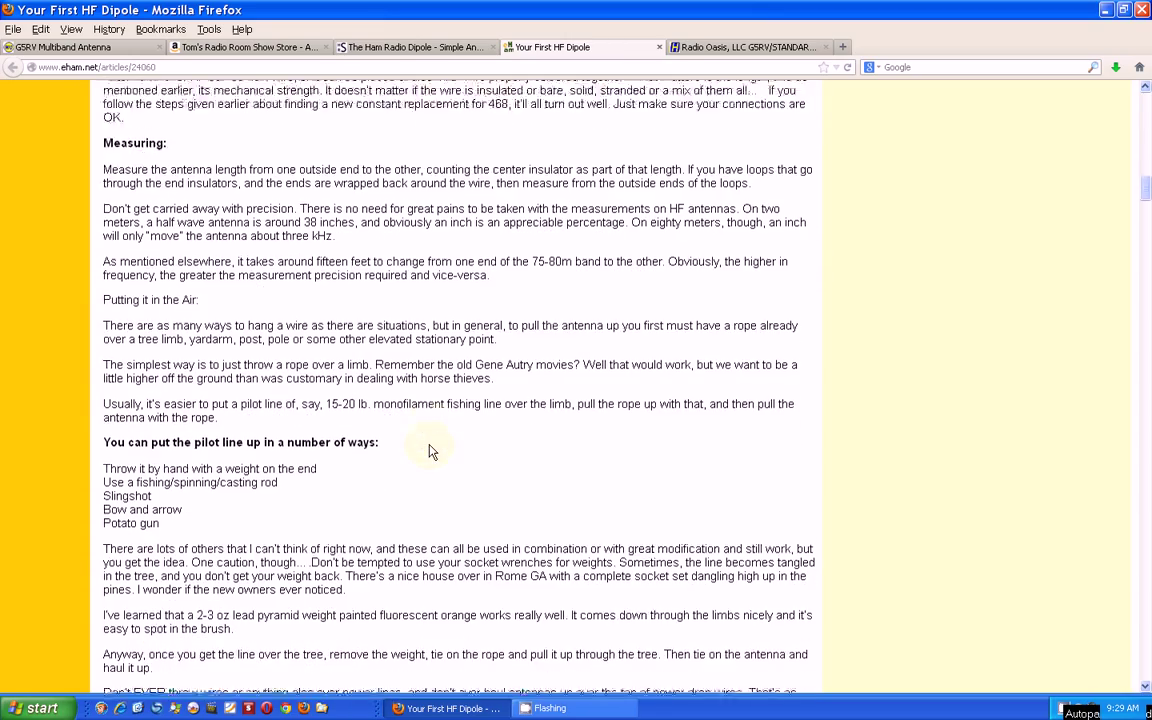
{"action": "scroll", "scroll_direction": "down", "scroll_amount": 3}
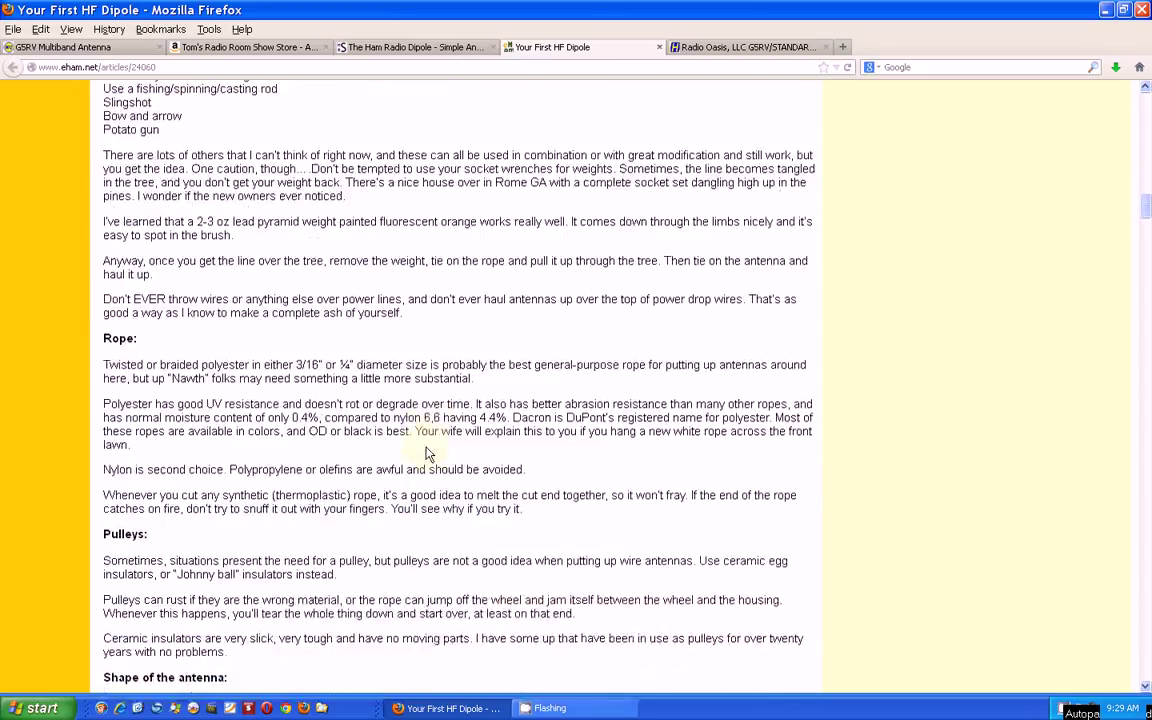
{"action": "scroll", "scroll_direction": "down", "scroll_amount": 3}
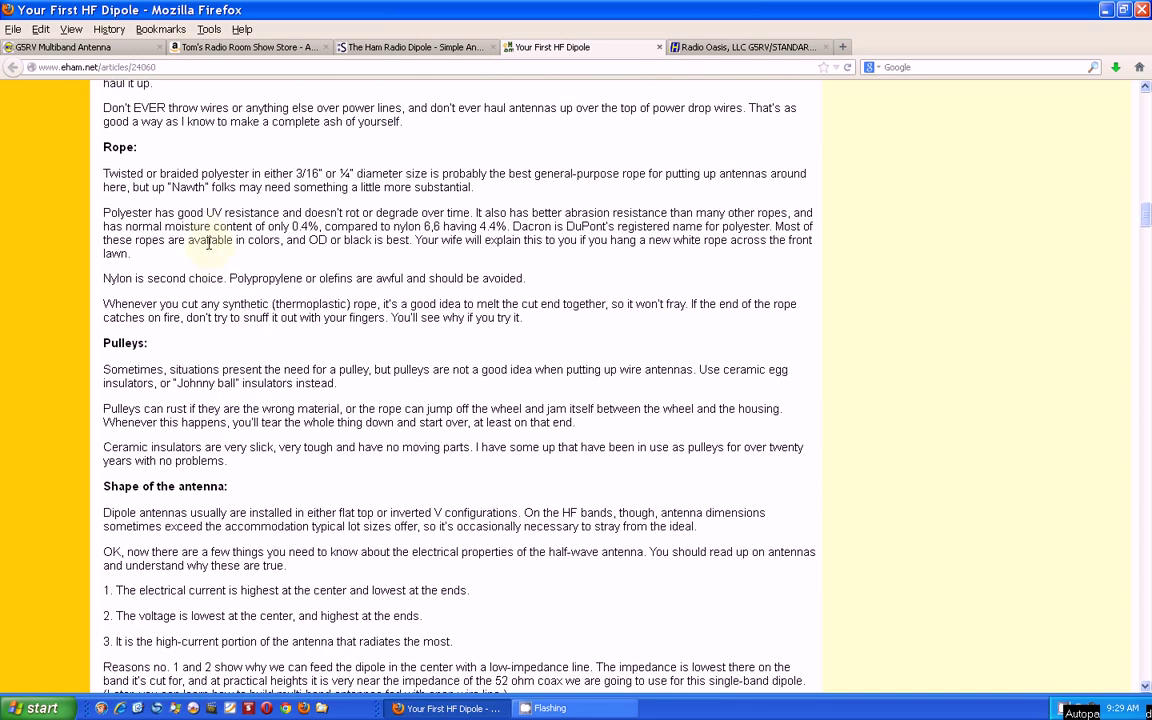
{"action": "mouse_move", "coordinate": [352, 364]}
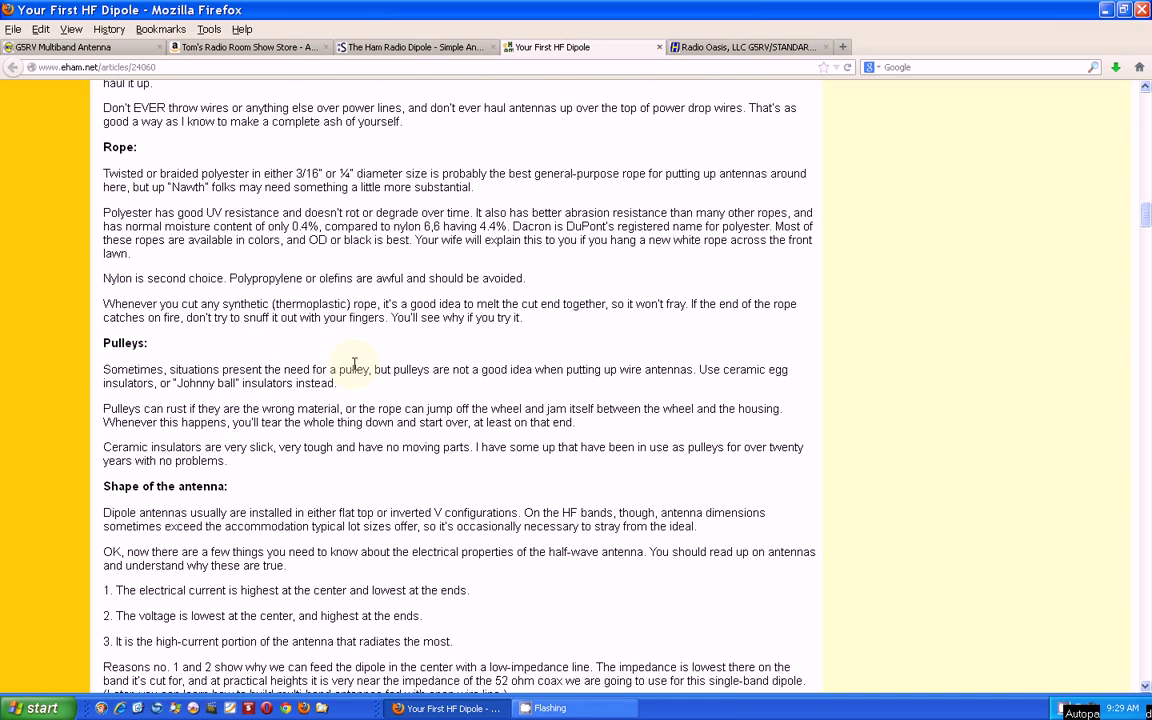
{"action": "scroll", "scroll_direction": "down", "scroll_amount": 3}
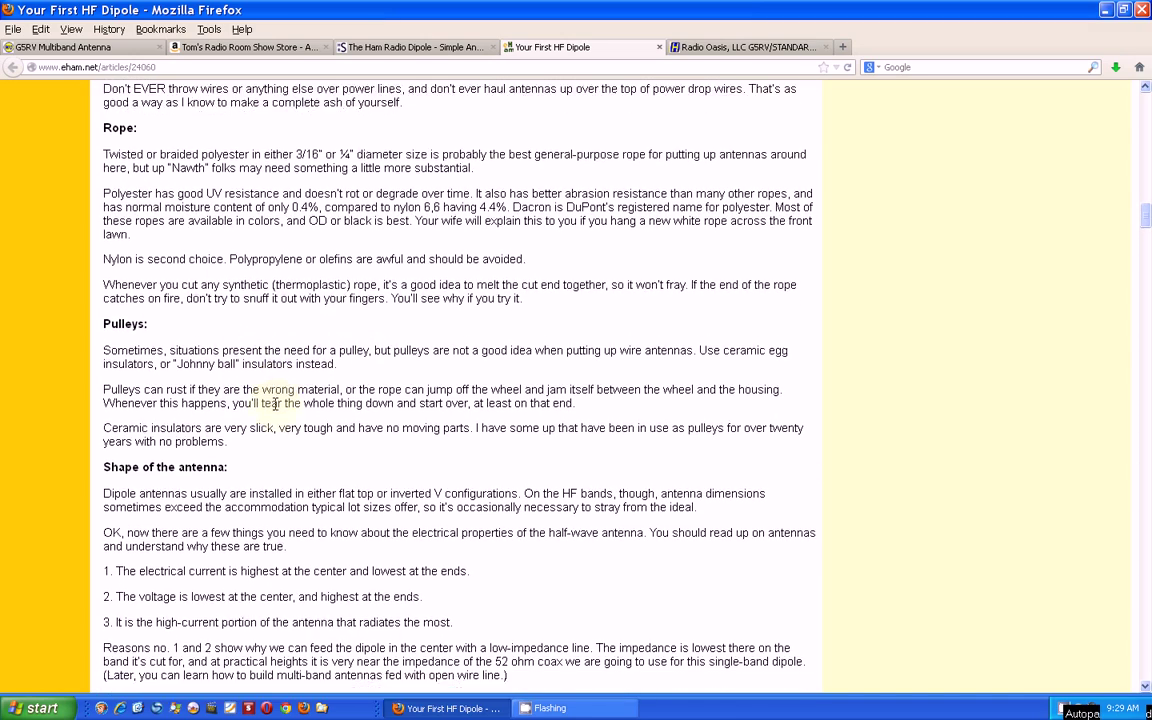
{"action": "scroll", "scroll_direction": "down", "scroll_amount": 3}
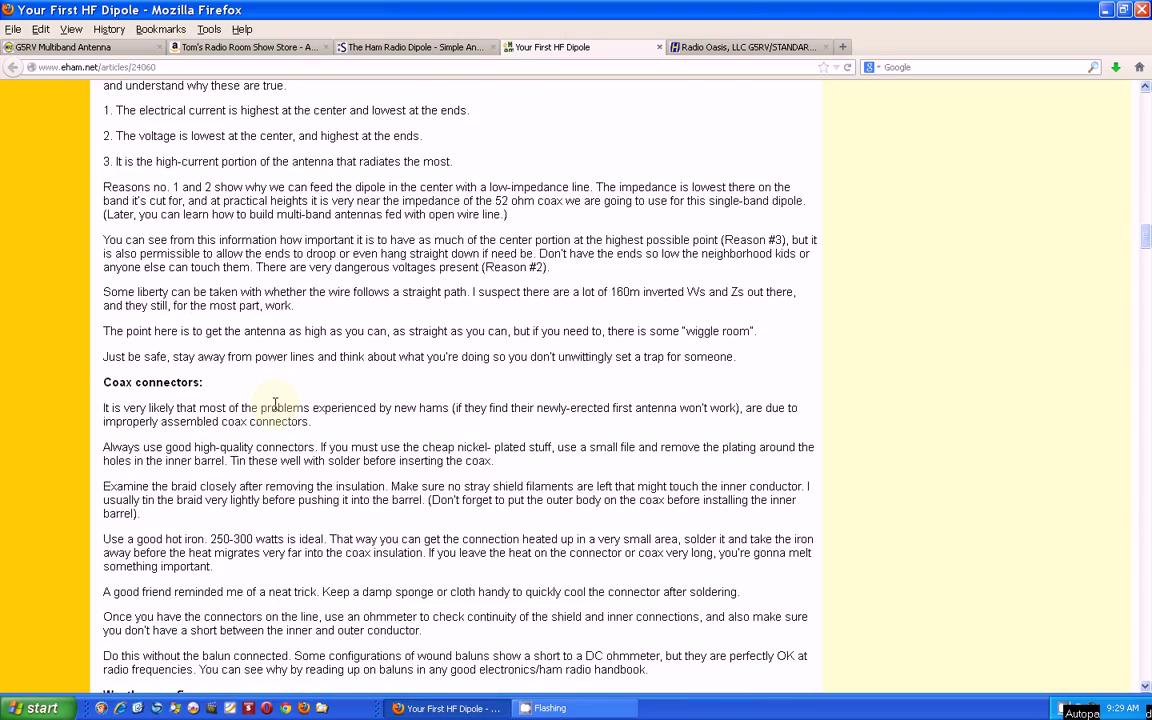
{"action": "scroll", "scroll_direction": "down", "scroll_amount": 3}
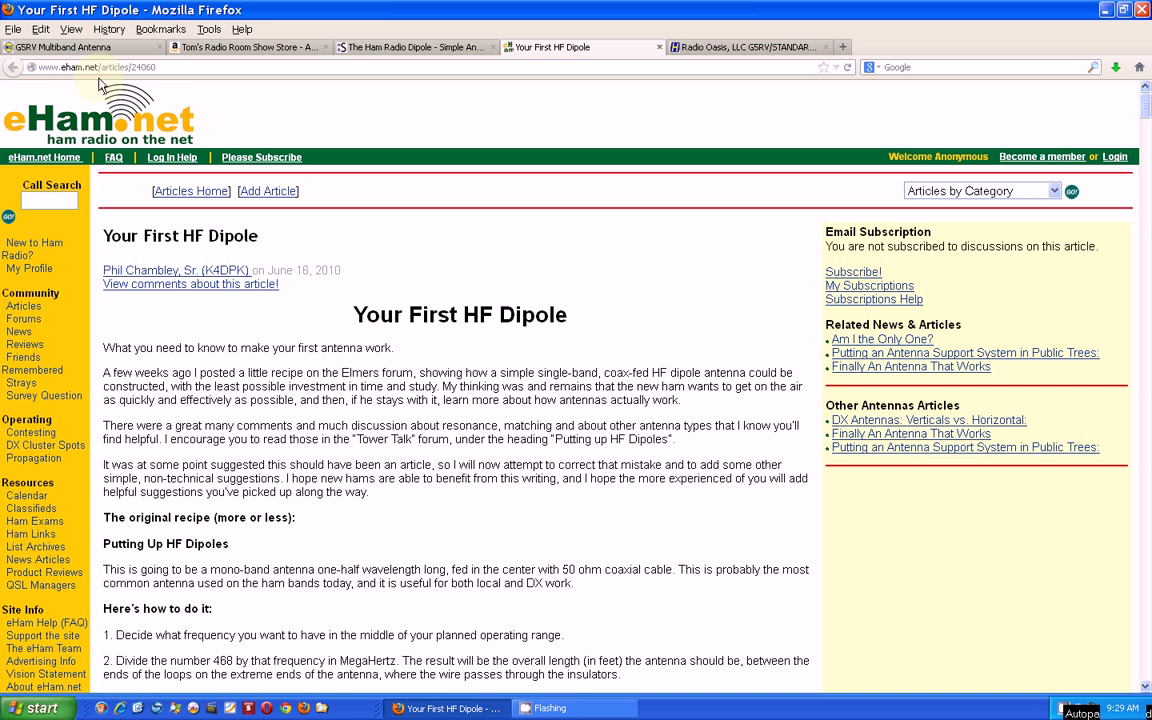
{"action": "mouse_move", "coordinate": [150, 96]}
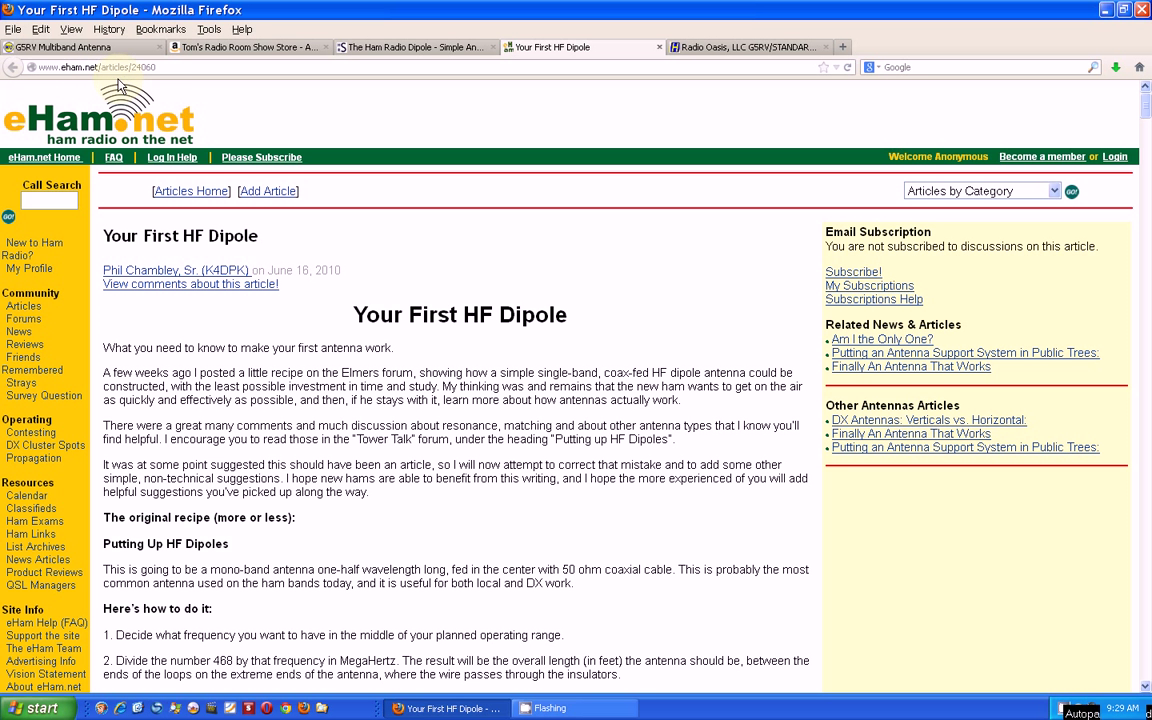
{"action": "mouse_move", "coordinate": [290, 338]}
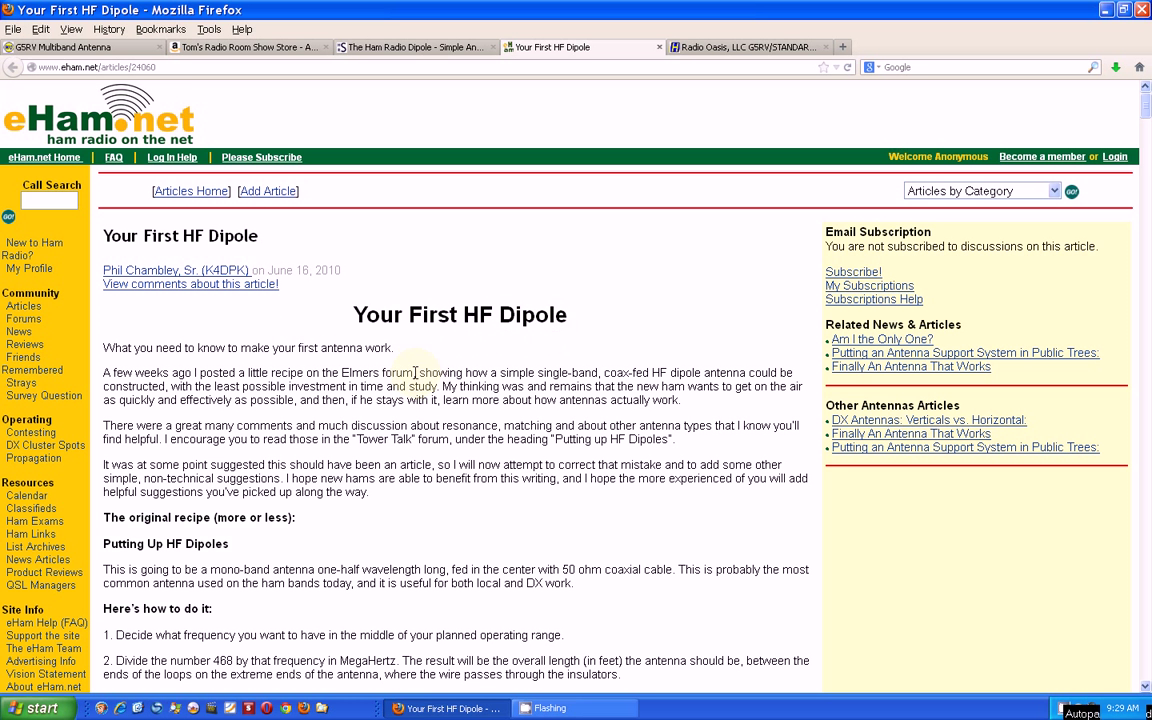
{"action": "mouse_move", "coordinate": [528, 374]}
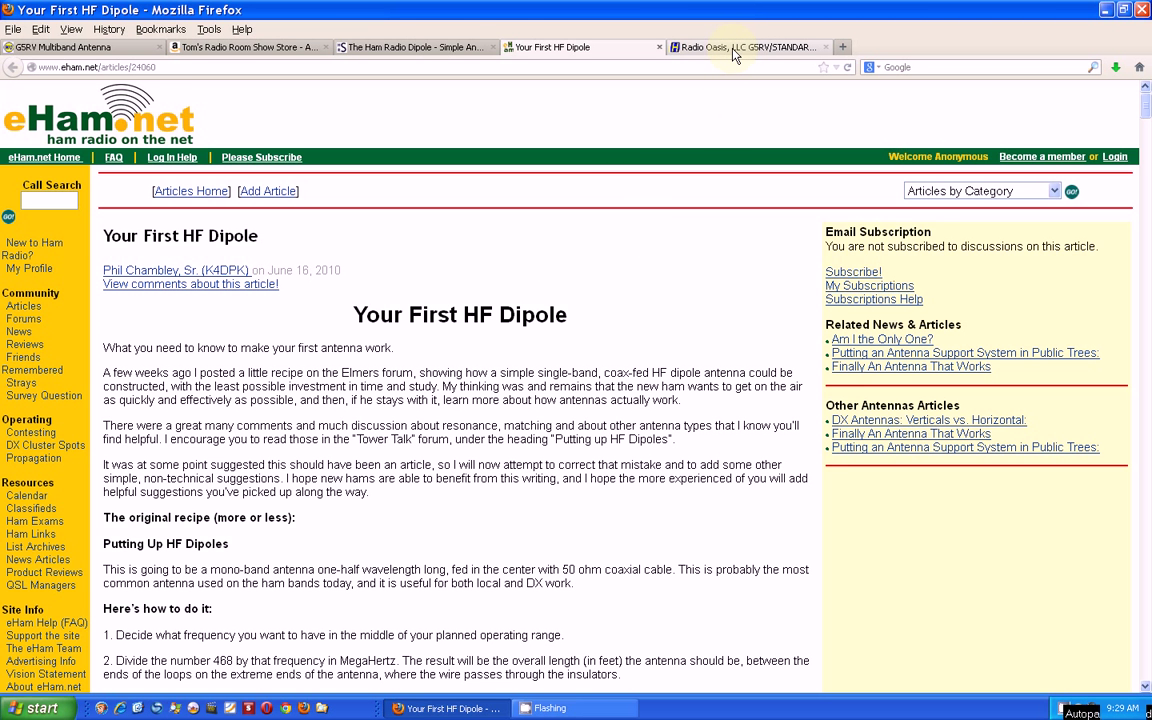
Show the Radio Oasis G5RV STANDARD product listing at Ham Radio Outlet, priced at $61.95.
{"action": "left_click", "coordinate": [744, 46]}
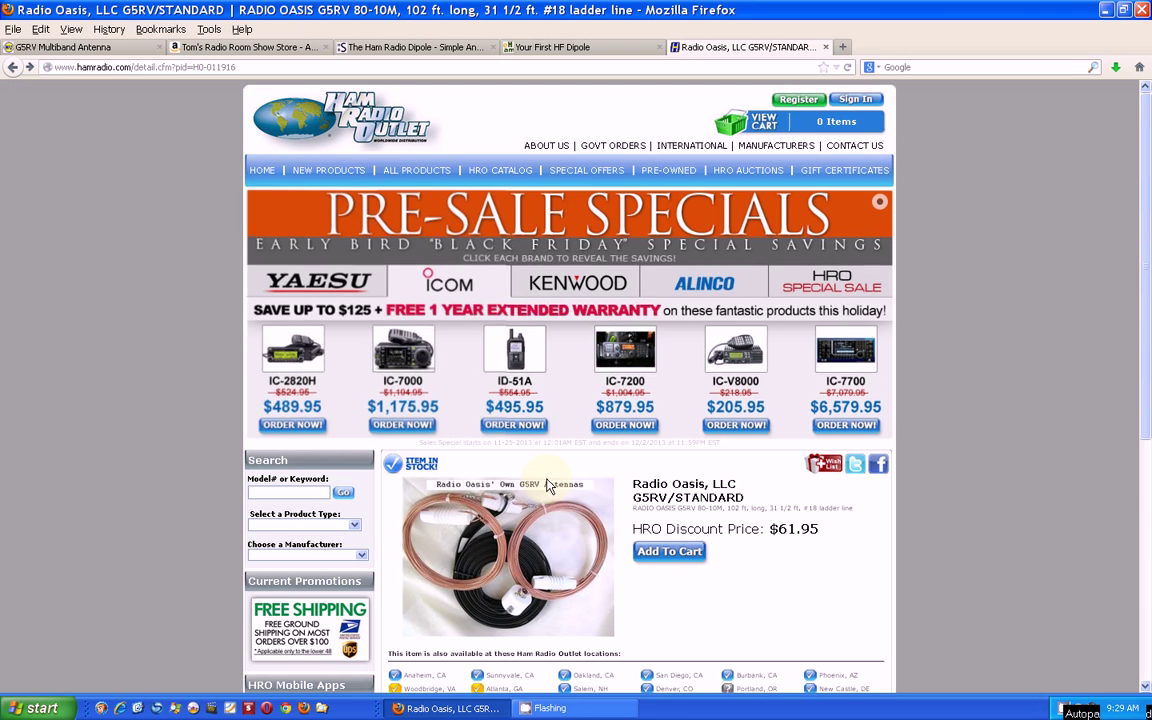
{"action": "scroll", "scroll_direction": "down", "scroll_amount": 3}
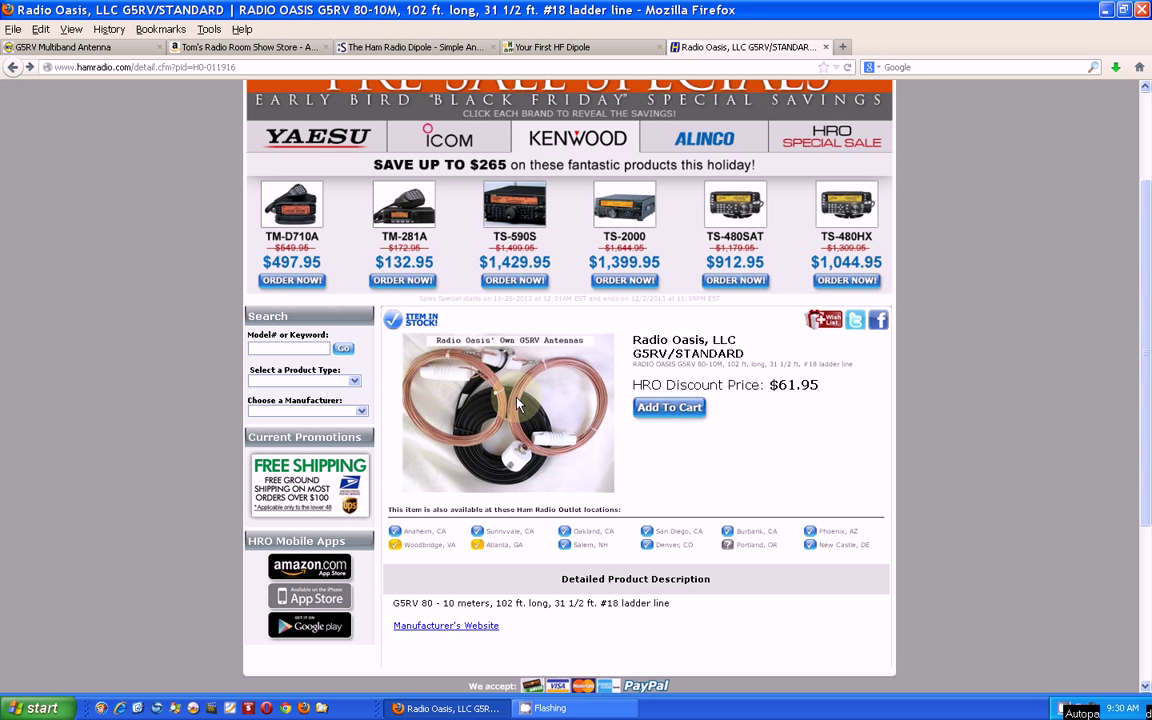
{"action": "mouse_move", "coordinate": [560, 382]}
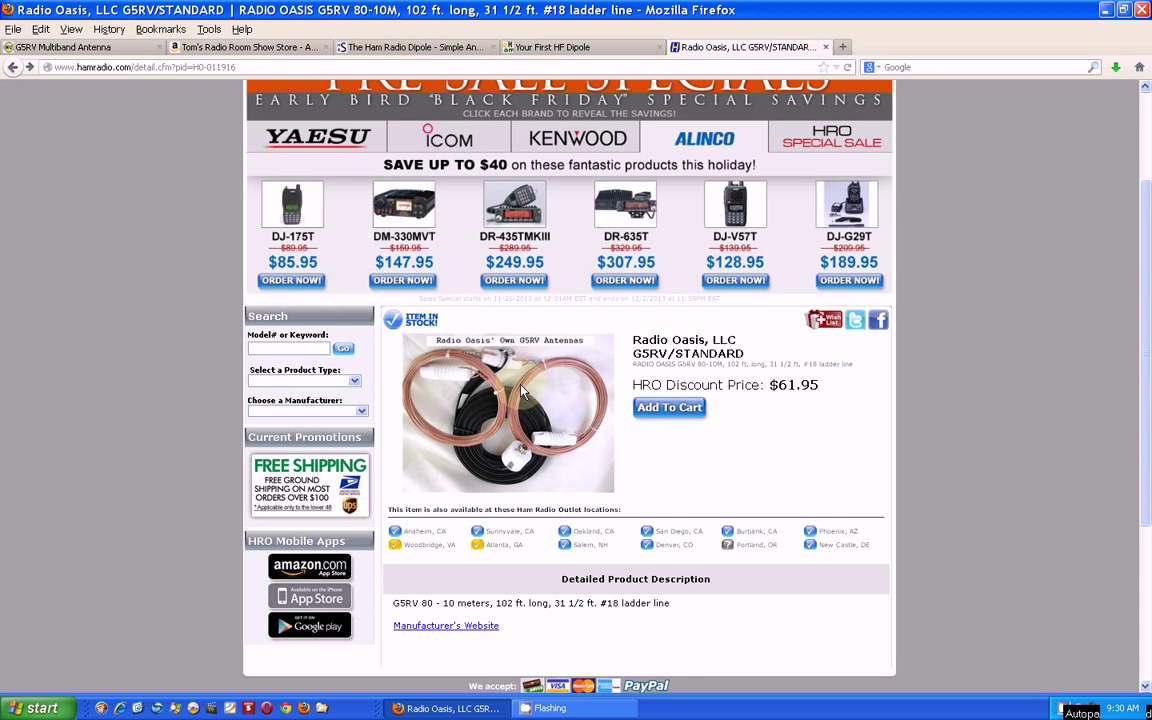
{"action": "mouse_move", "coordinate": [508, 374]}
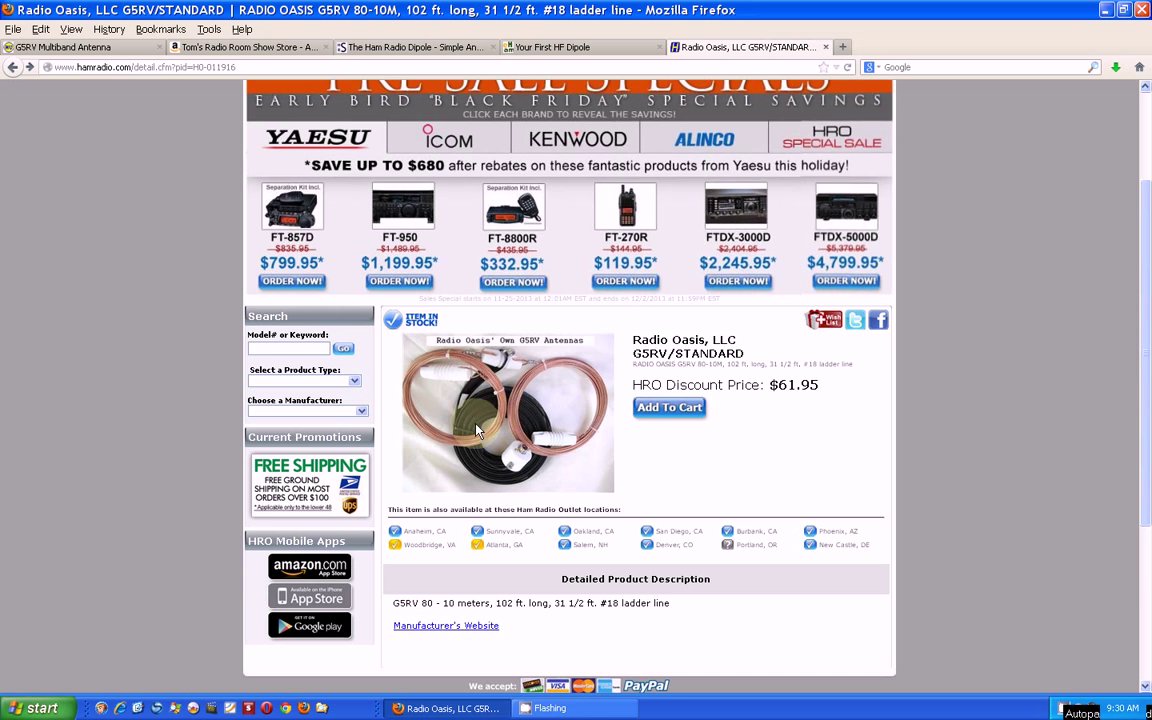
{"action": "mouse_move", "coordinate": [492, 424]}
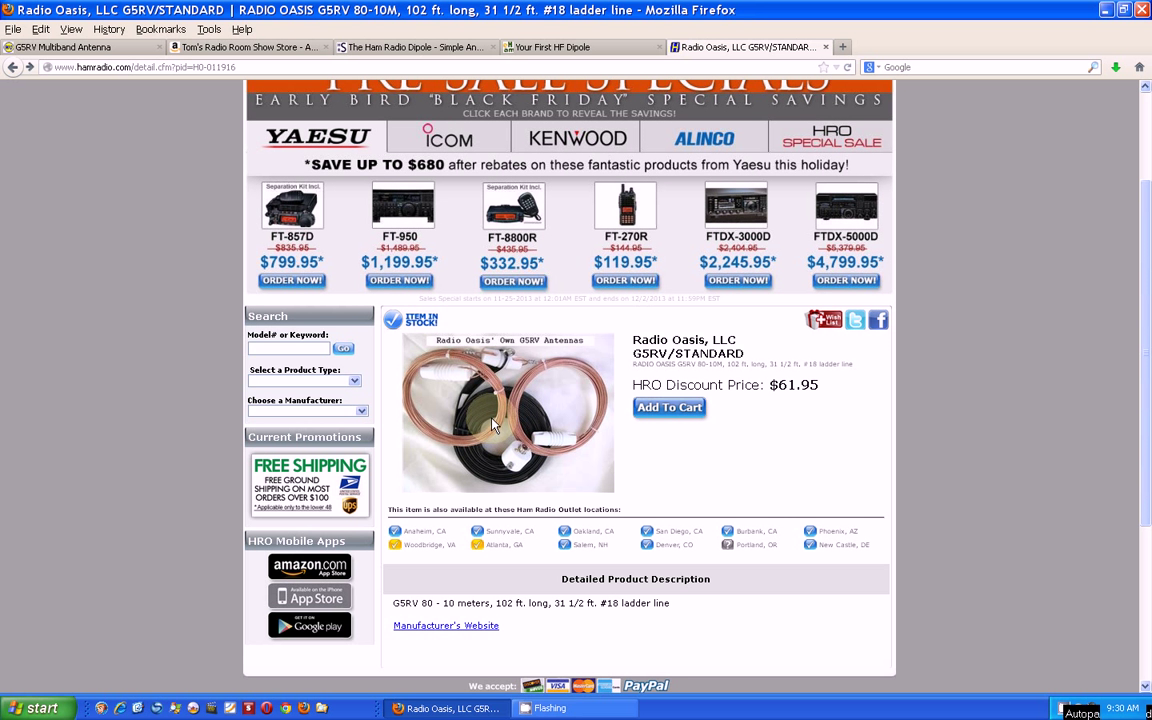
{"action": "mouse_move", "coordinate": [800, 410]}
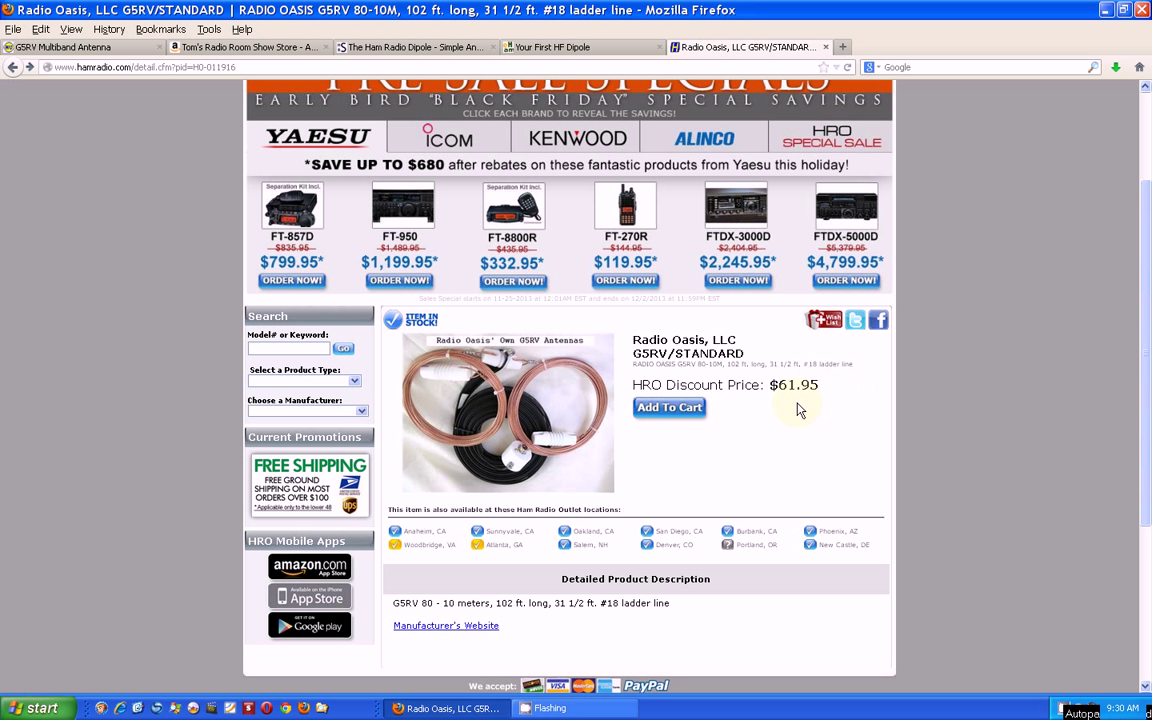
{"action": "mouse_move", "coordinate": [804, 404]}
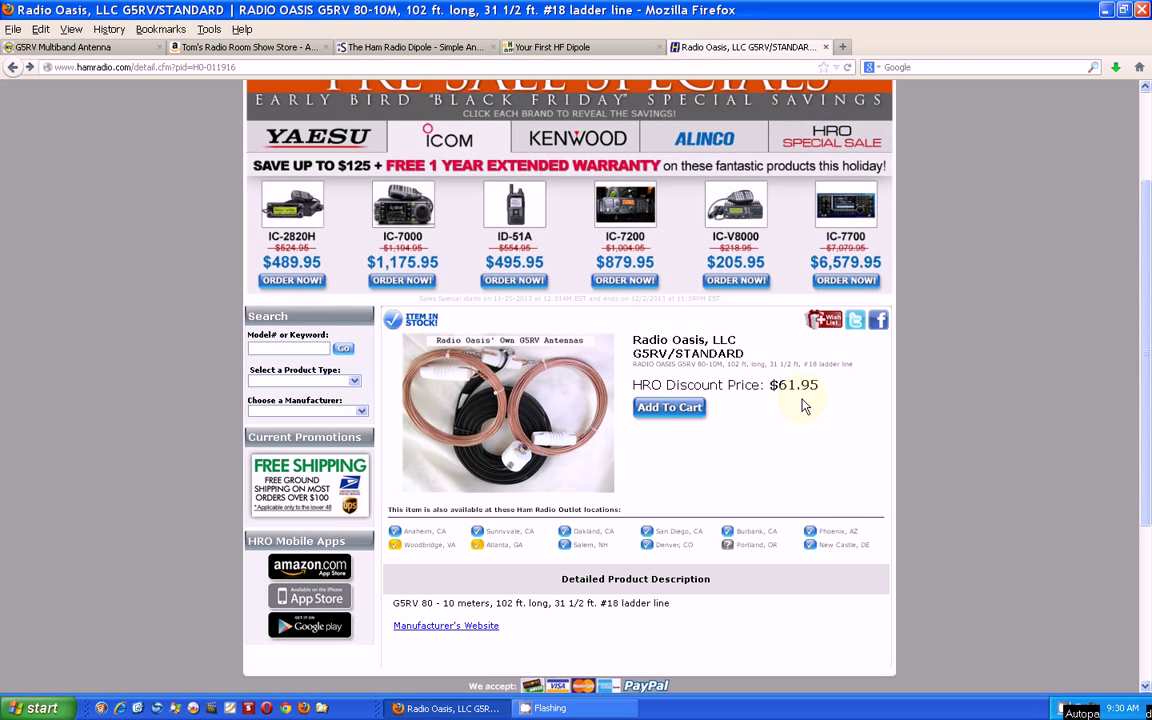
{"action": "mouse_move", "coordinate": [530, 450]}
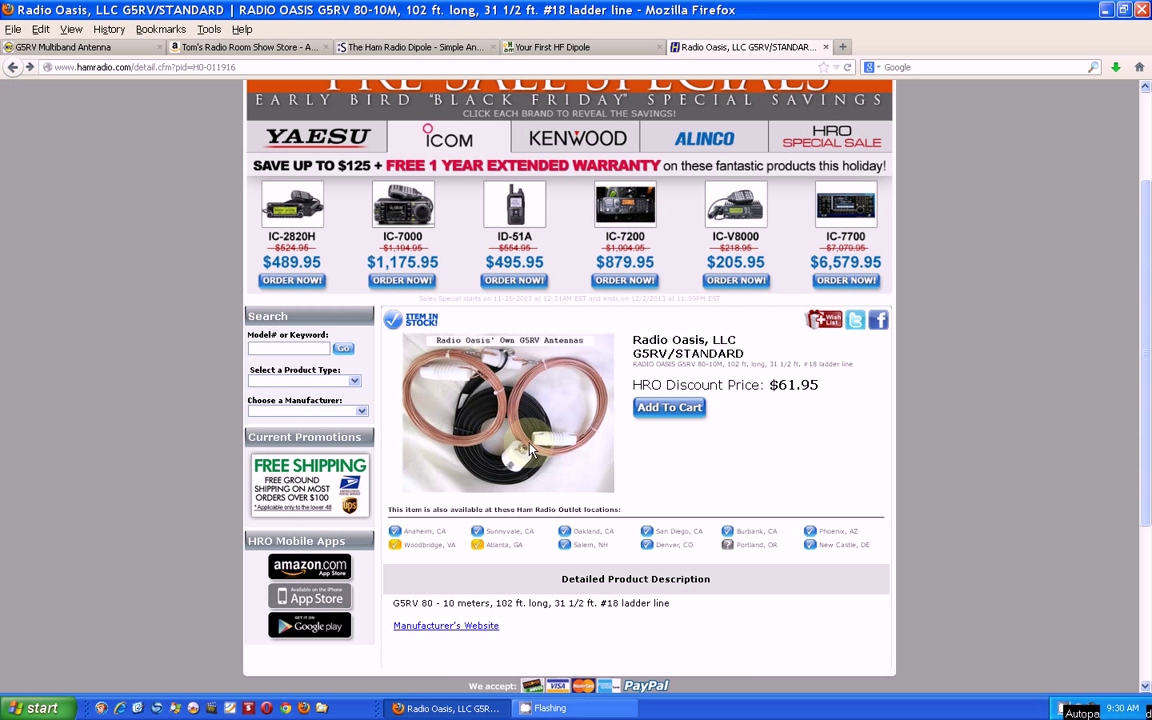
{"action": "mouse_move", "coordinate": [530, 388]}
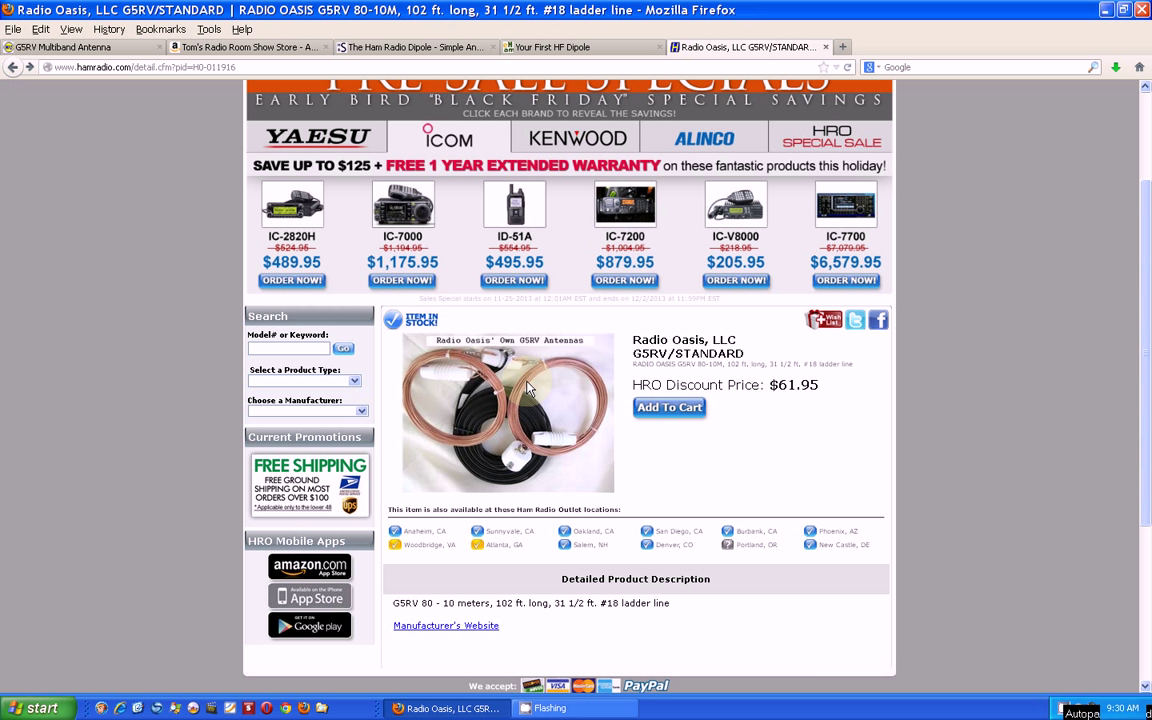
{"action": "mouse_move", "coordinate": [516, 410]}
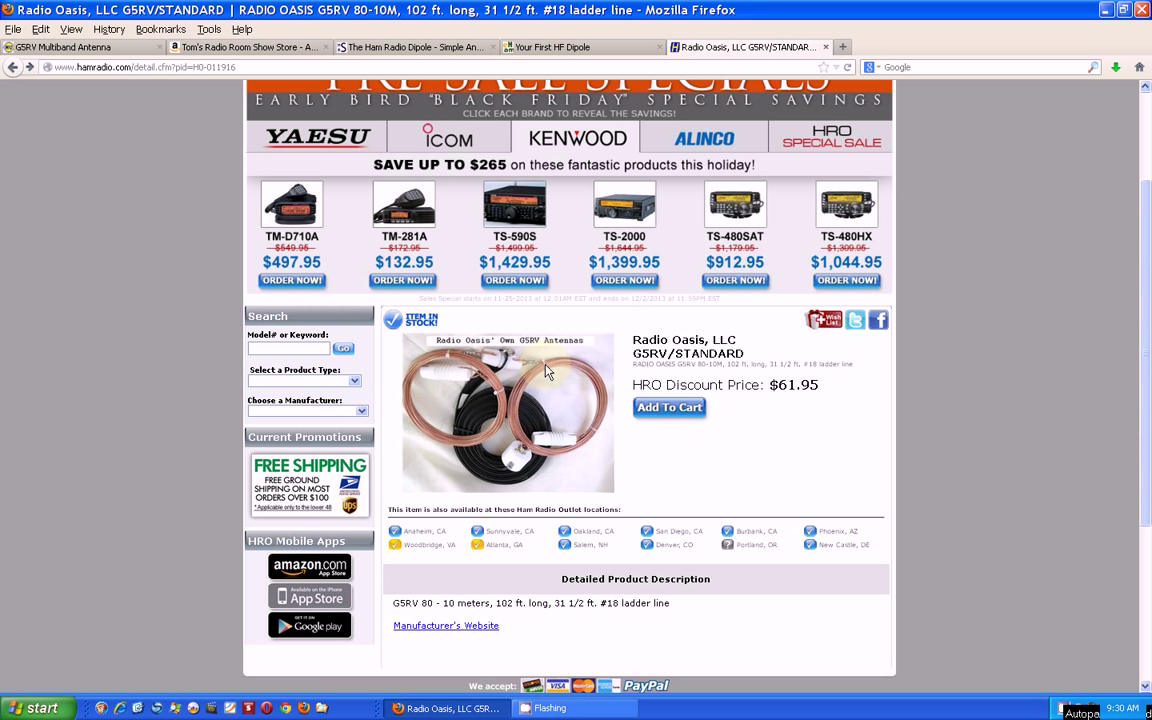
{"action": "mouse_move", "coordinate": [800, 384]}
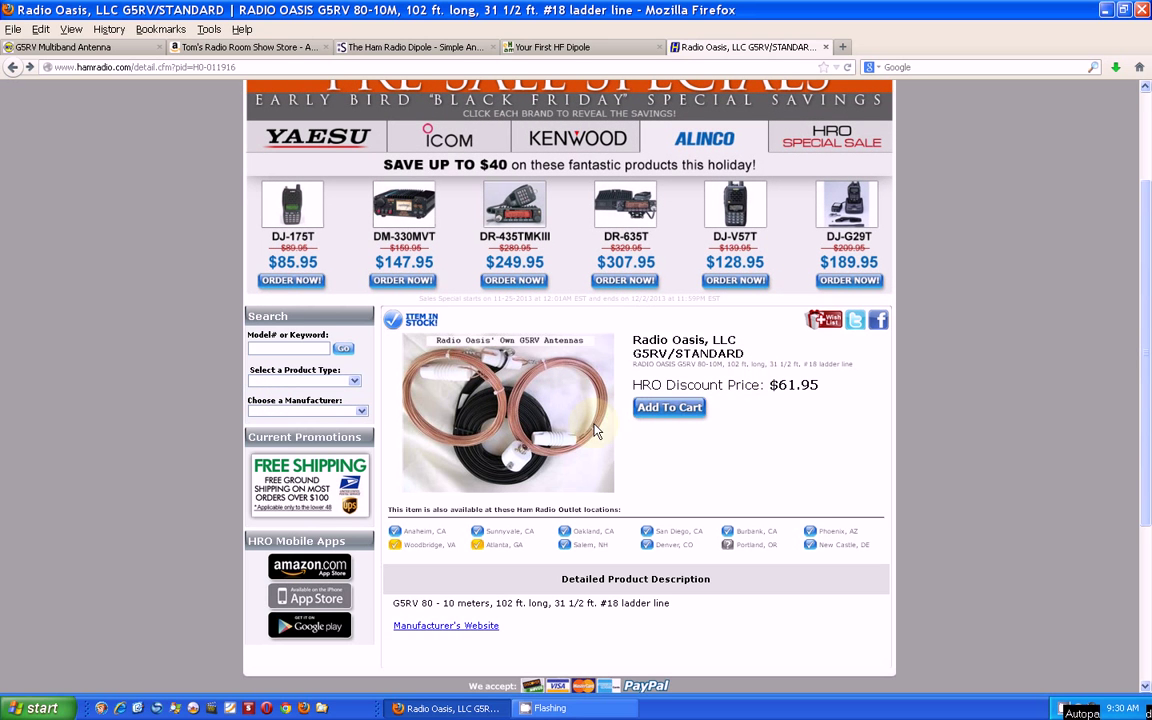
{"action": "mouse_move", "coordinate": [594, 434]}
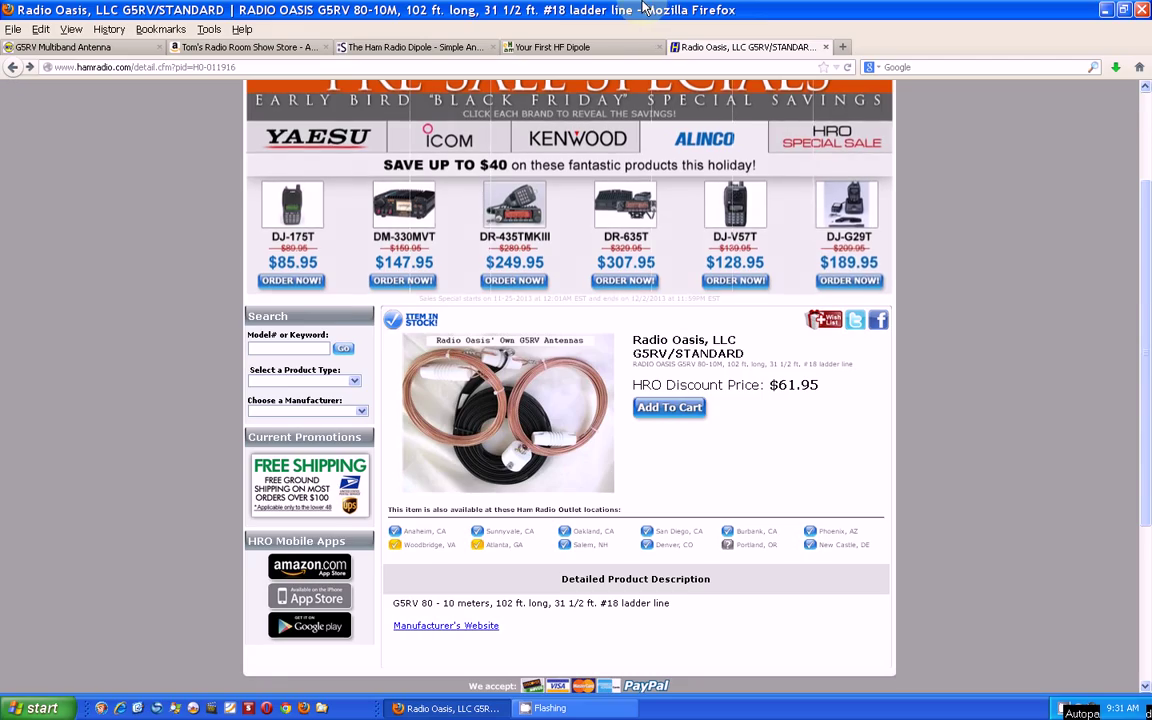
Show the HF Dipole article's numbered tuning steps, wire-length formula with the 468 constant, and Insulators heading.
{"action": "left_click", "coordinate": [576, 46]}
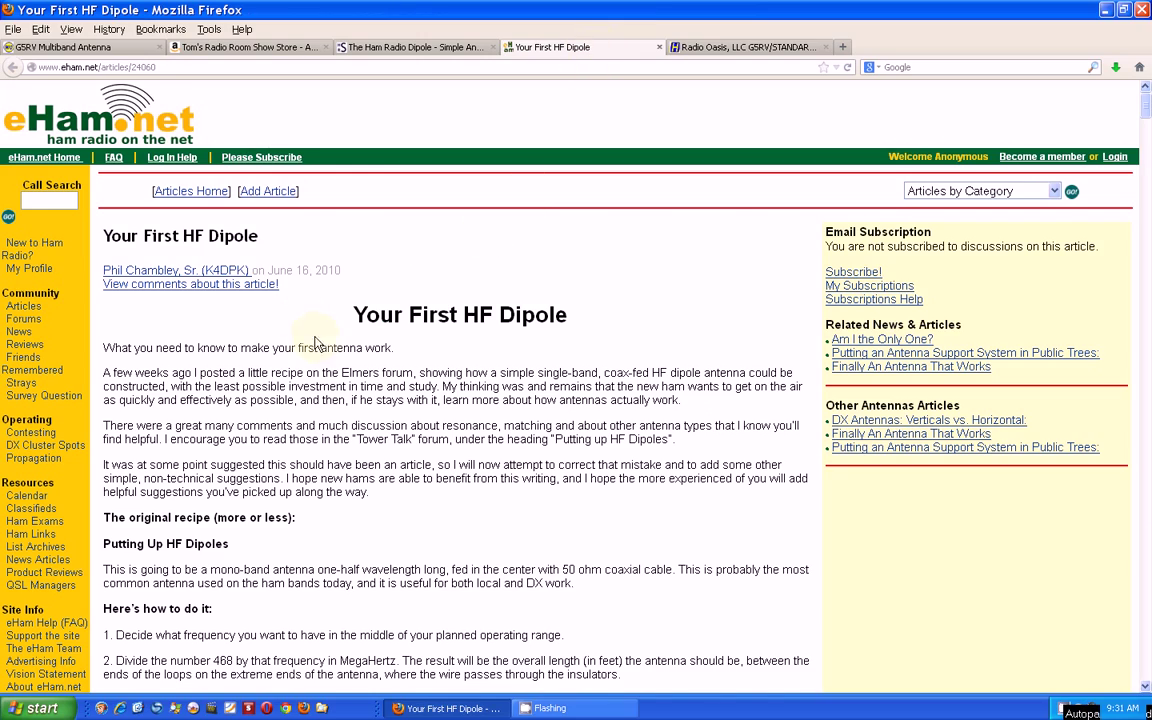
{"action": "scroll", "scroll_direction": "down", "scroll_amount": 3}
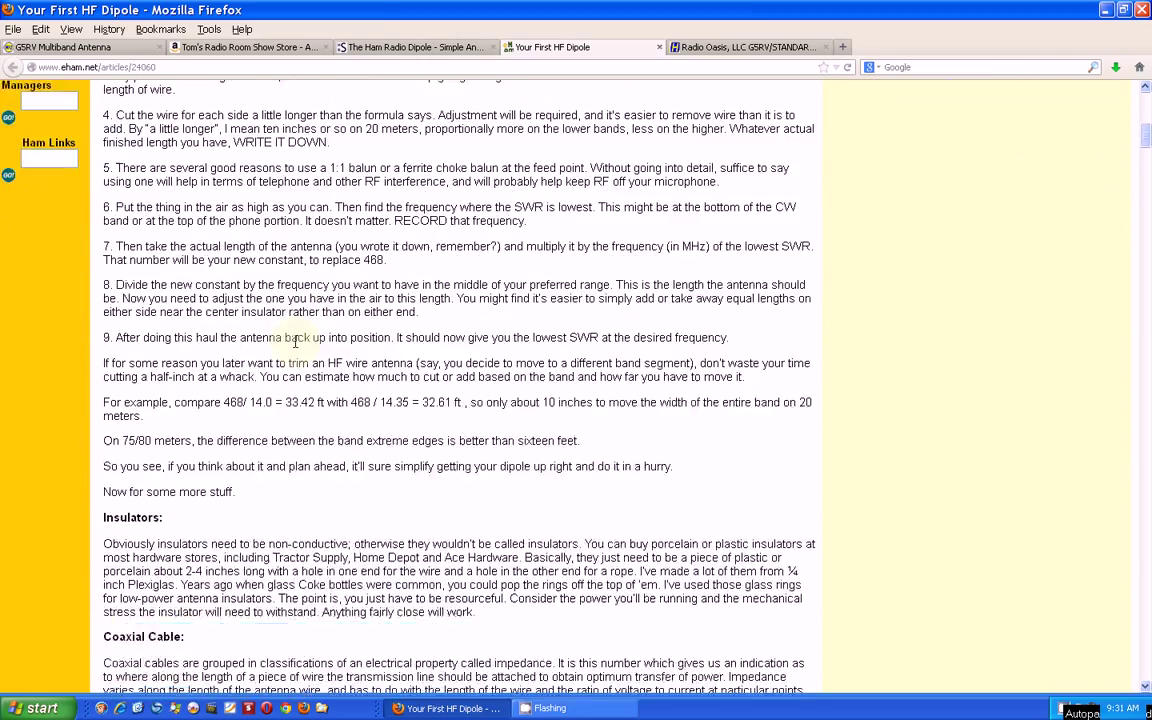
{"action": "scroll", "scroll_direction": "down", "scroll_amount": 3}
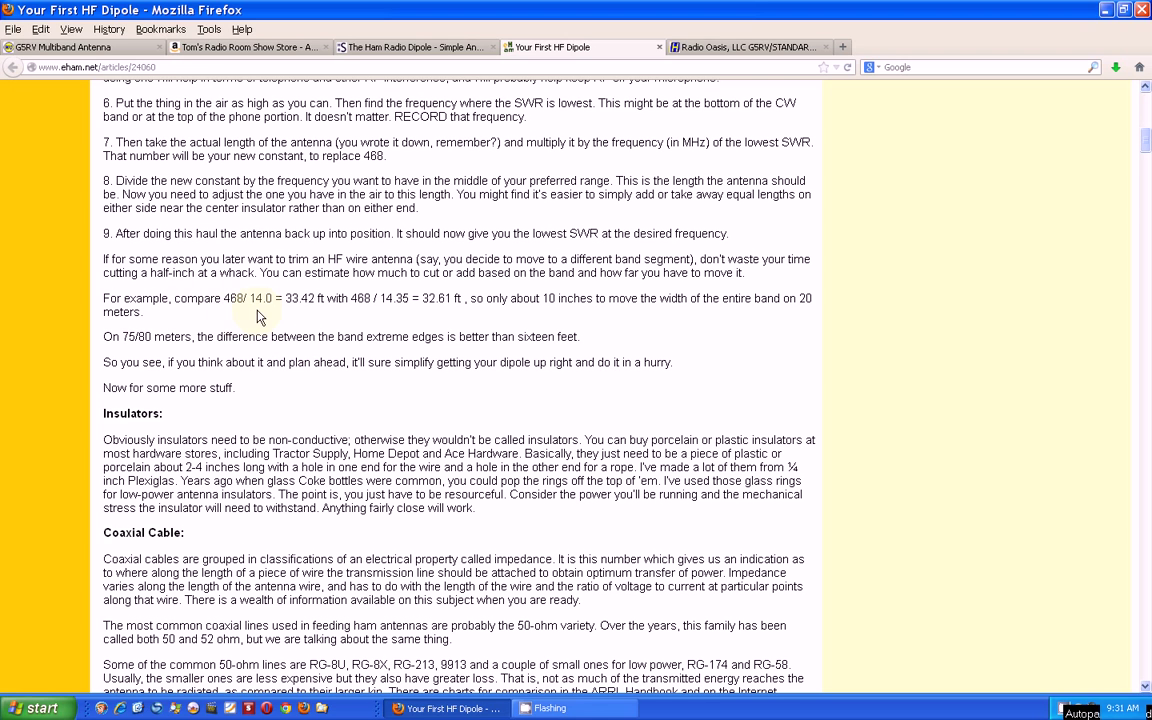
{"action": "scroll", "scroll_direction": "up", "scroll_amount": 3}
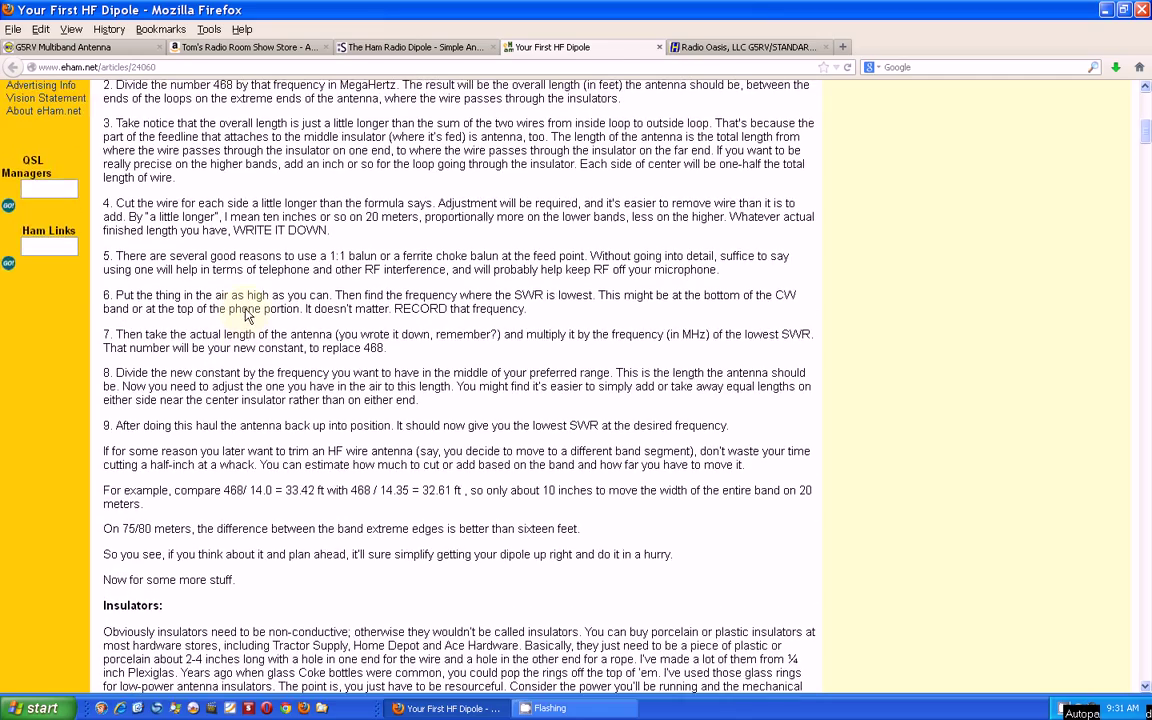
{"action": "scroll", "scroll_direction": "down", "scroll_amount": 3}
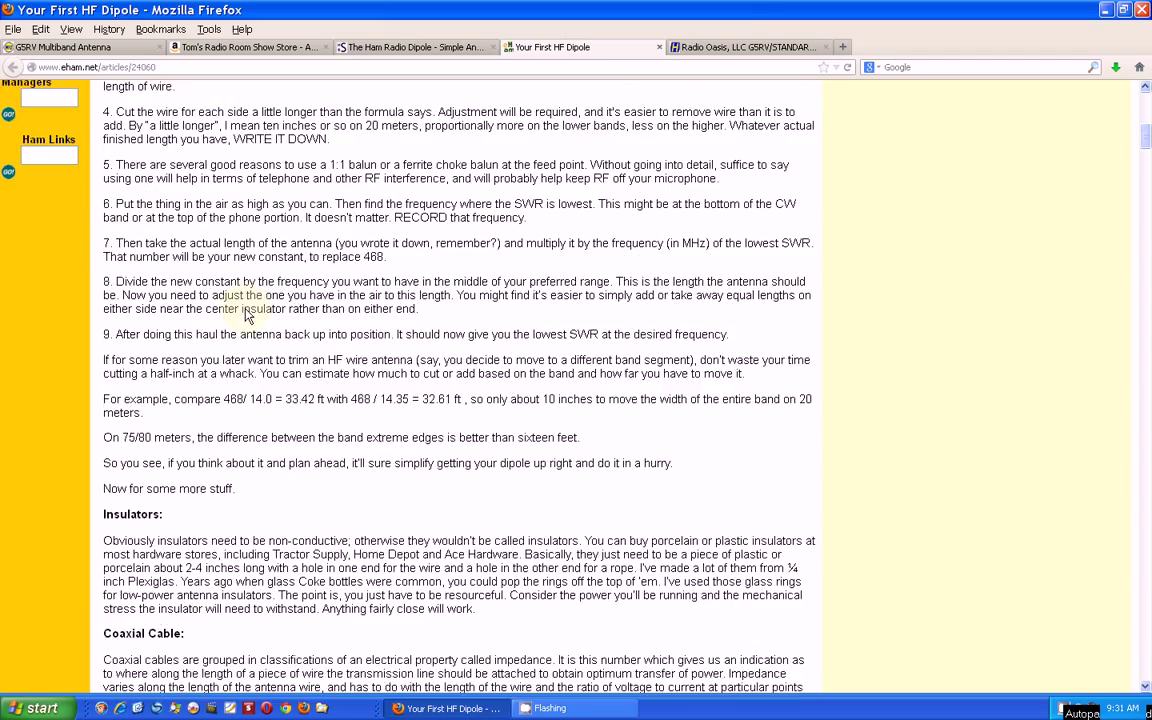
{"action": "scroll", "scroll_direction": "down", "scroll_amount": 3}
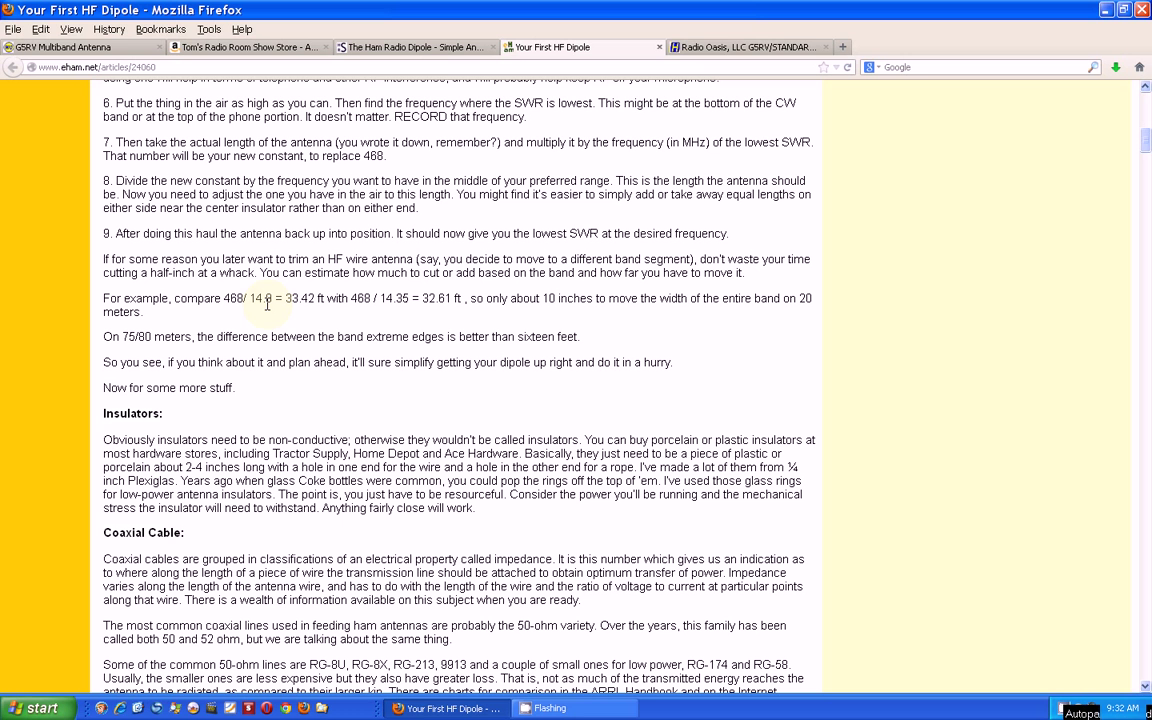
{"action": "mouse_move", "coordinate": [648, 68]}
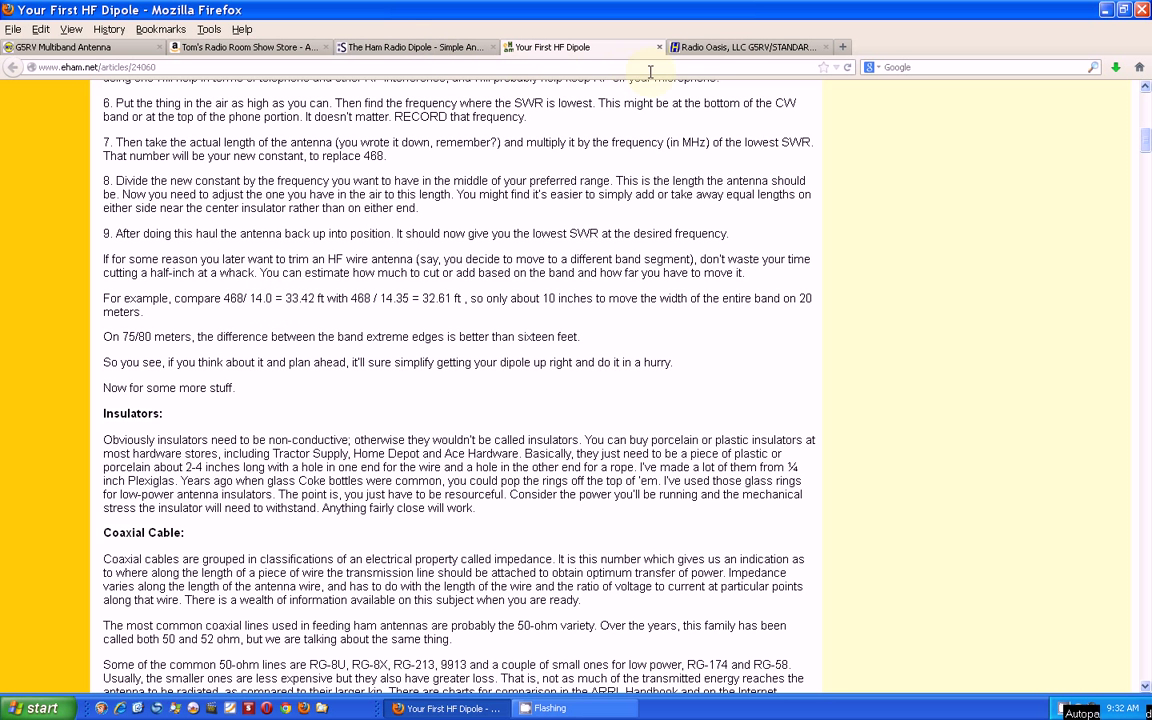
Switch back to the Radio Oasis G5RV STANDARD product page at Ham Radio Outlet.
{"action": "left_click", "coordinate": [756, 44]}
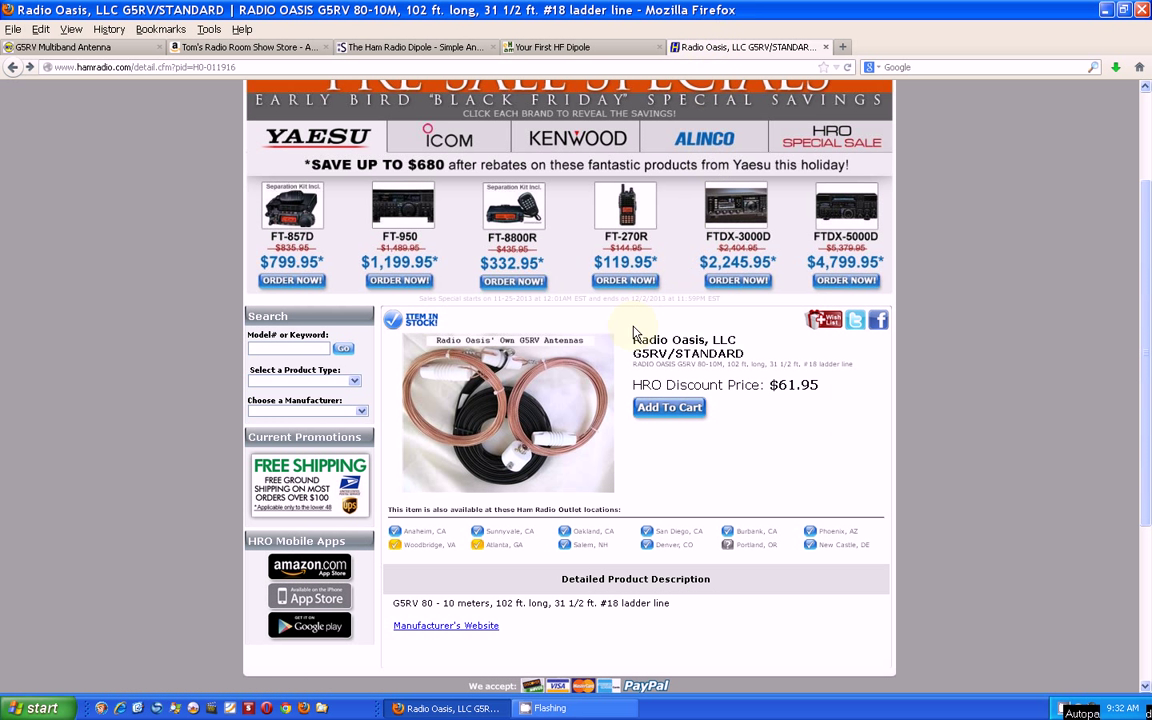
{"action": "mouse_move", "coordinate": [732, 376]}
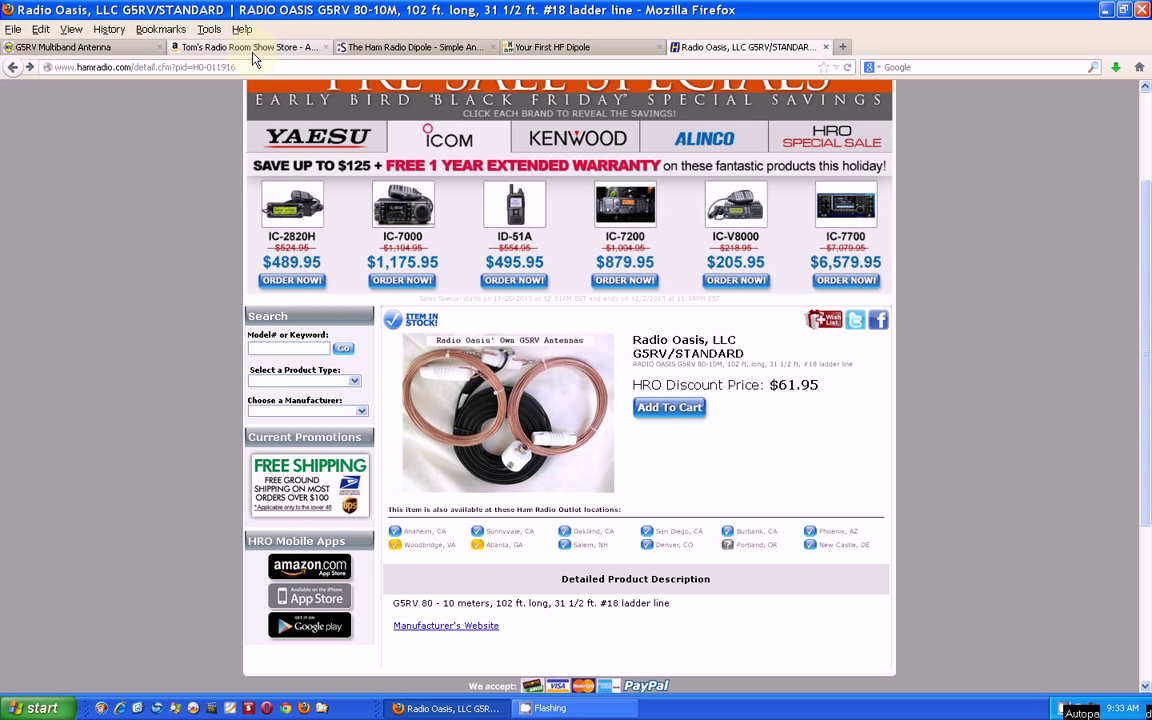
{"action": "left_click", "coordinate": [80, 48]}
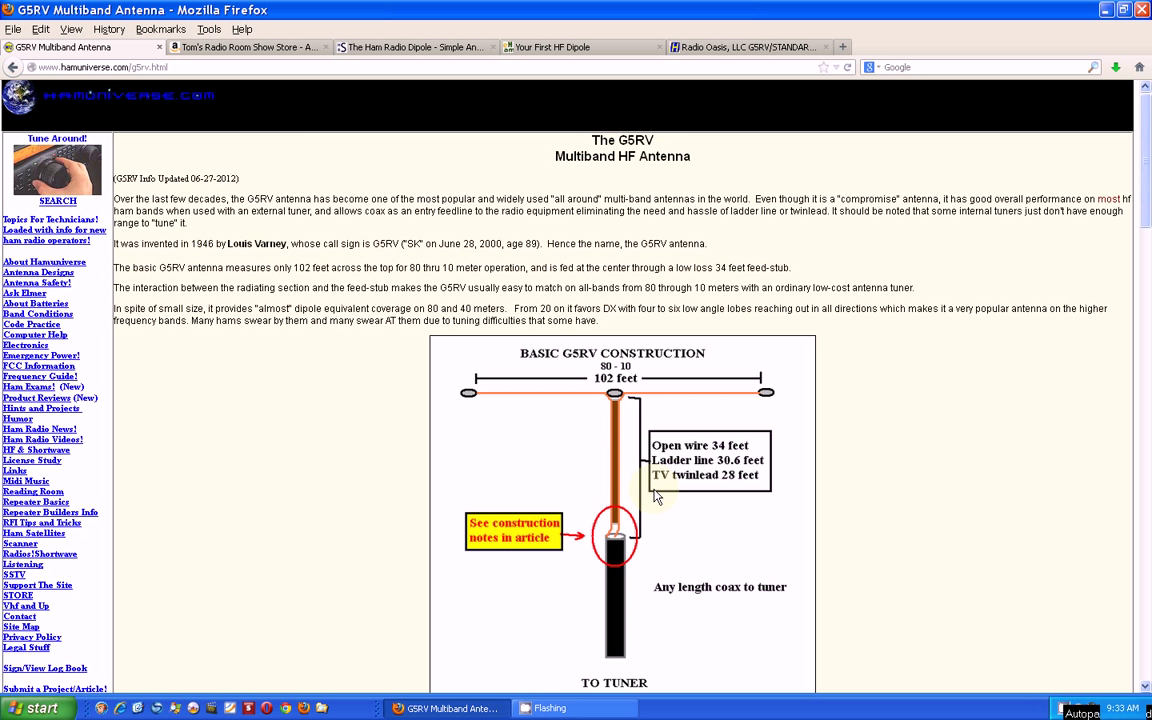
{"action": "mouse_move", "coordinate": [738, 524]}
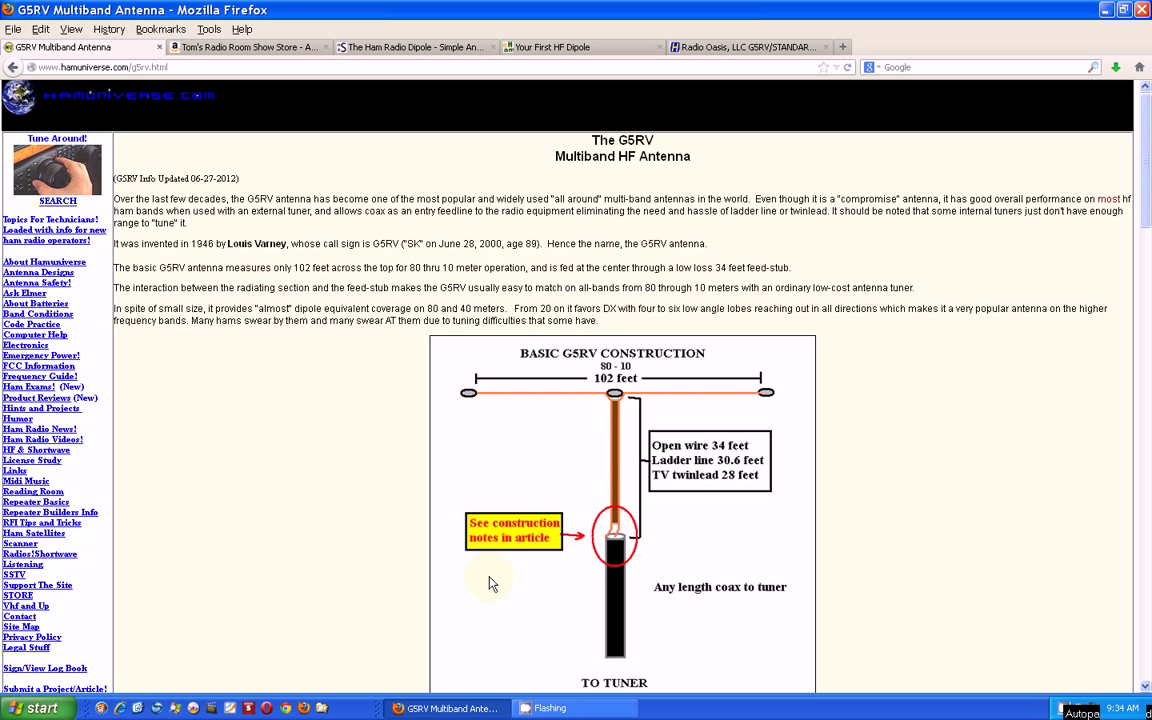
{"action": "mouse_move", "coordinate": [548, 628]}
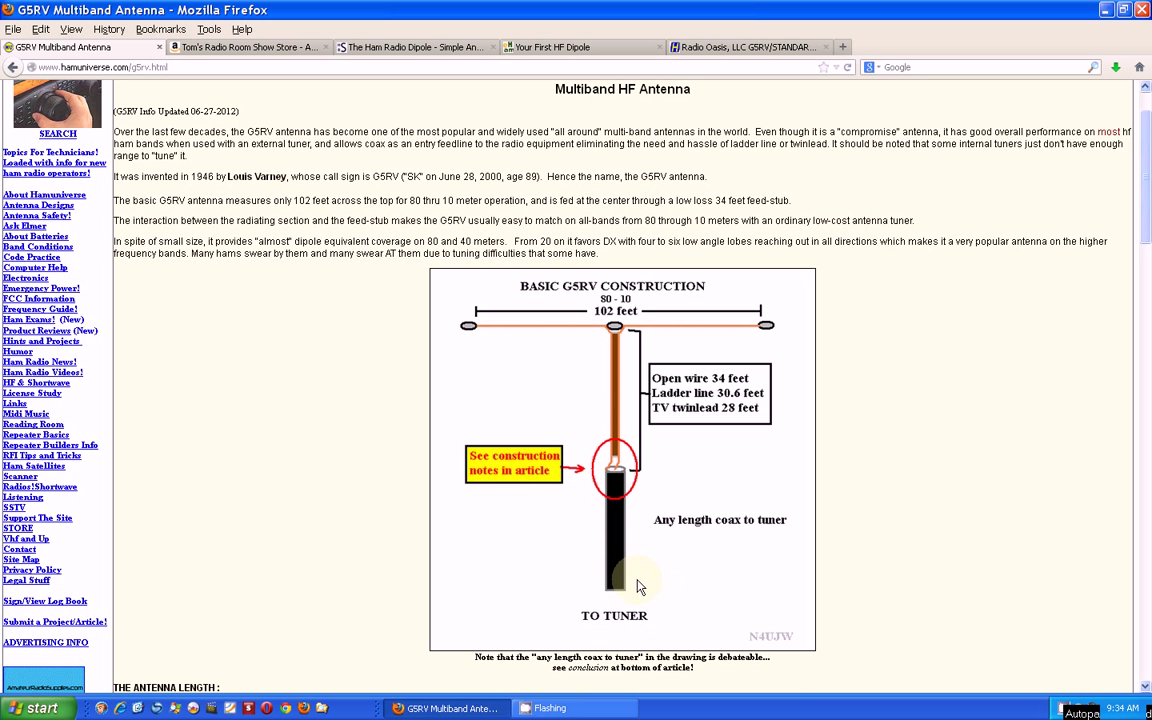
{"action": "mouse_move", "coordinate": [630, 602]}
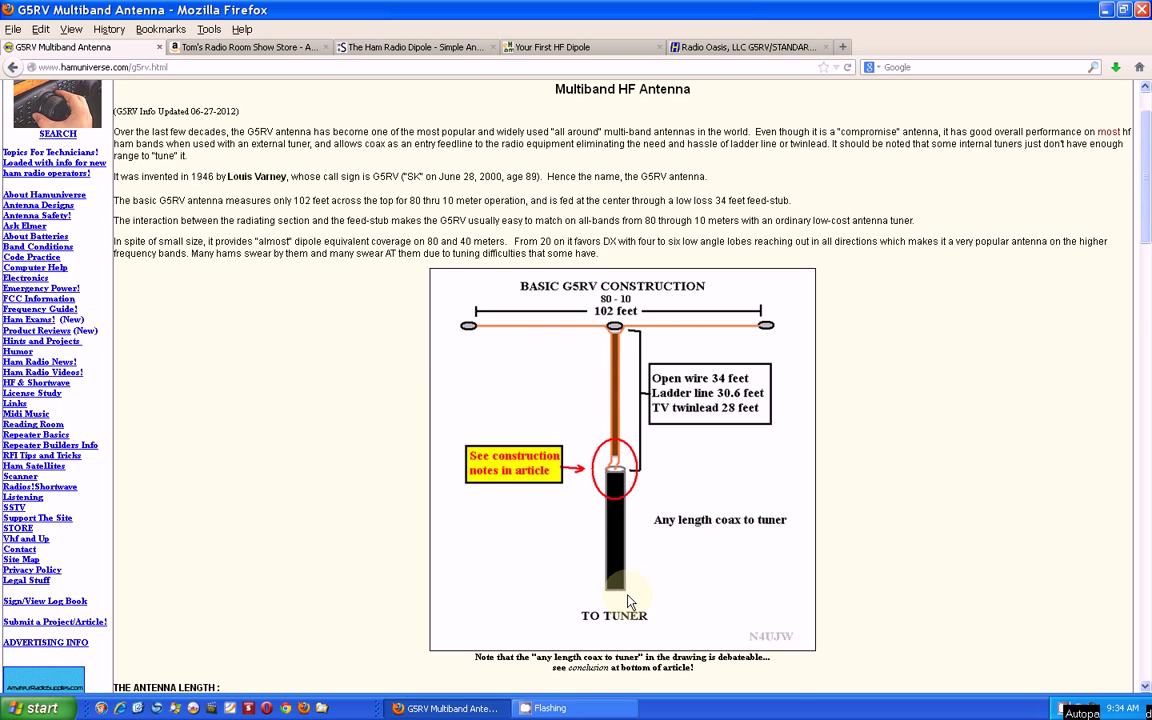
{"action": "scroll", "scroll_direction": "down", "scroll_amount": 3}
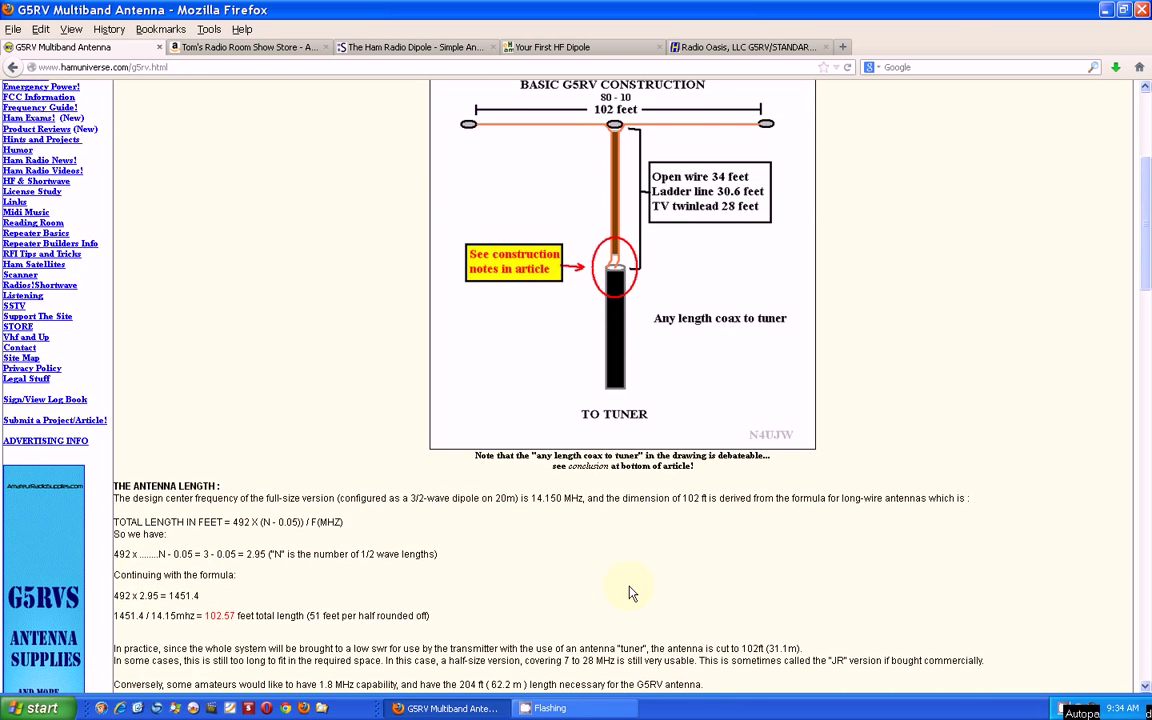
{"action": "scroll", "scroll_direction": "down", "scroll_amount": 3}
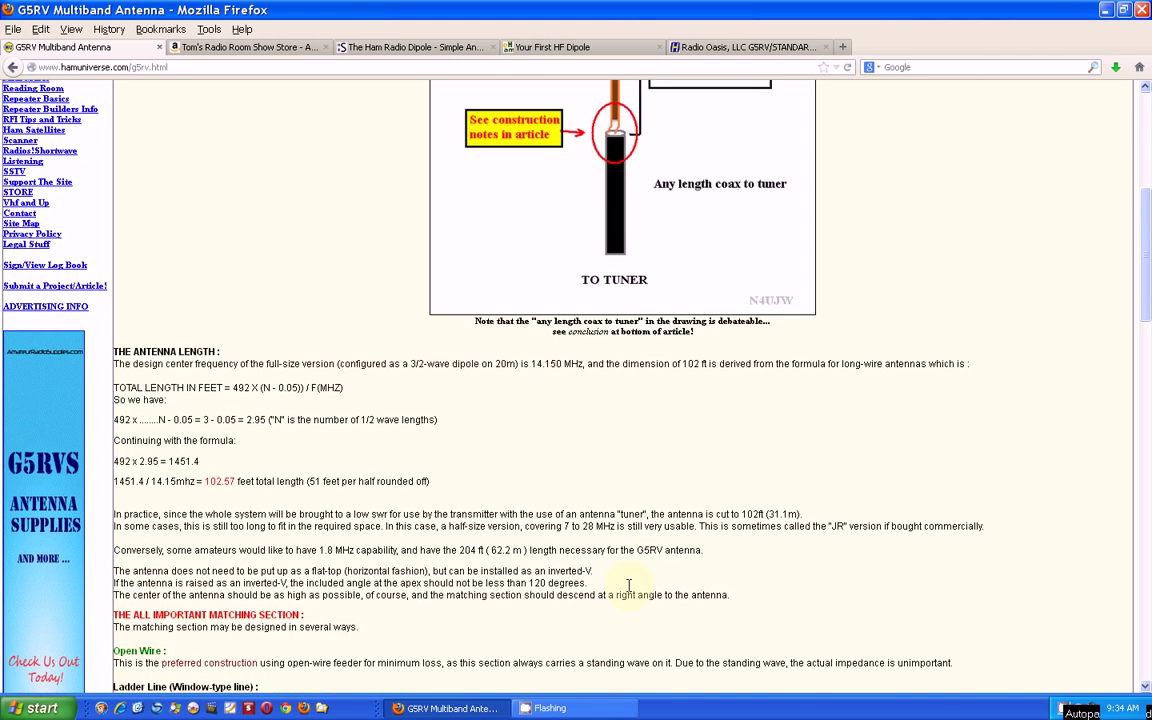
{"action": "scroll", "scroll_direction": "up", "scroll_amount": 3}
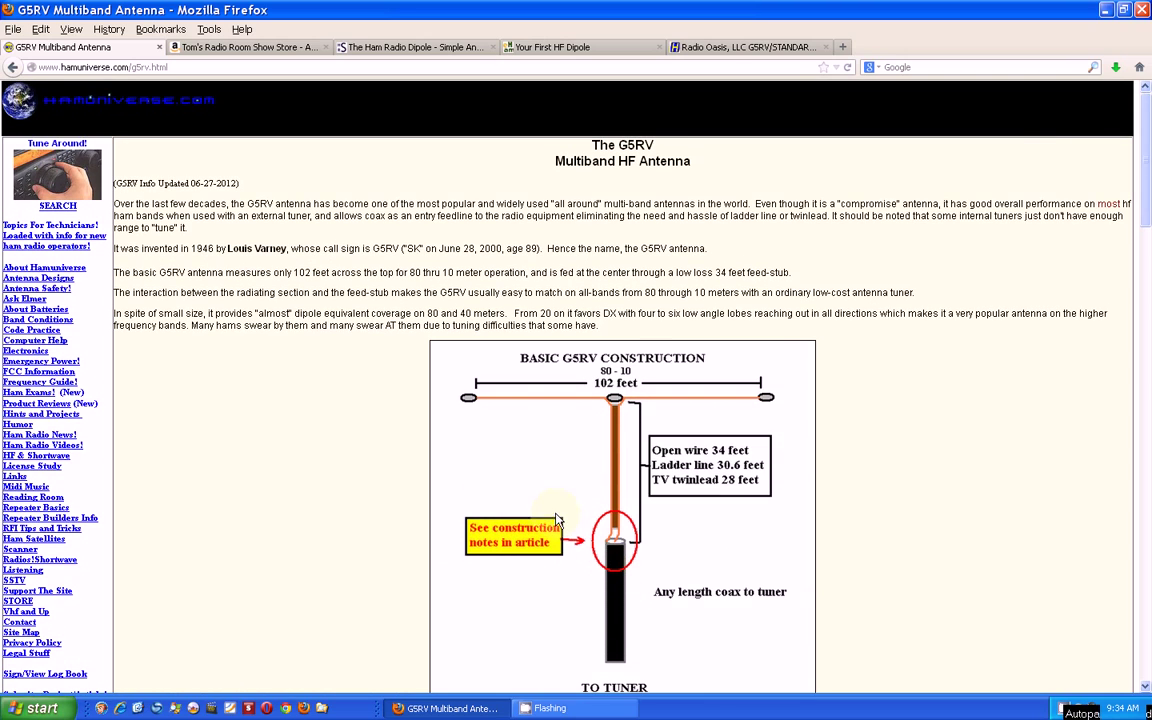
{"action": "mouse_move", "coordinate": [456, 160]}
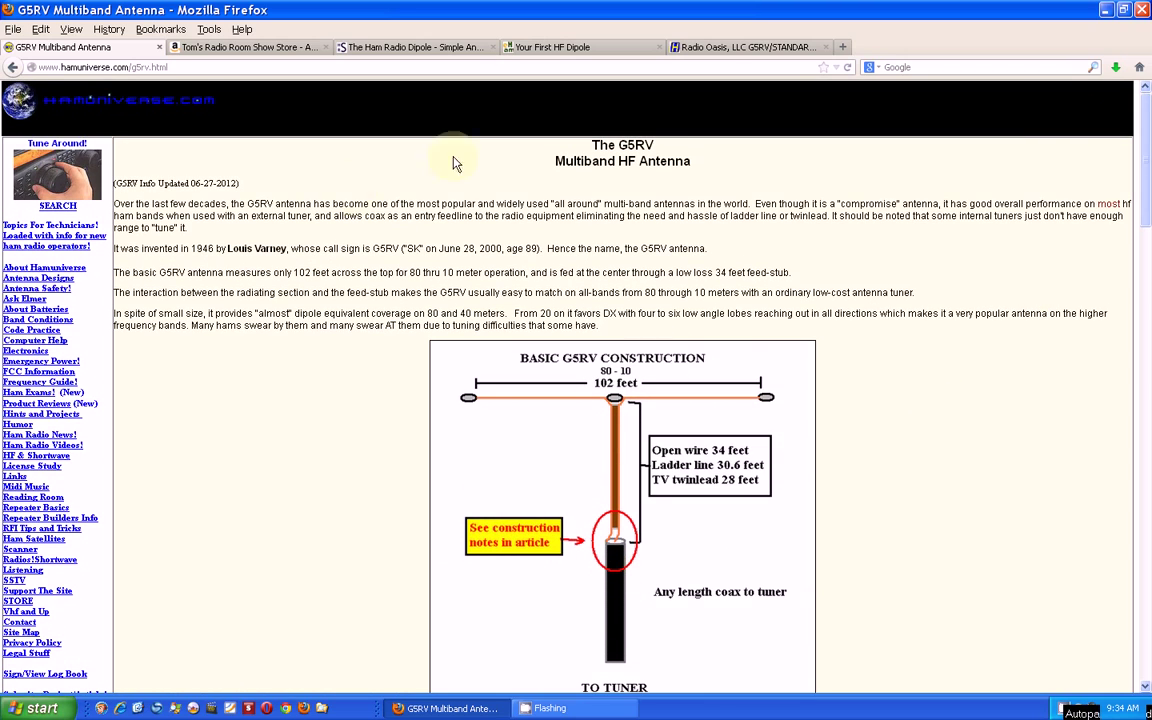
Cycle through the G5RV product and Ham Radio Dipole tabs to Tom's Radio Room Show Store antenna listings.
{"action": "left_click", "coordinate": [740, 46]}
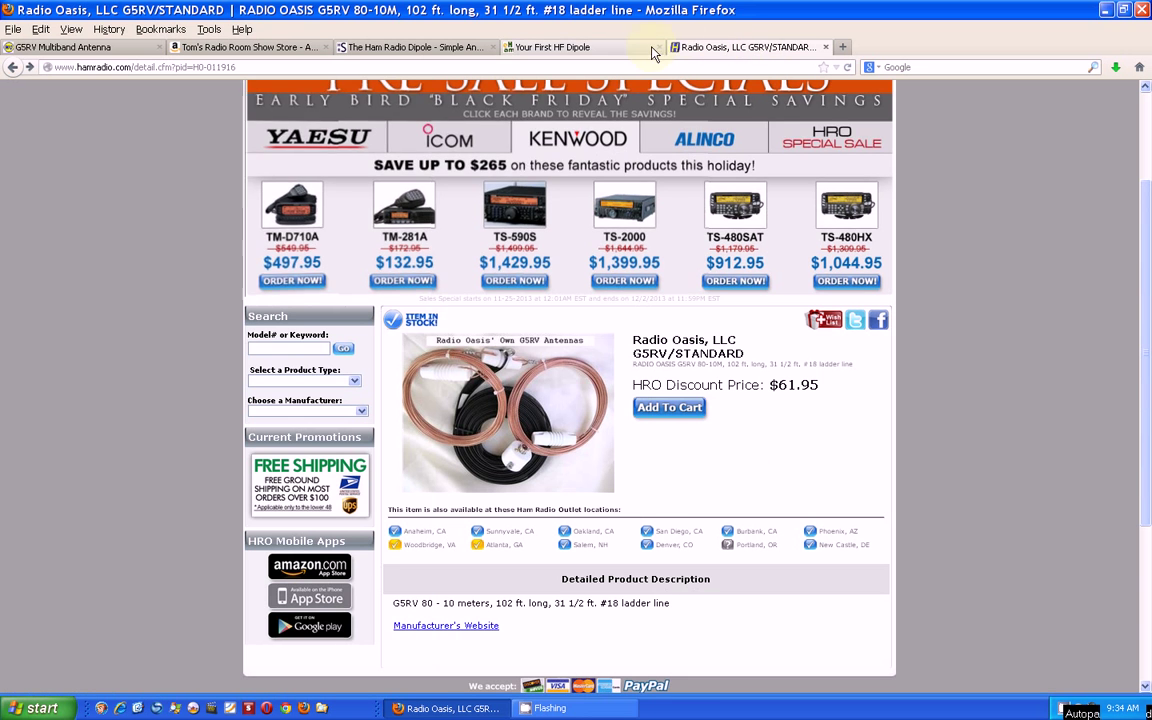
{"action": "left_click", "coordinate": [414, 46]}
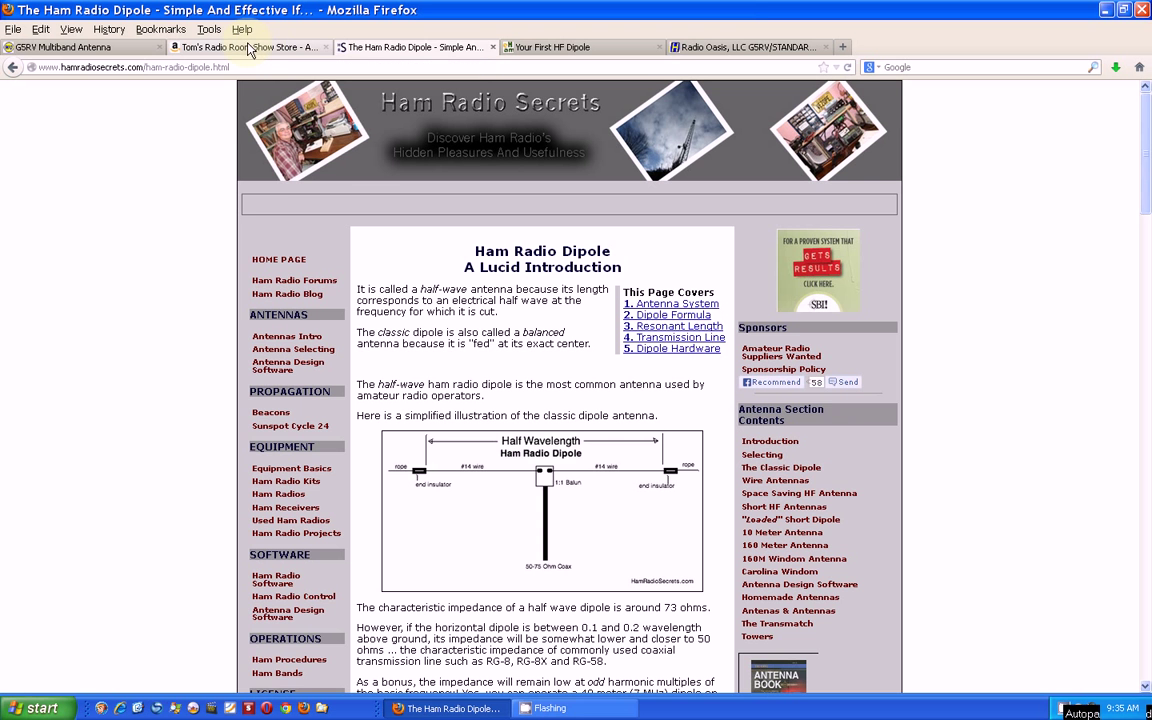
{"action": "left_click", "coordinate": [250, 48]}
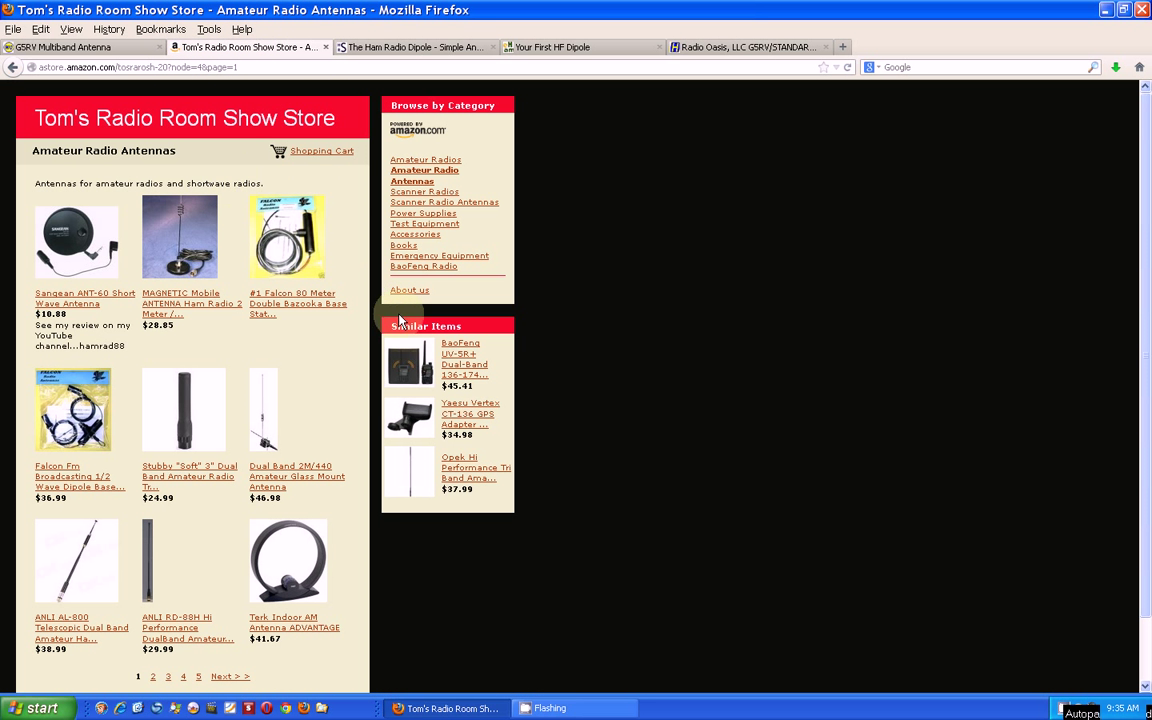
{"action": "mouse_move", "coordinate": [352, 388]}
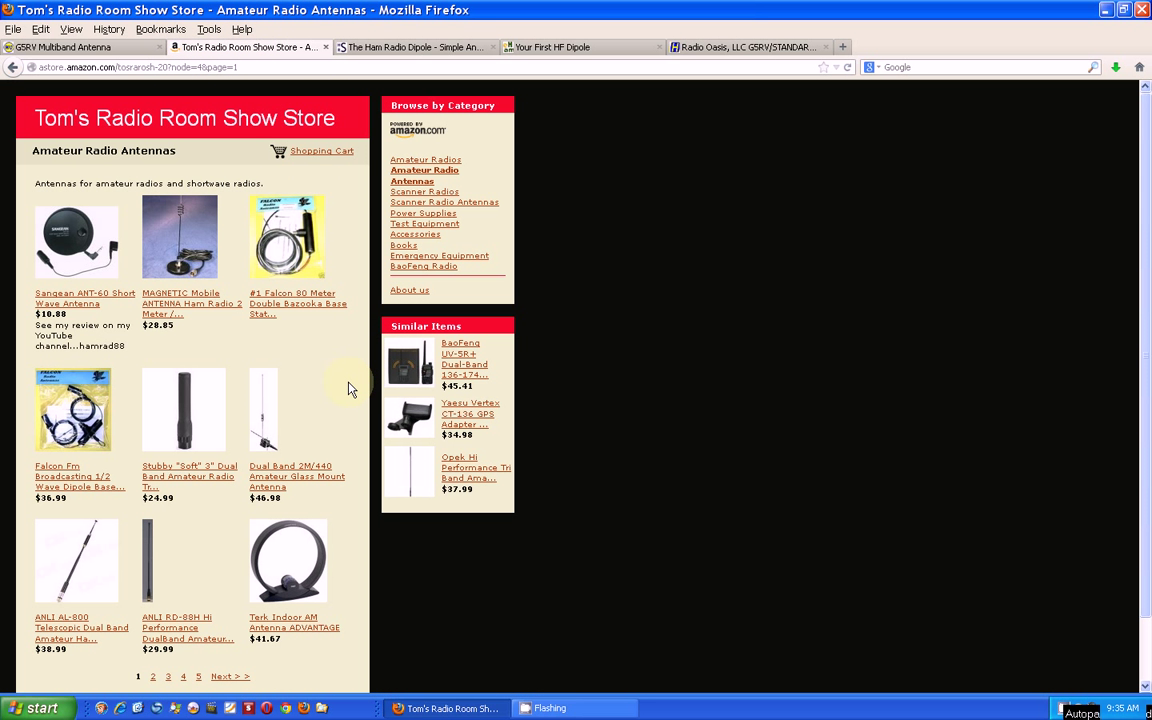
{"action": "mouse_move", "coordinate": [34, 280]}
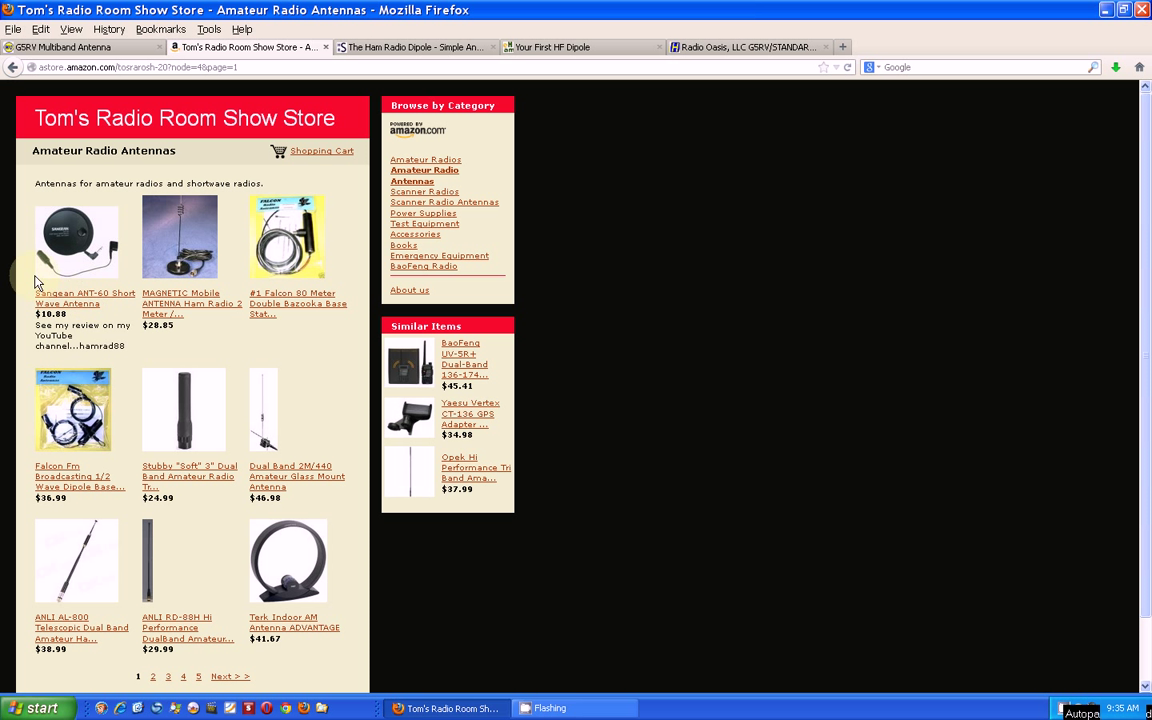
{"action": "mouse_move", "coordinate": [96, 492]}
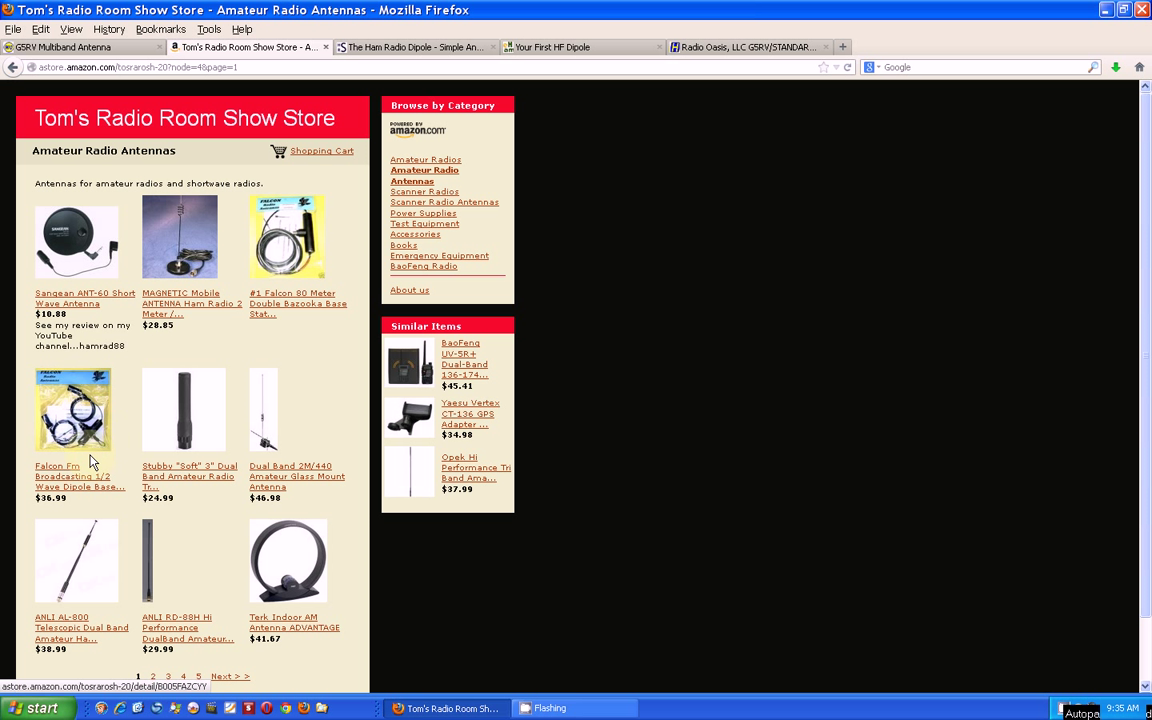
{"action": "mouse_move", "coordinate": [92, 402]}
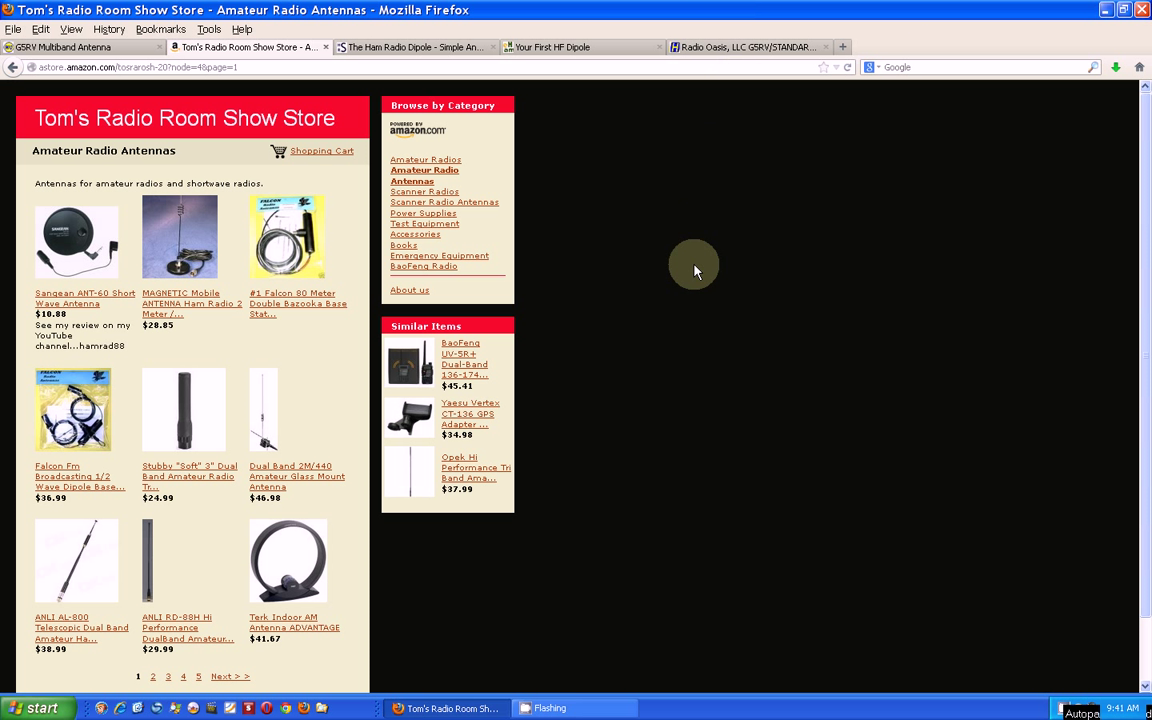
Review the Sangean ANT-60 Short Wave Antenna details, then switch back to the G5RV Multiband Antenna article.
{"action": "scroll", "scroll_direction": "down", "scroll_amount": 3}
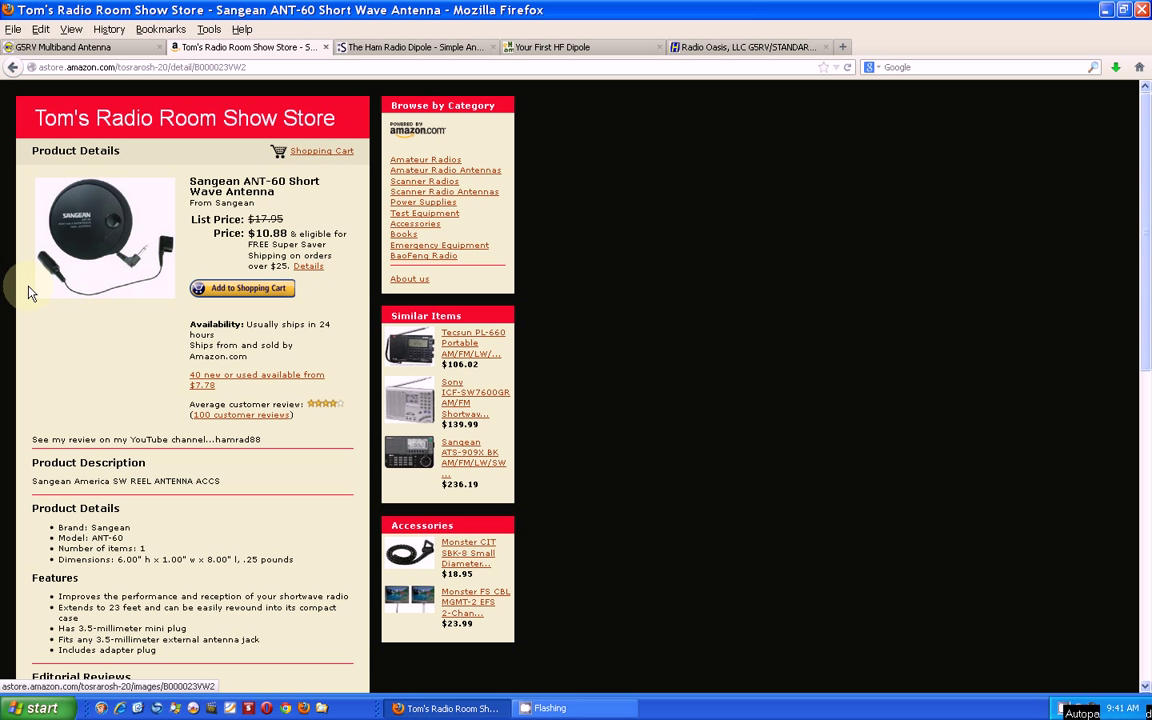
{"action": "mouse_move", "coordinate": [168, 252]}
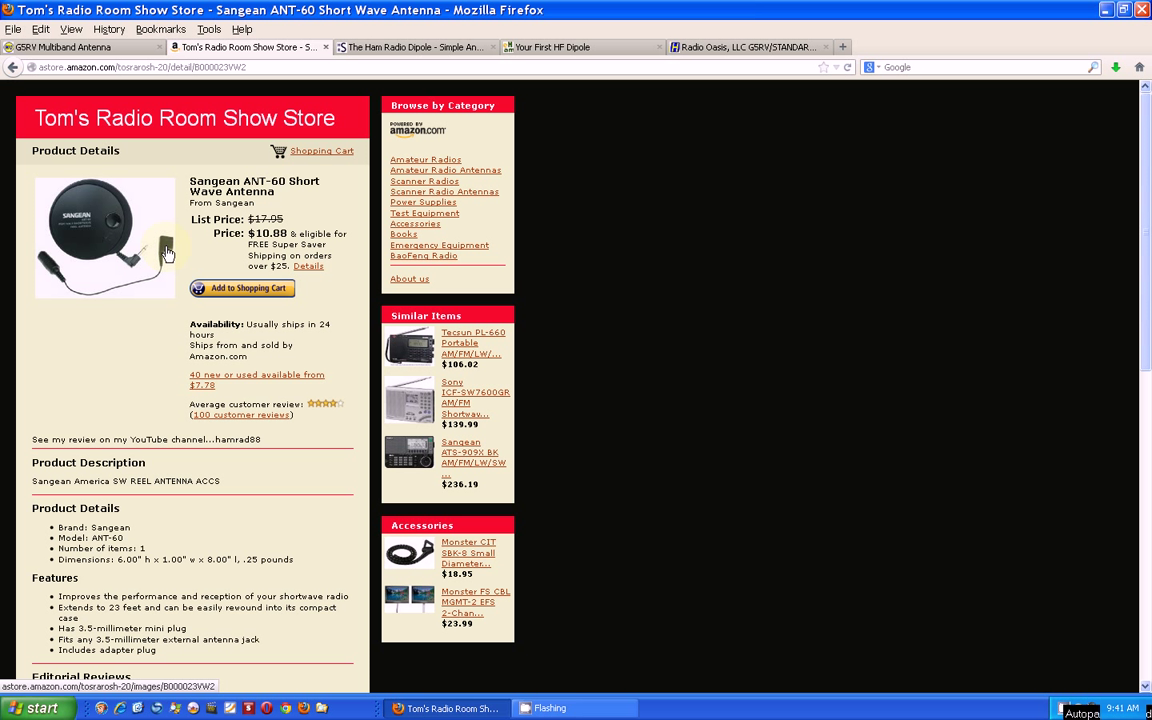
{"action": "mouse_move", "coordinate": [88, 242]}
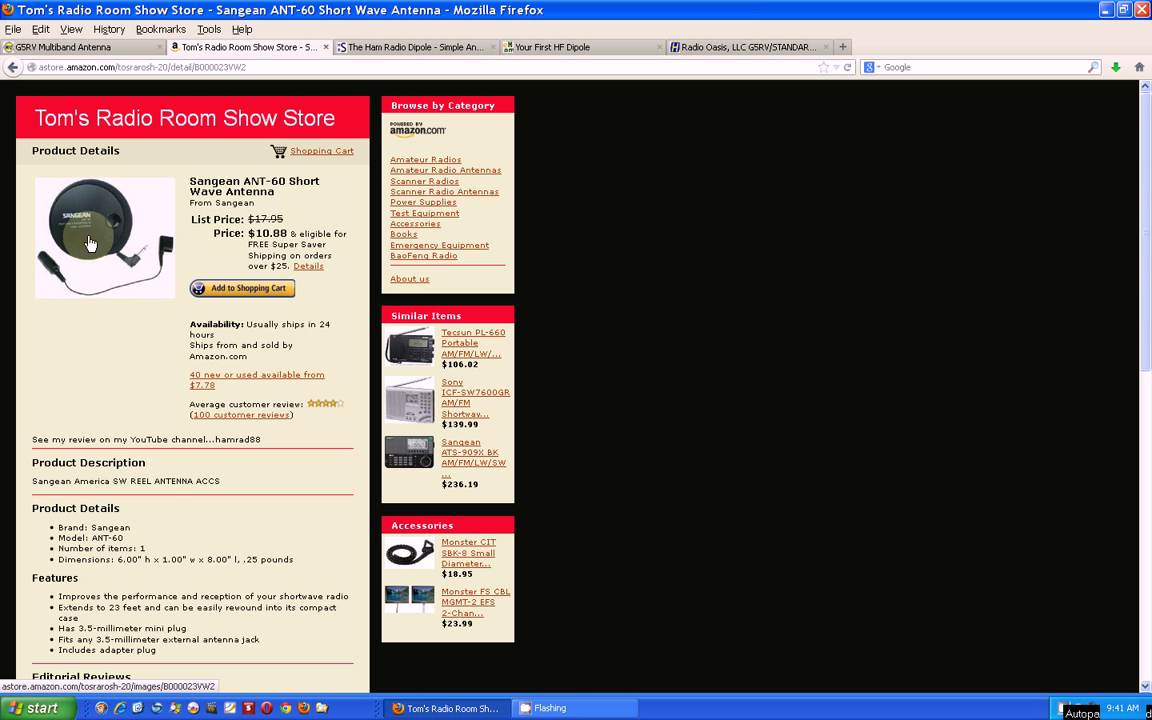
{"action": "mouse_move", "coordinate": [218, 584]}
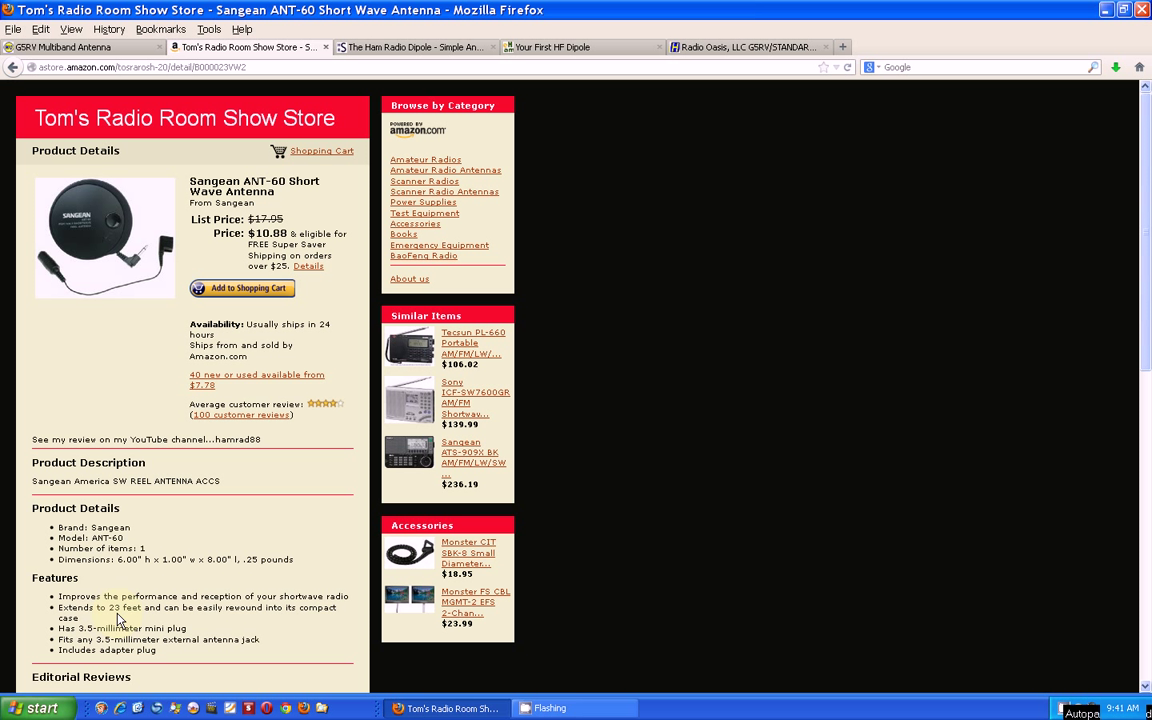
{"action": "mouse_move", "coordinate": [108, 268]}
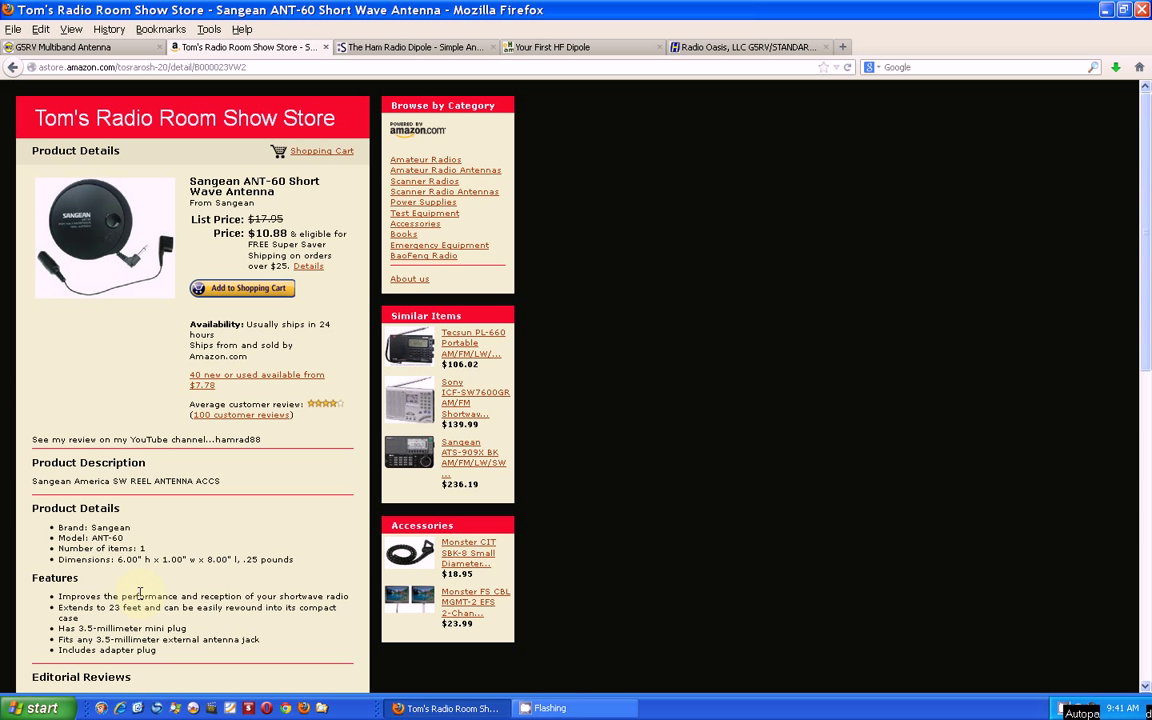
{"action": "mouse_move", "coordinate": [118, 294]}
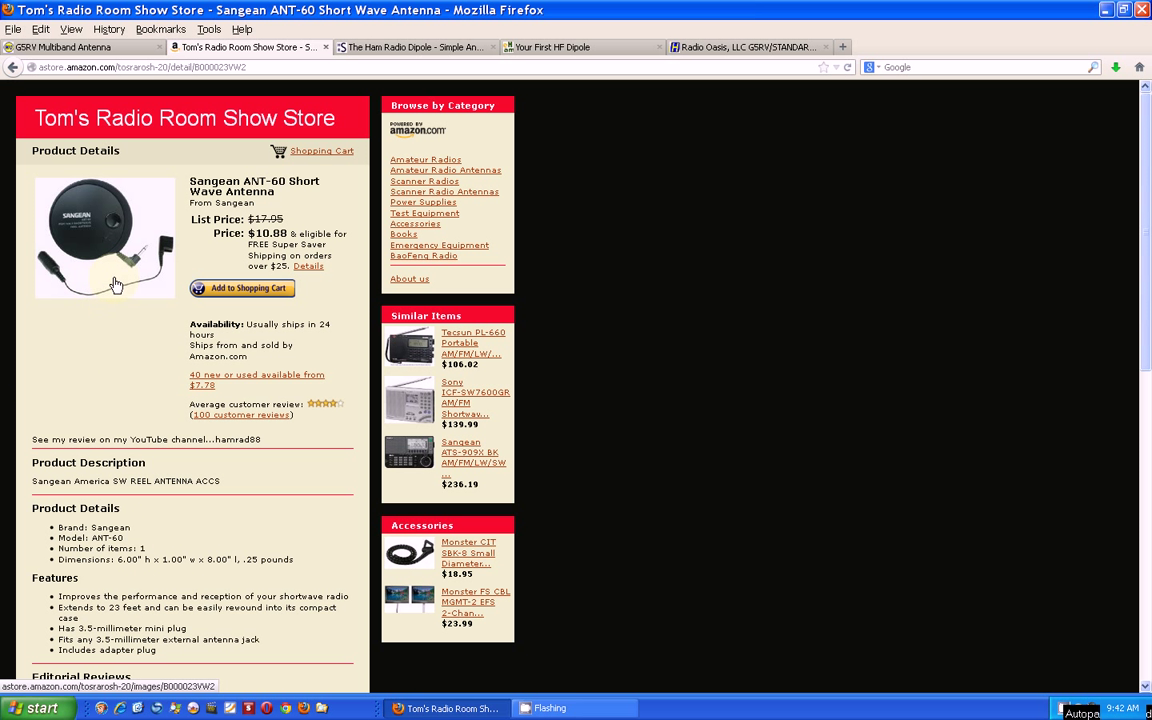
{"action": "mouse_move", "coordinate": [136, 262]}
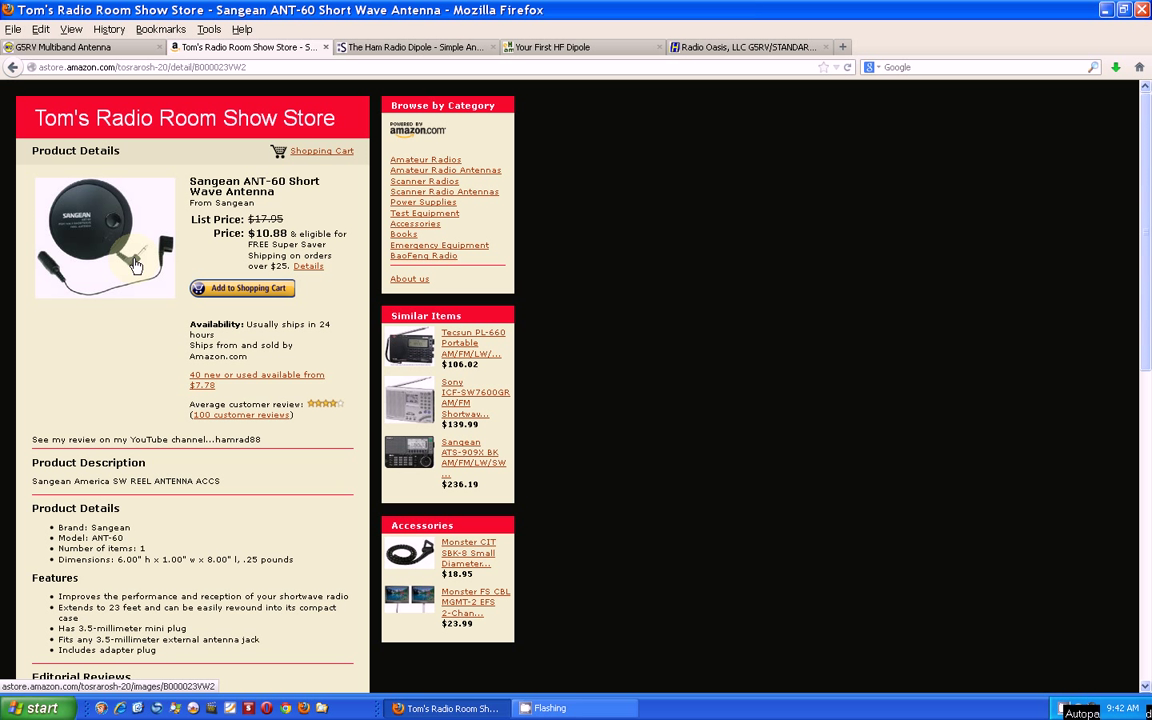
{"action": "mouse_move", "coordinate": [152, 46]}
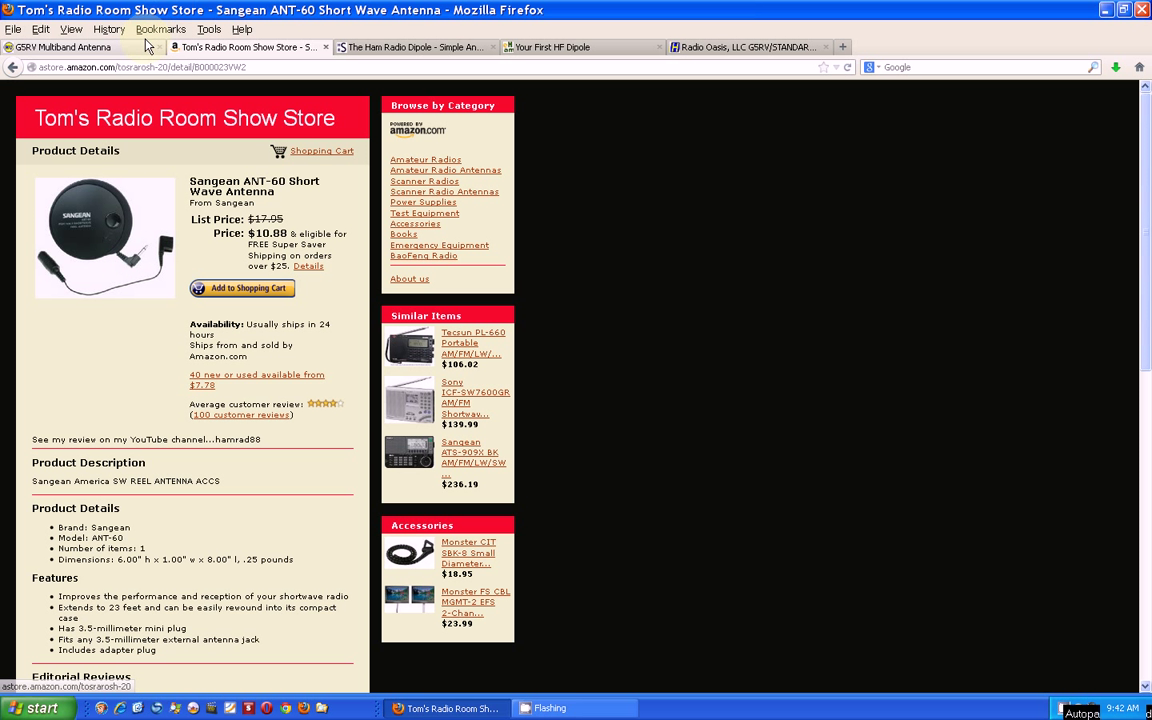
{"action": "left_click", "coordinate": [70, 48]}
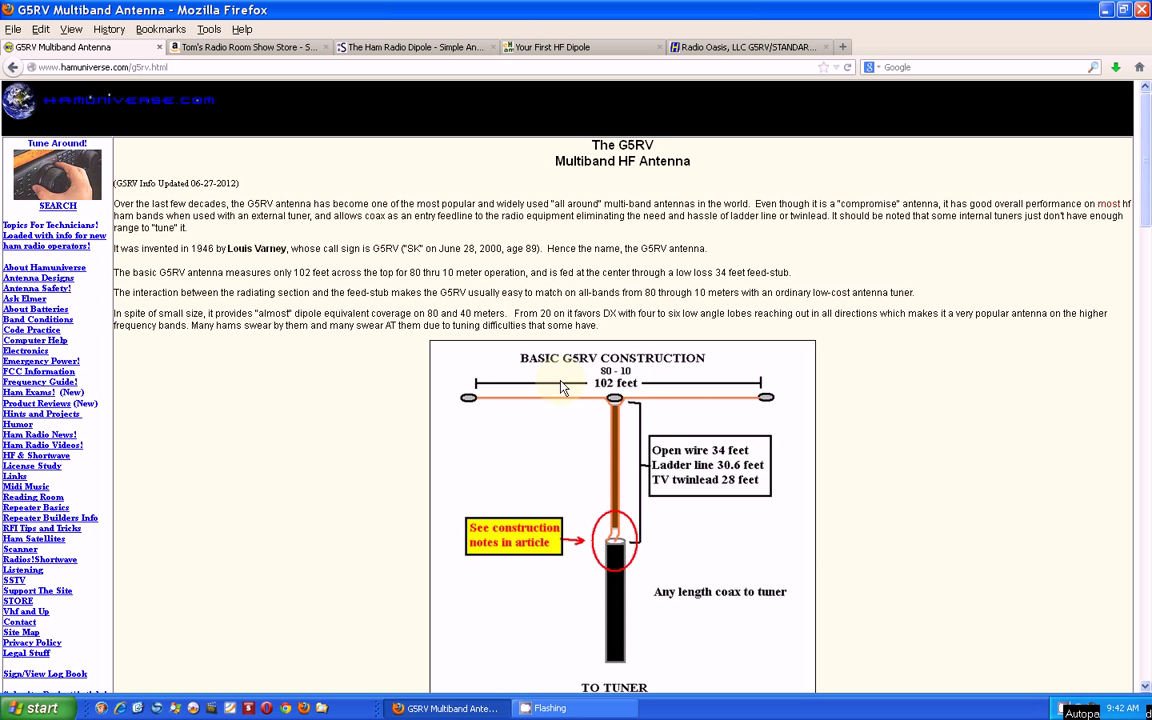
{"action": "mouse_move", "coordinate": [806, 588]}
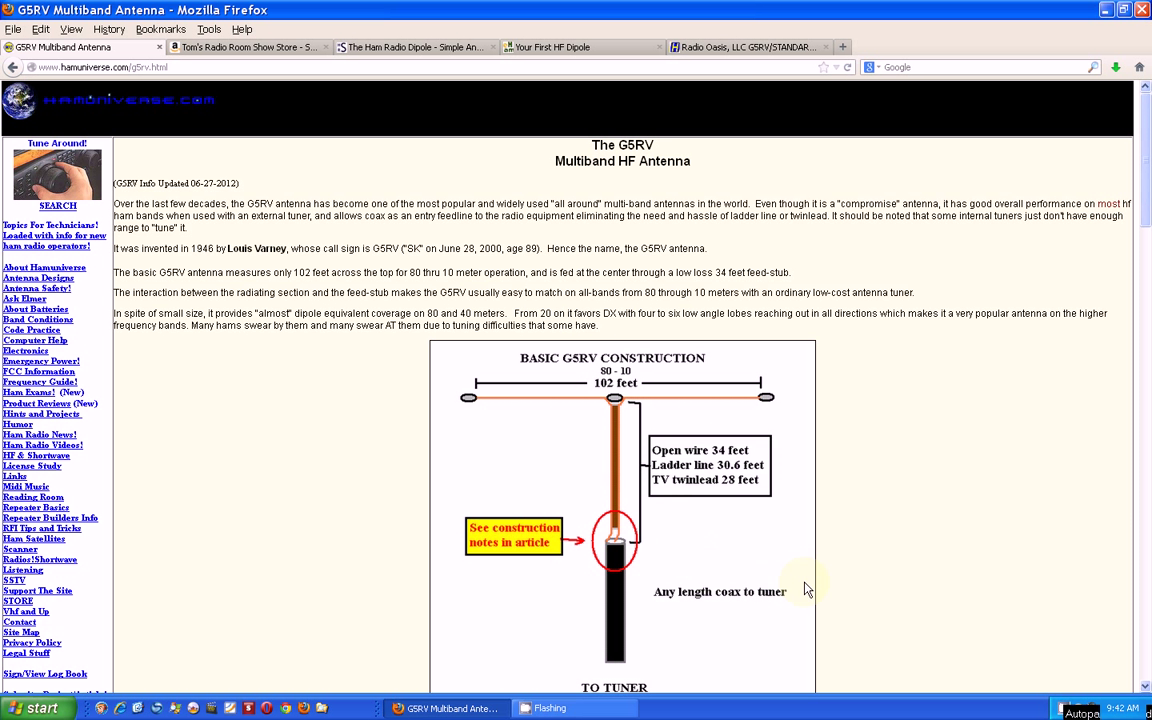